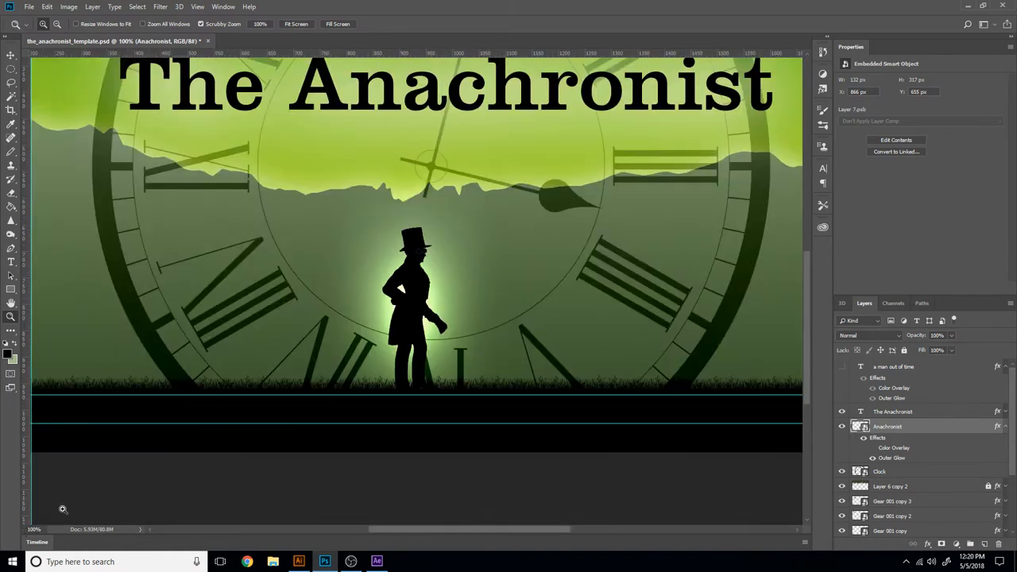
pyautogui.moveTo(537, 341)
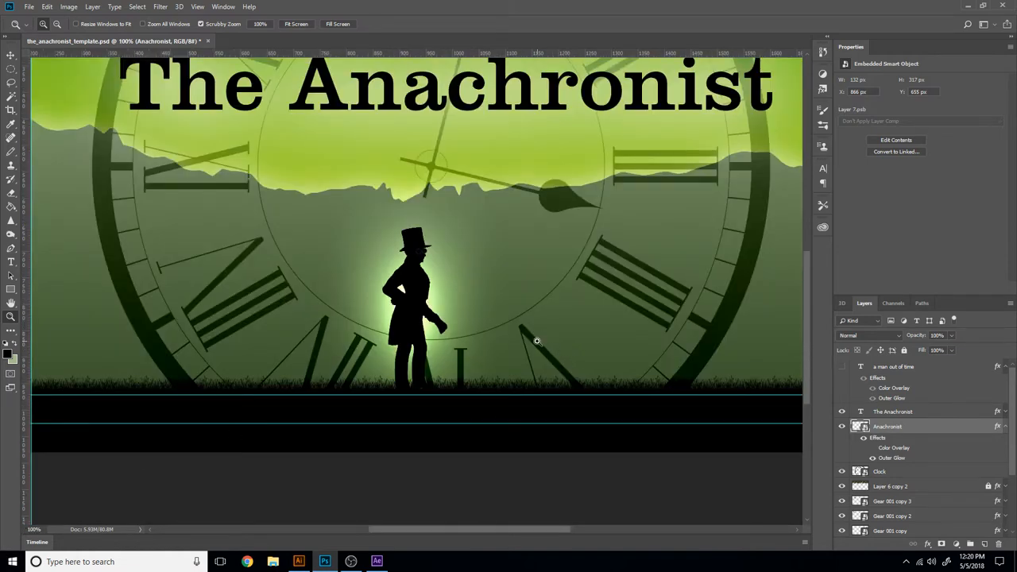
# Look over the puppet artwork's body-part layers in Illustrator's Layers panel
pyautogui.scroll(-3)
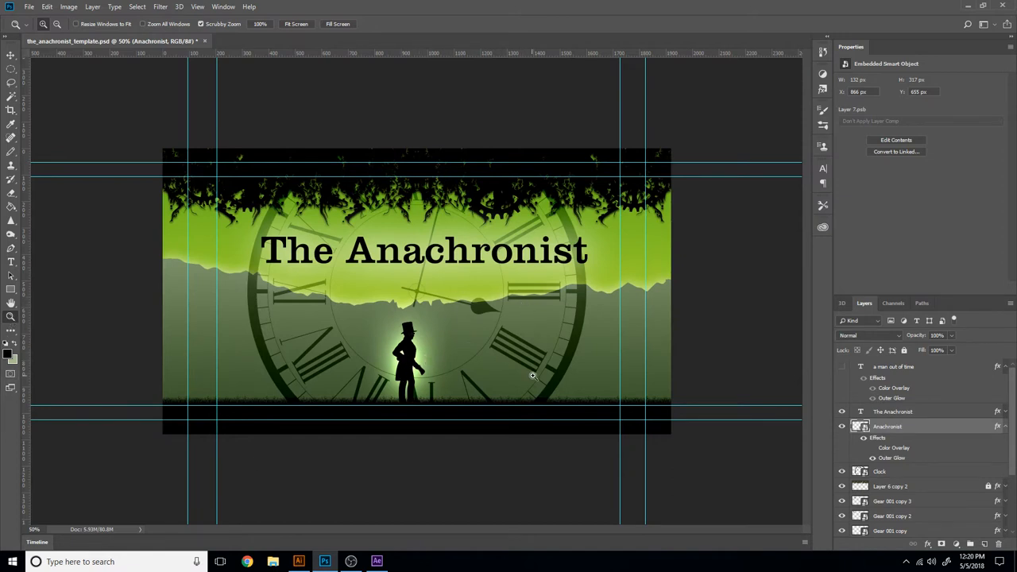
pyautogui.moveTo(416, 310)
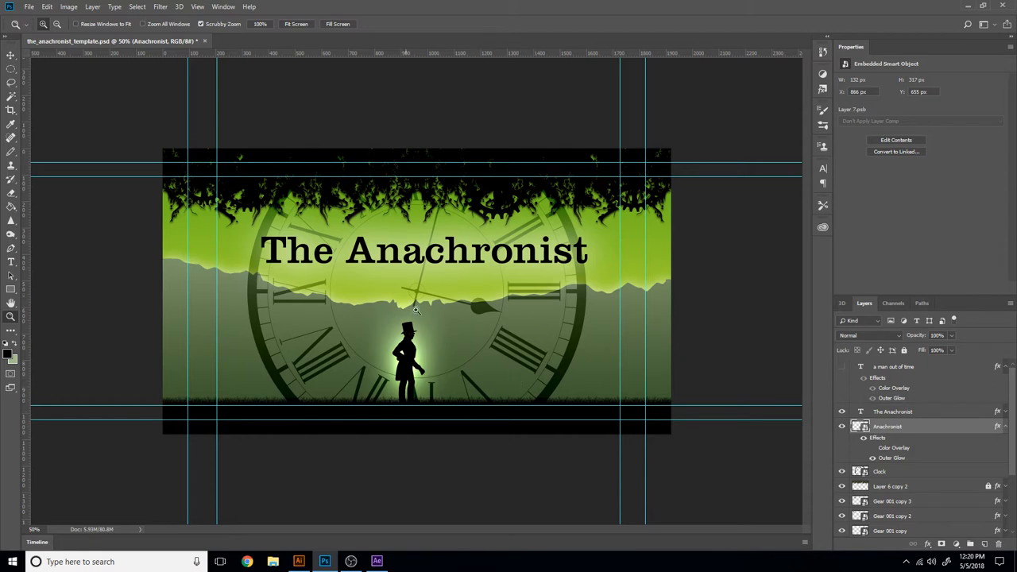
pyautogui.moveTo(550, 289)
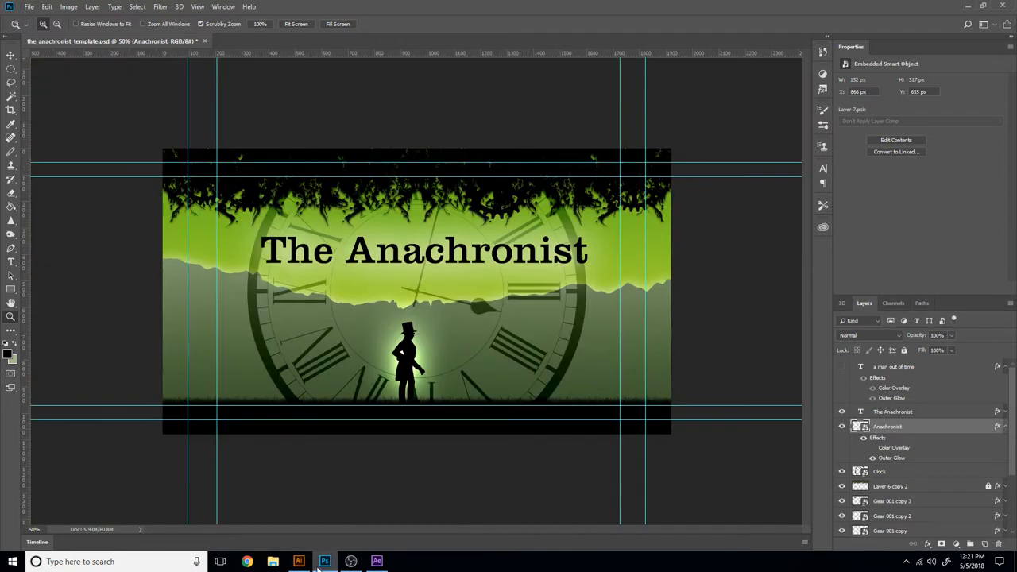
pyautogui.click(298, 562)
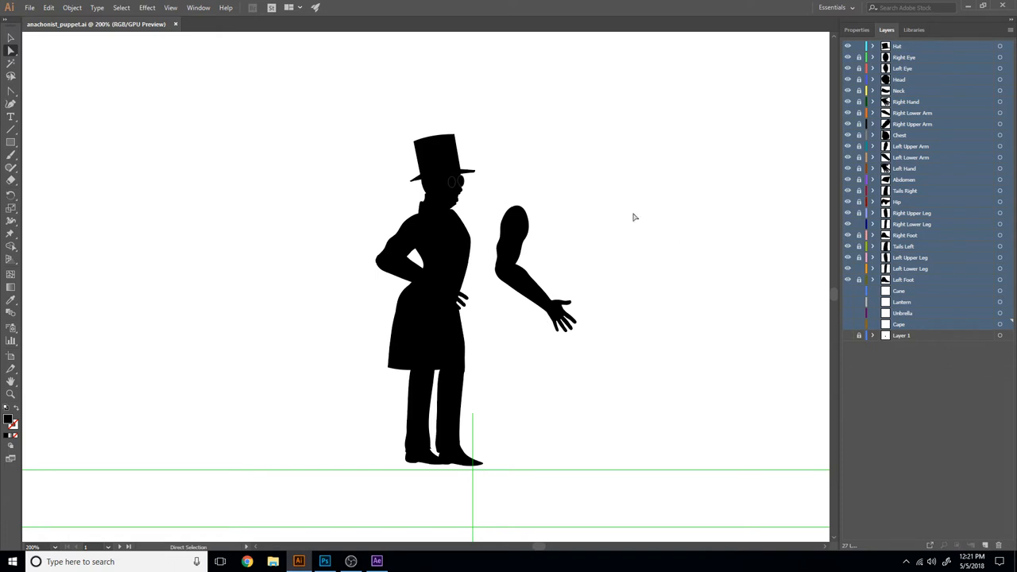
pyautogui.moveTo(469, 163)
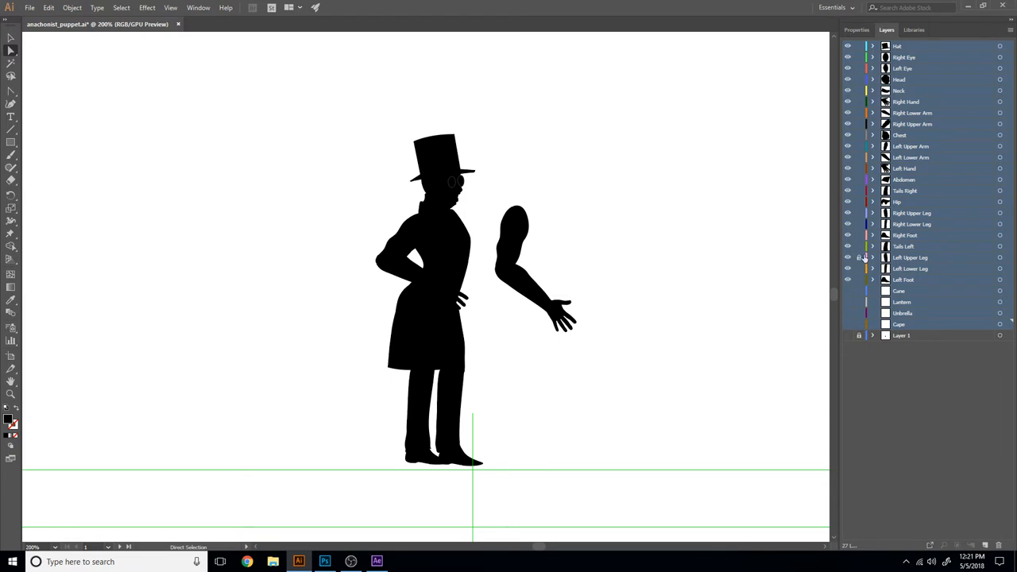
pyautogui.click(442, 235)
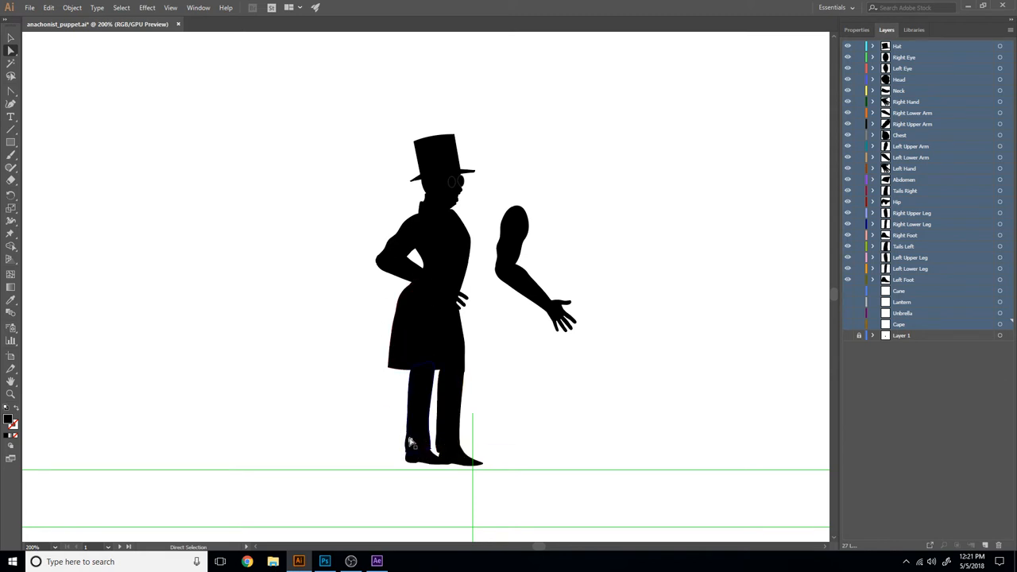
pyautogui.click(421, 453)
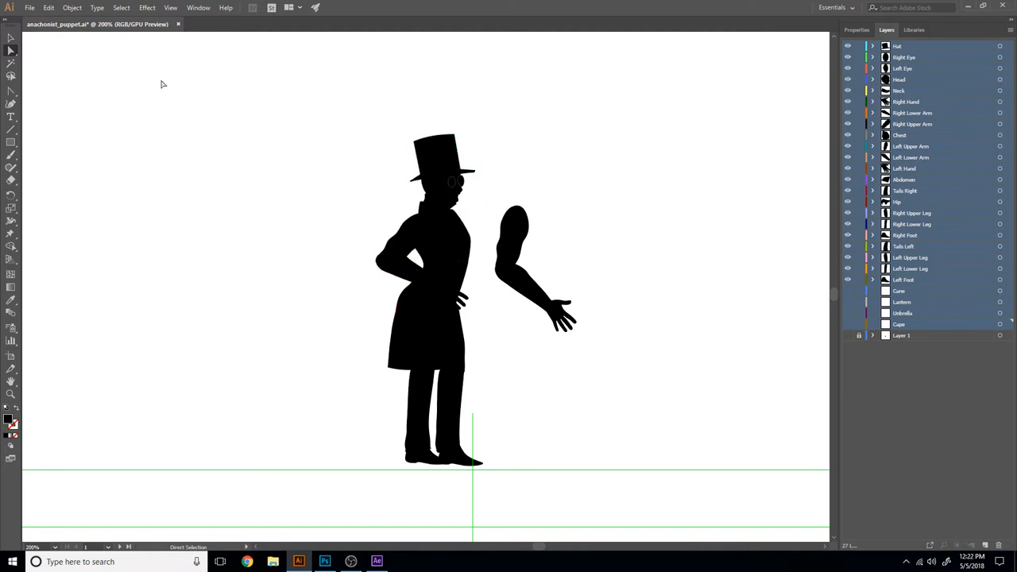
pyautogui.click(441, 231)
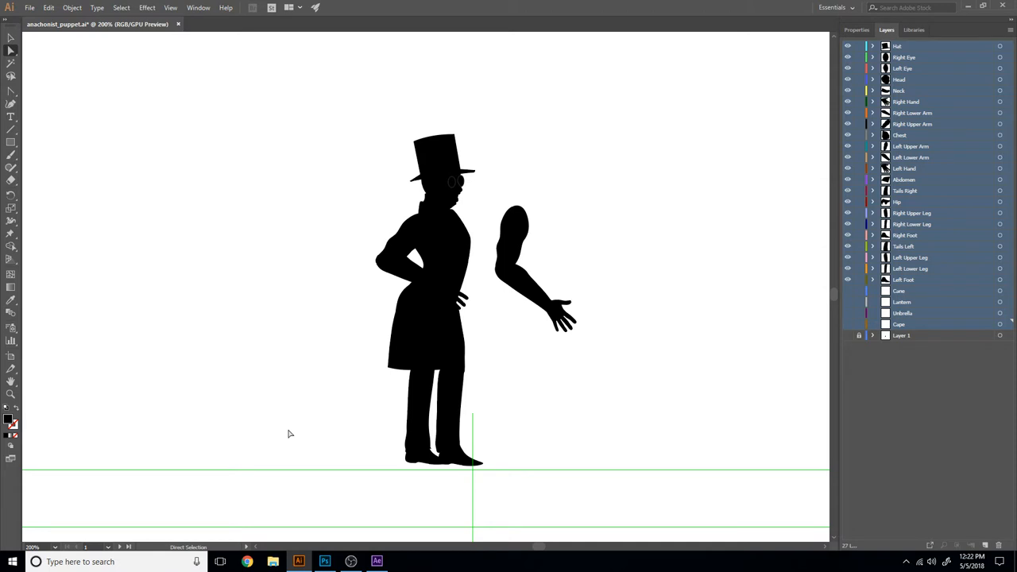
pyautogui.click(437, 210)
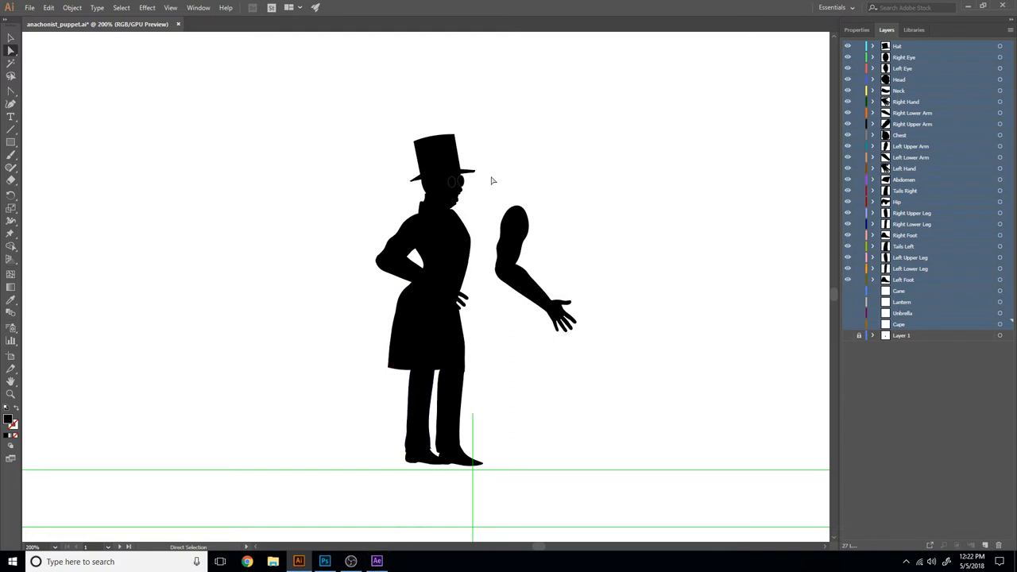
pyautogui.moveTo(473, 213)
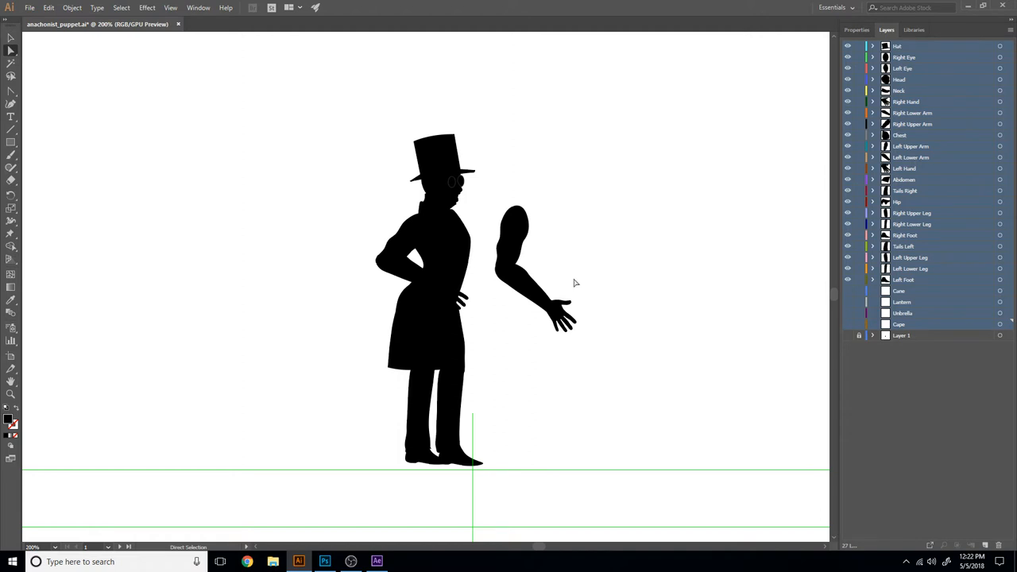
pyautogui.moveTo(381, 525)
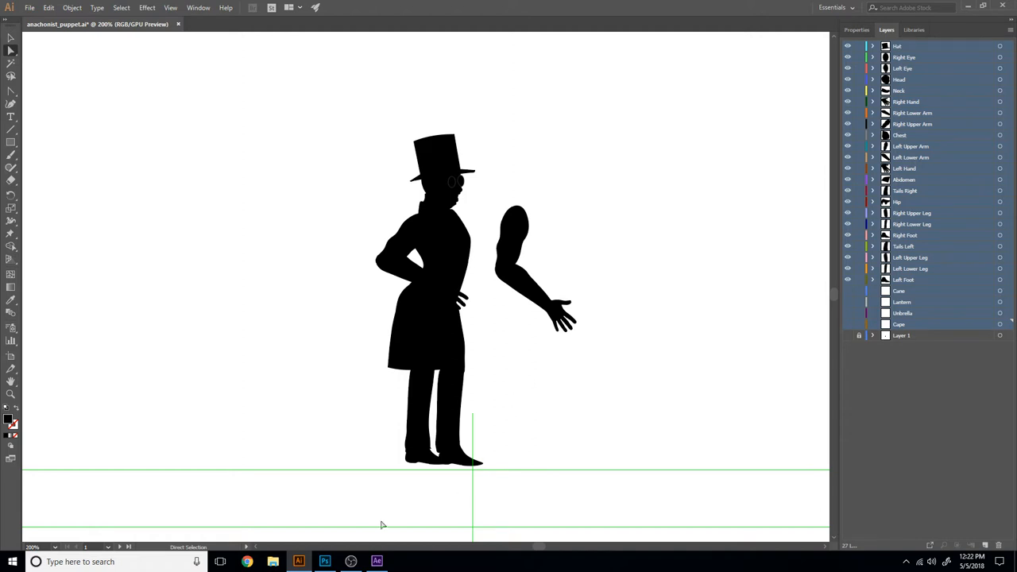
pyautogui.moveTo(722, 64)
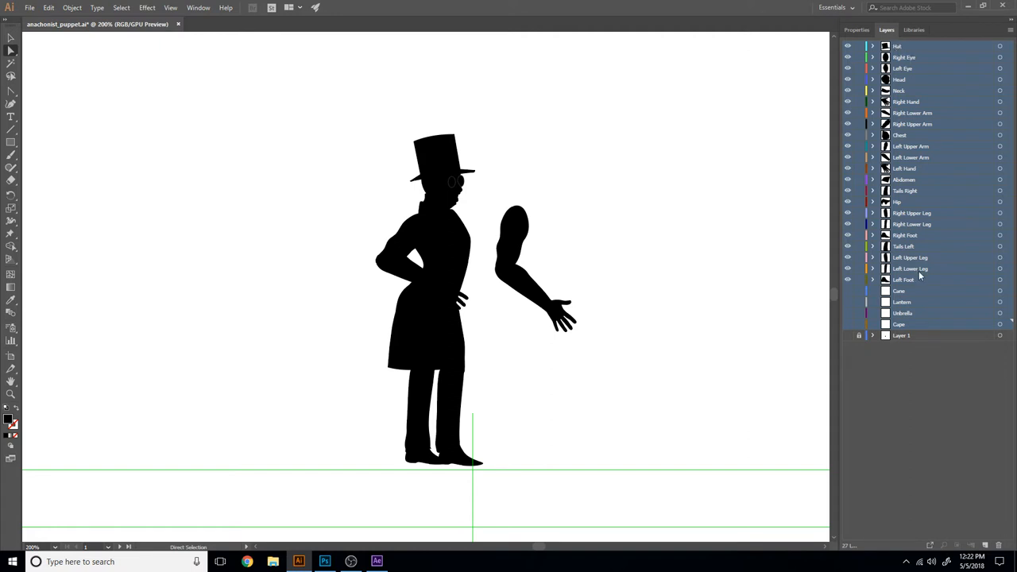
pyautogui.moveTo(906, 46)
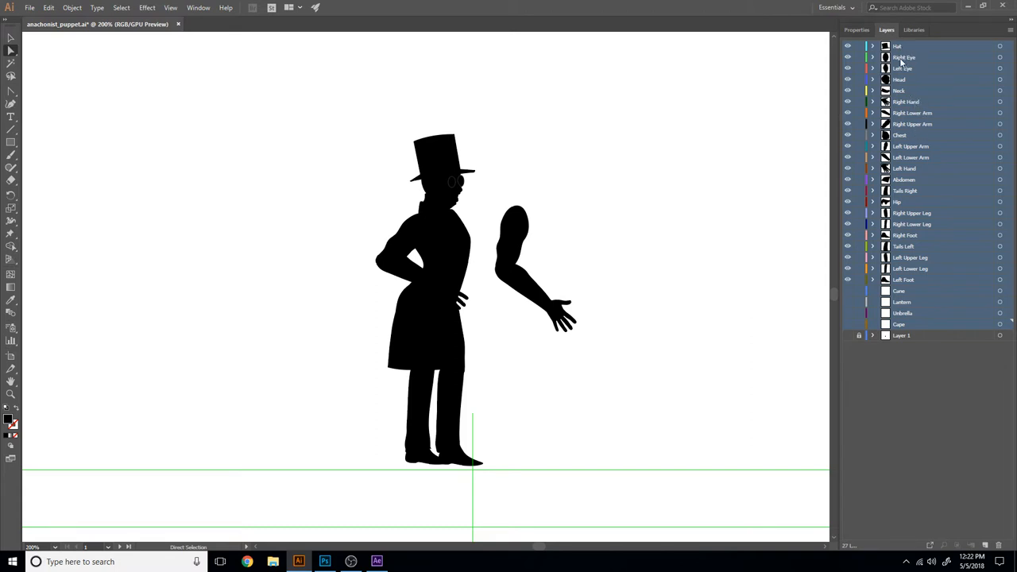
pyautogui.moveTo(906, 76)
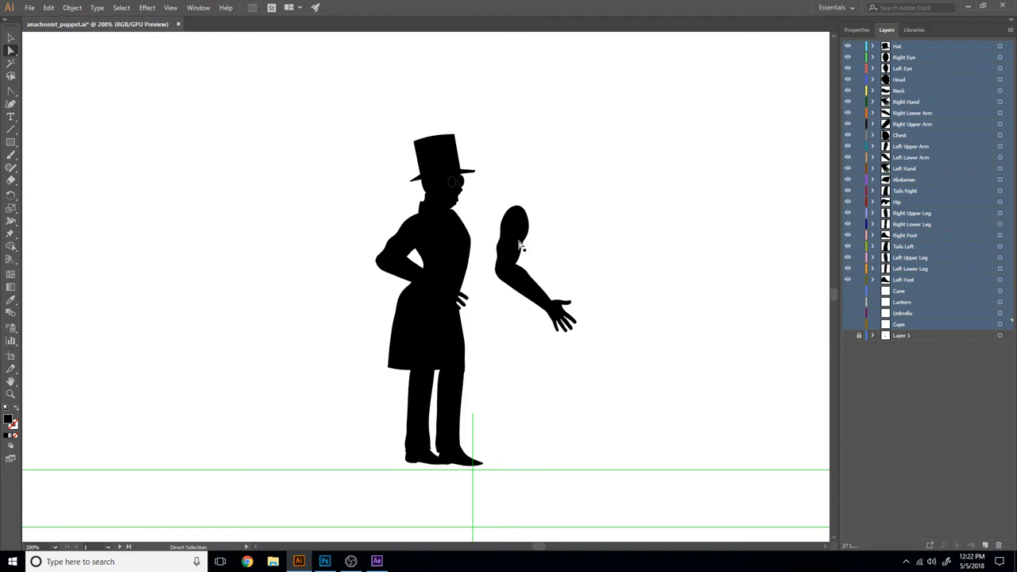
# Select the Left Upper Arm piece, then switch over to the empty After Effects project
pyautogui.click(515, 230)
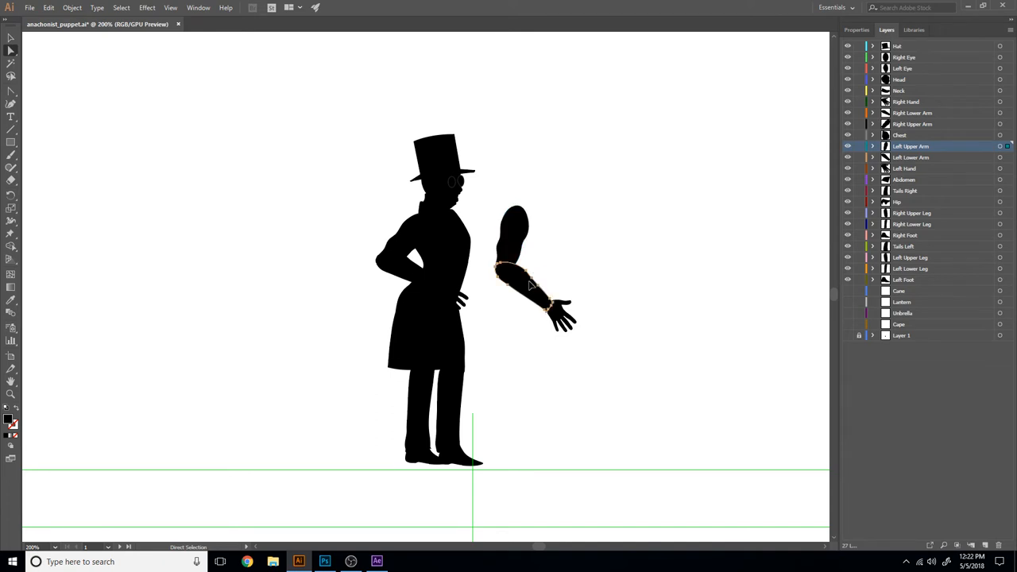
pyautogui.click(910, 157)
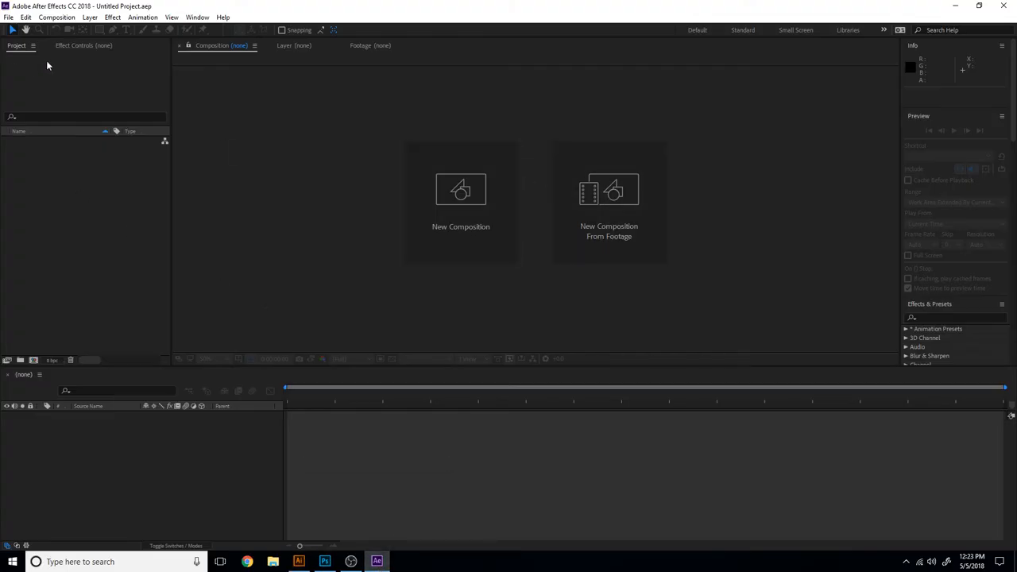
# Create a new composition named 'achronist_spite' at 1920 px width
pyautogui.click(461, 189)
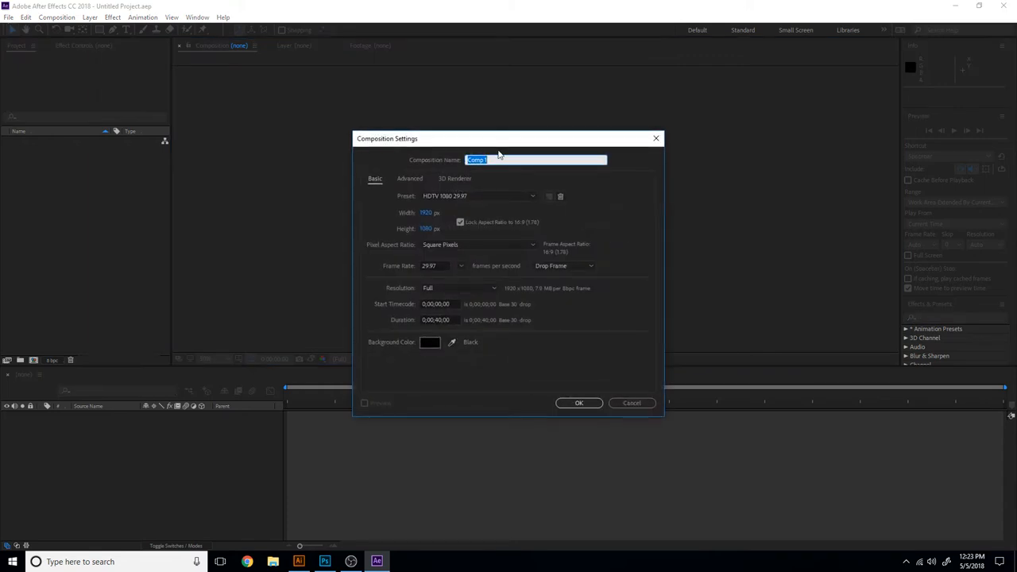
pyautogui.write('achronist_spite')
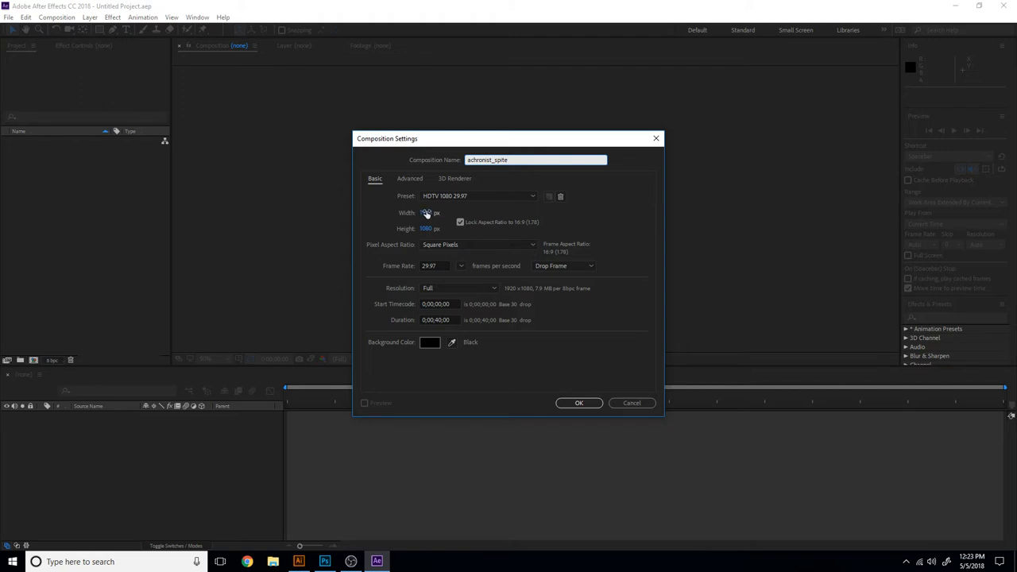
pyautogui.write('1920')
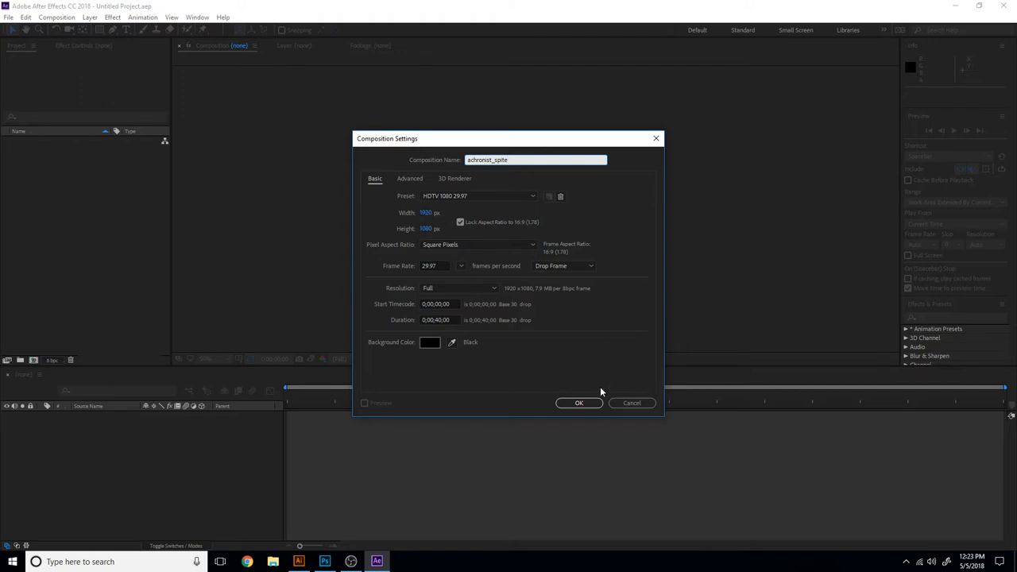
pyautogui.click(579, 403)
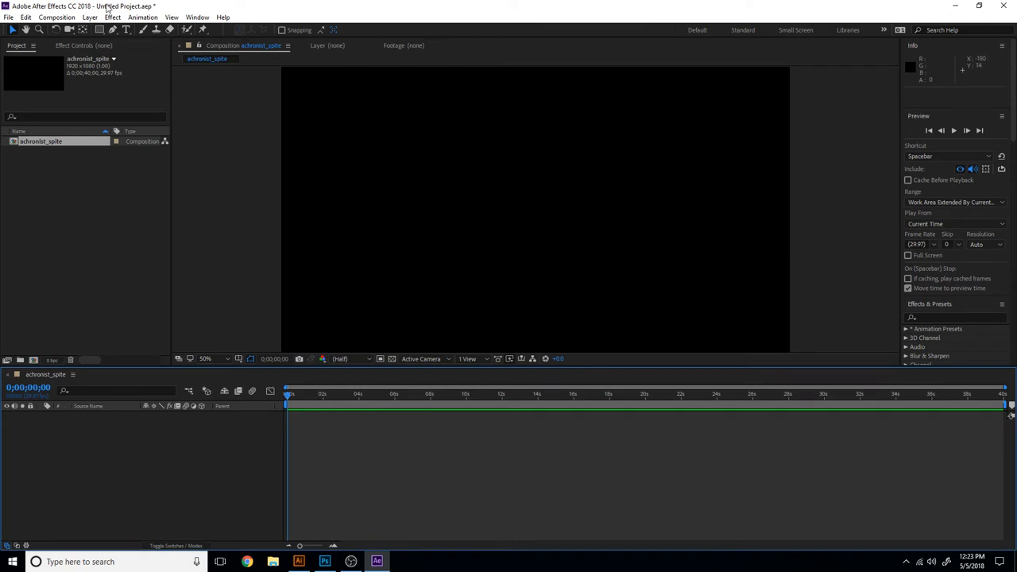
# Change the composition's background colour to lime green in Composition Settings
pyautogui.click(57, 16)
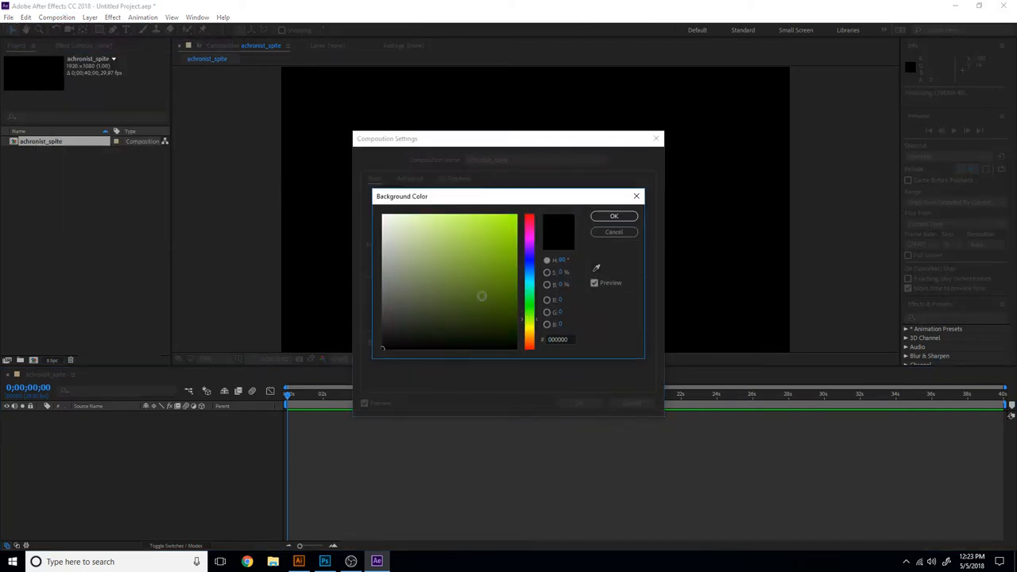
pyautogui.click(514, 229)
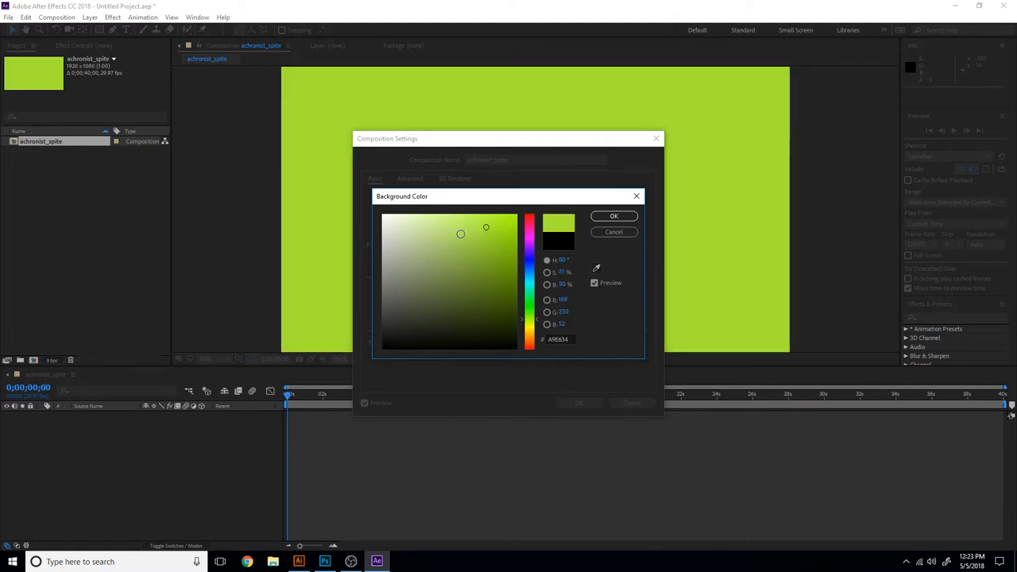
pyautogui.click(613, 216)
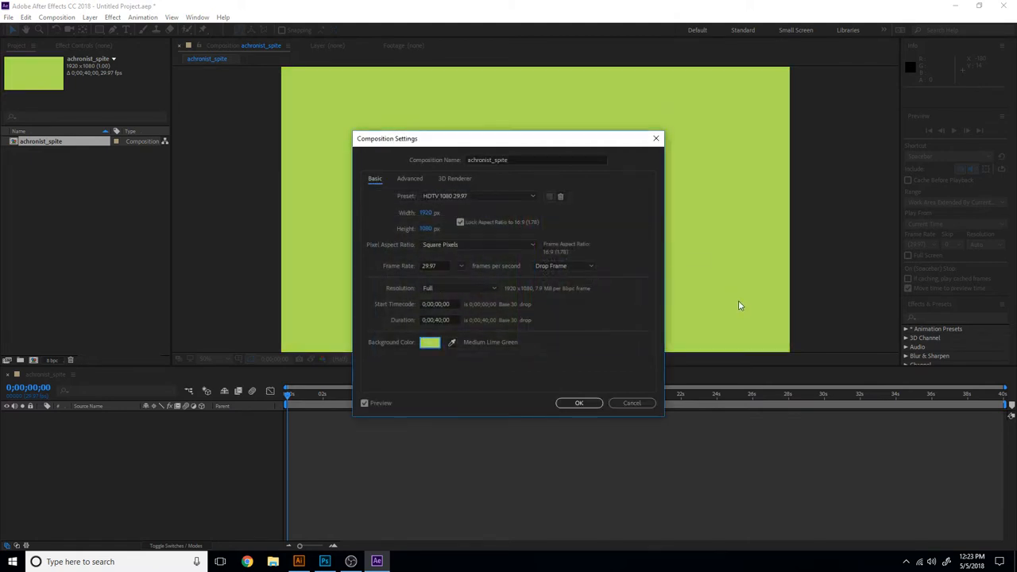
pyautogui.click(579, 404)
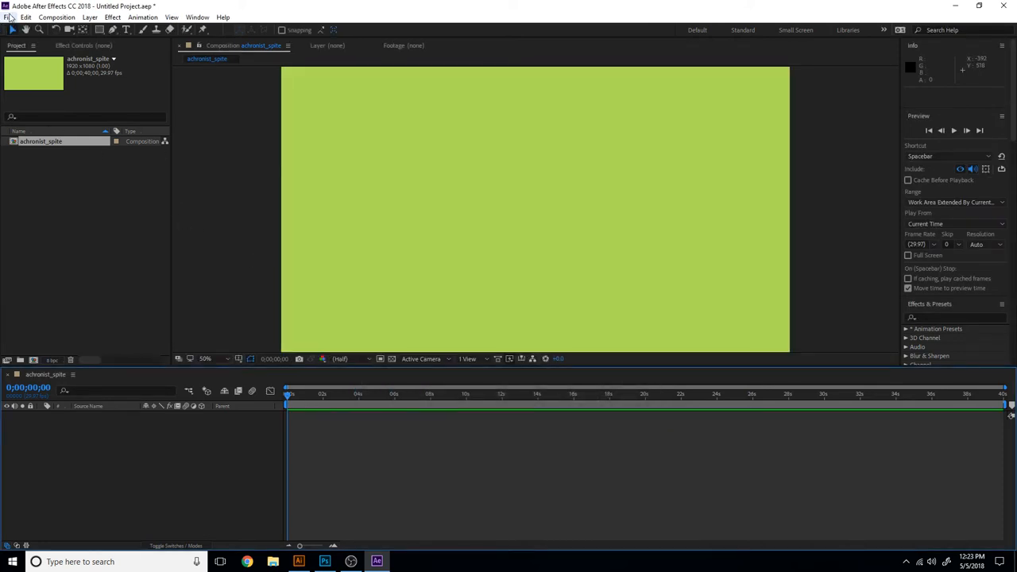
# Save the project as achronist_sprite.aep in Unity > The Anachronist > Source
pyautogui.click(8, 16)
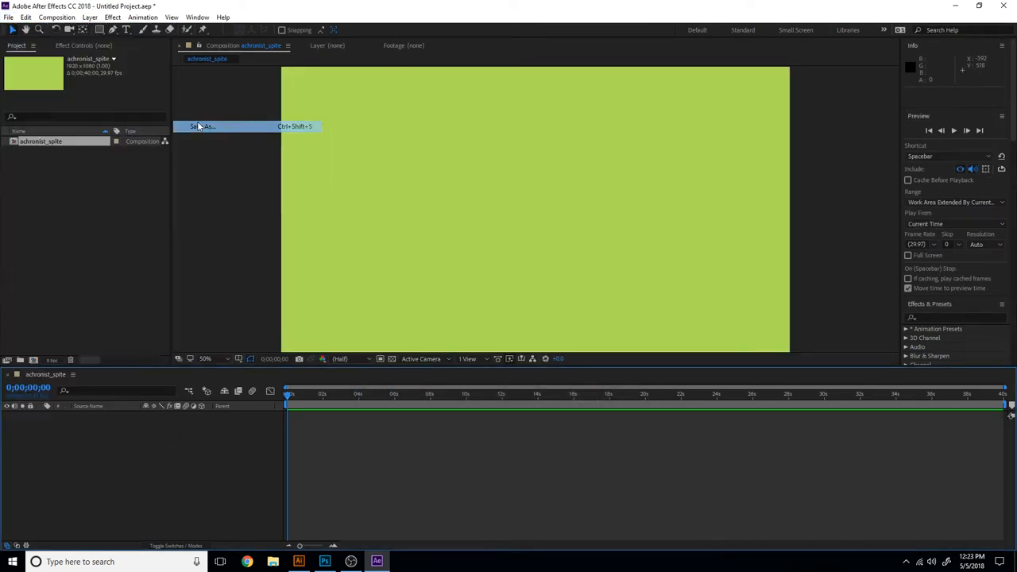
pyautogui.click(200, 126)
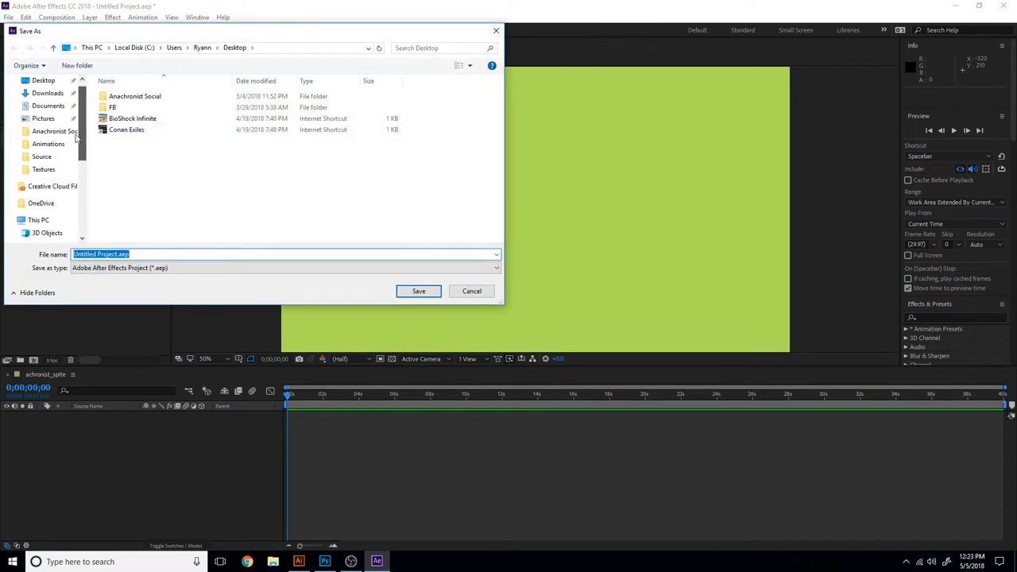
pyautogui.click(48, 163)
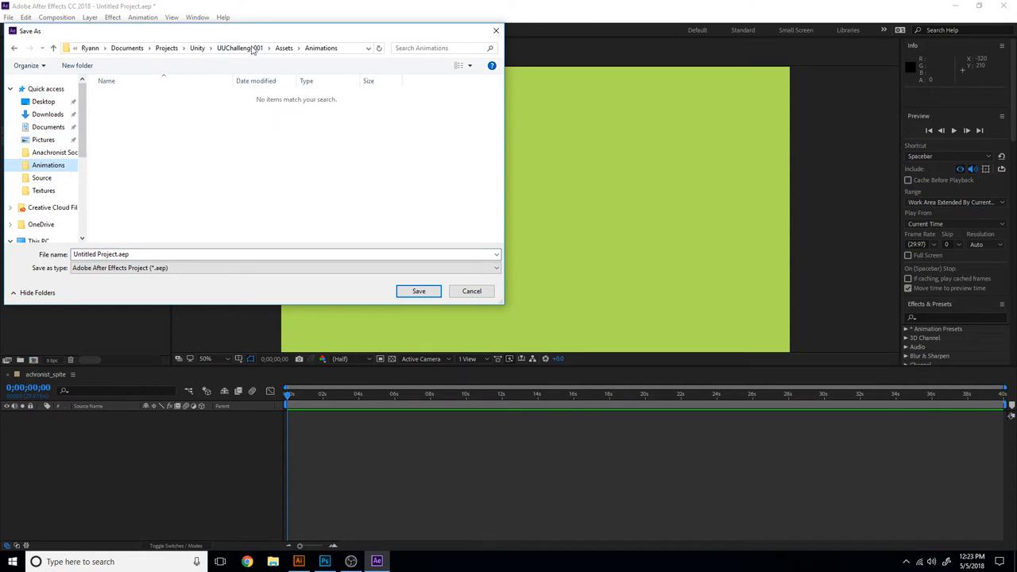
pyautogui.click(272, 48)
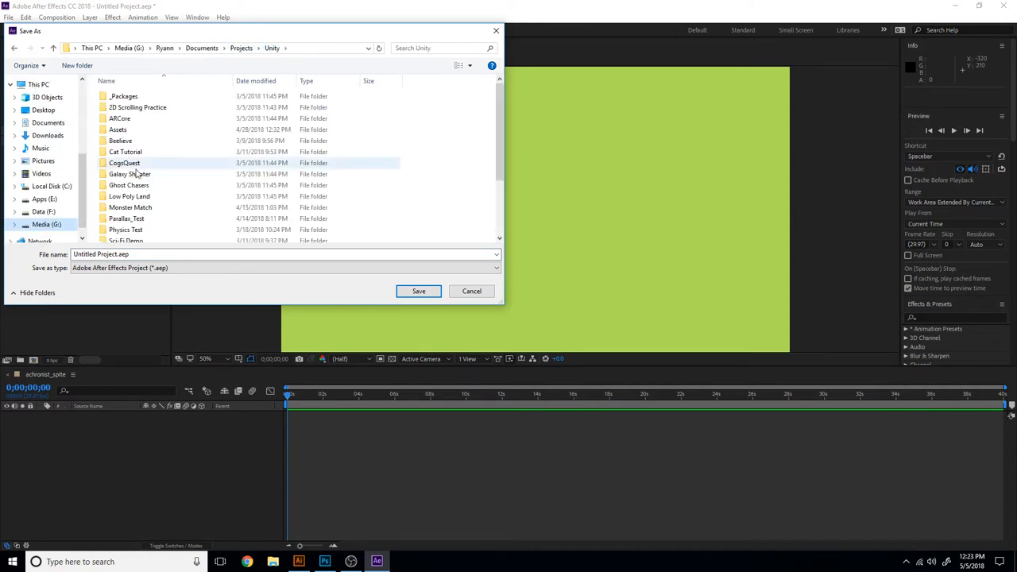
pyautogui.click(119, 118)
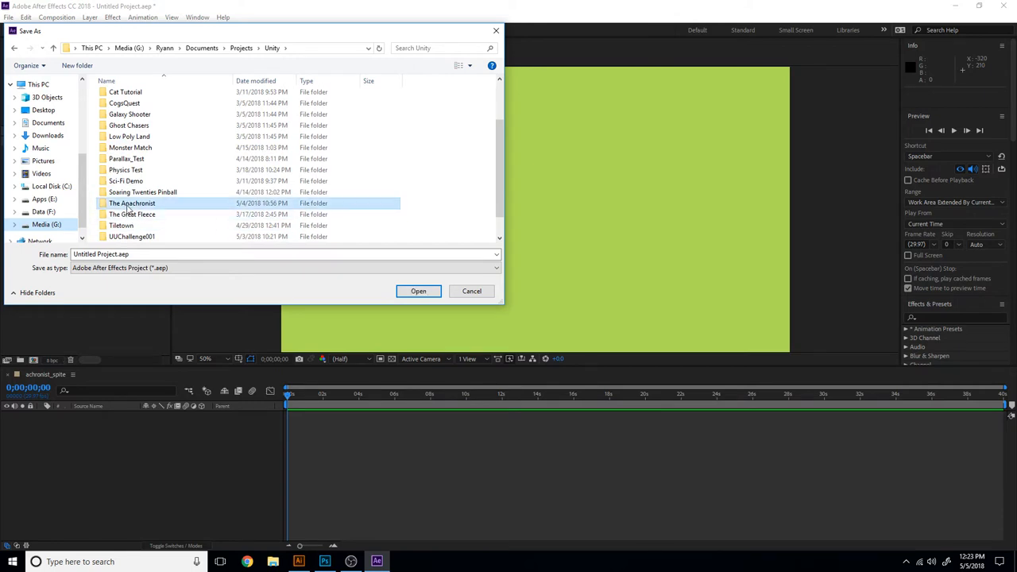
pyautogui.doubleClick(131, 204)
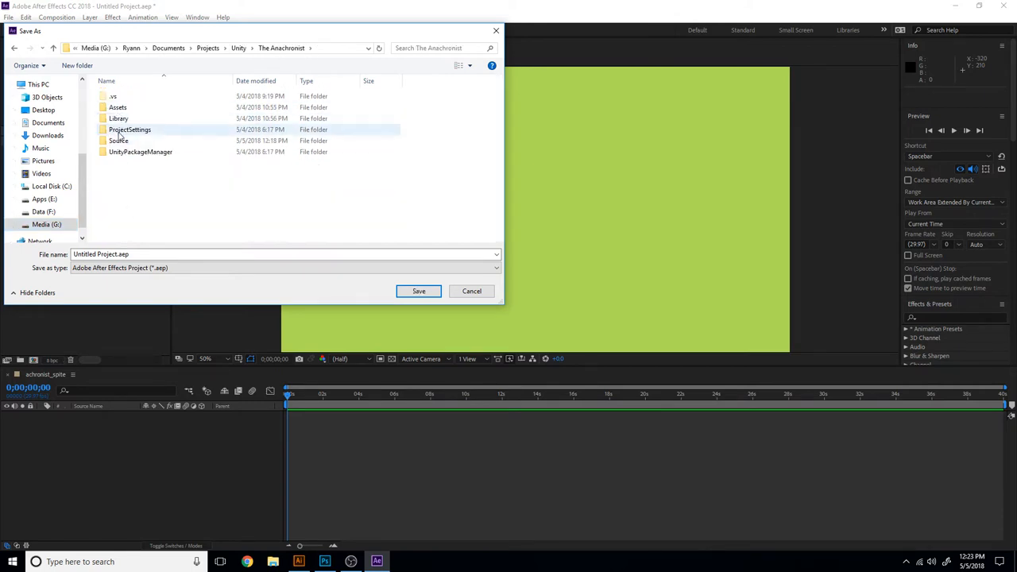
pyautogui.doubleClick(117, 140)
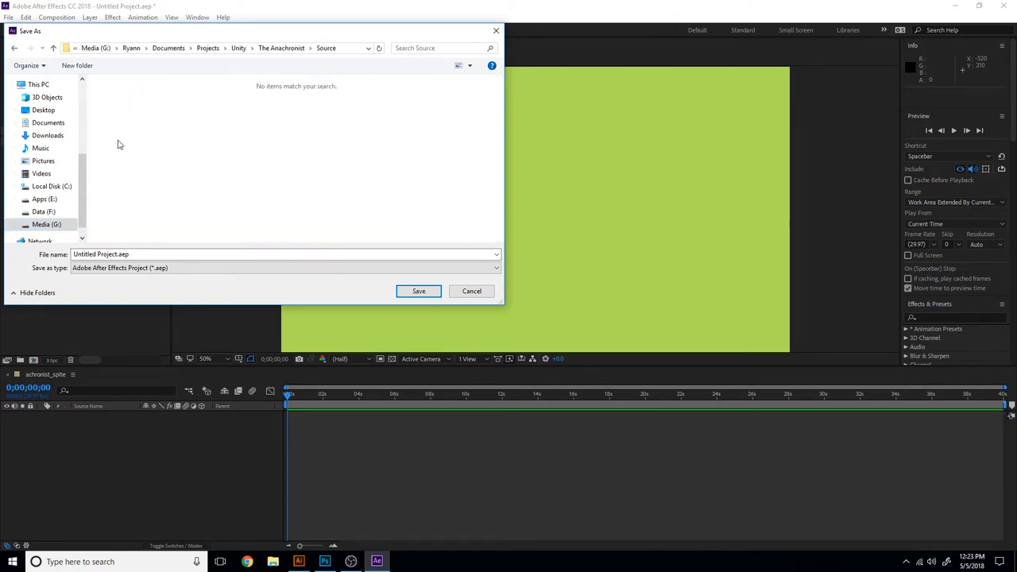
pyautogui.click(159, 255)
pyautogui.write('achronist_sprite')
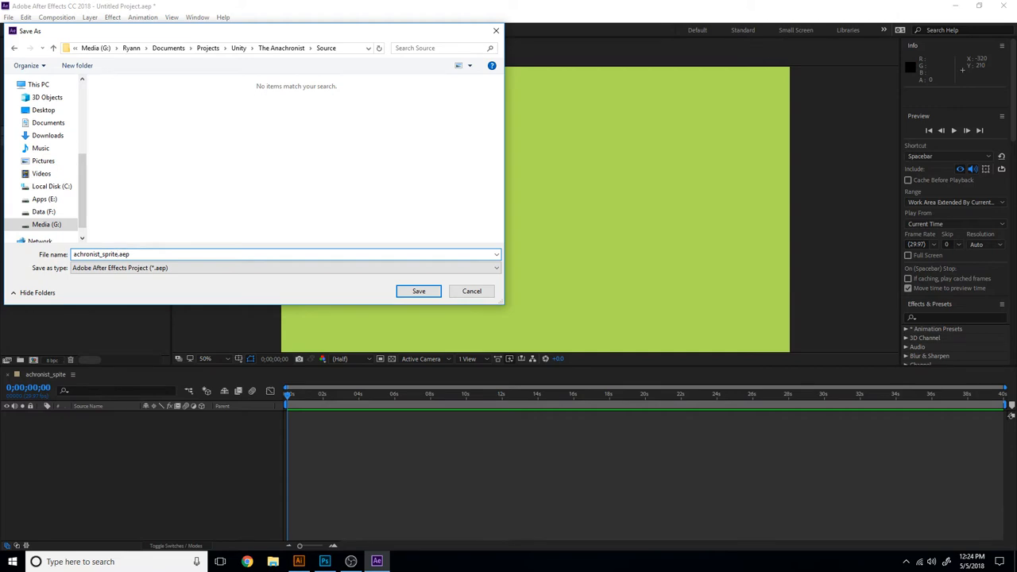
pyautogui.click(419, 290)
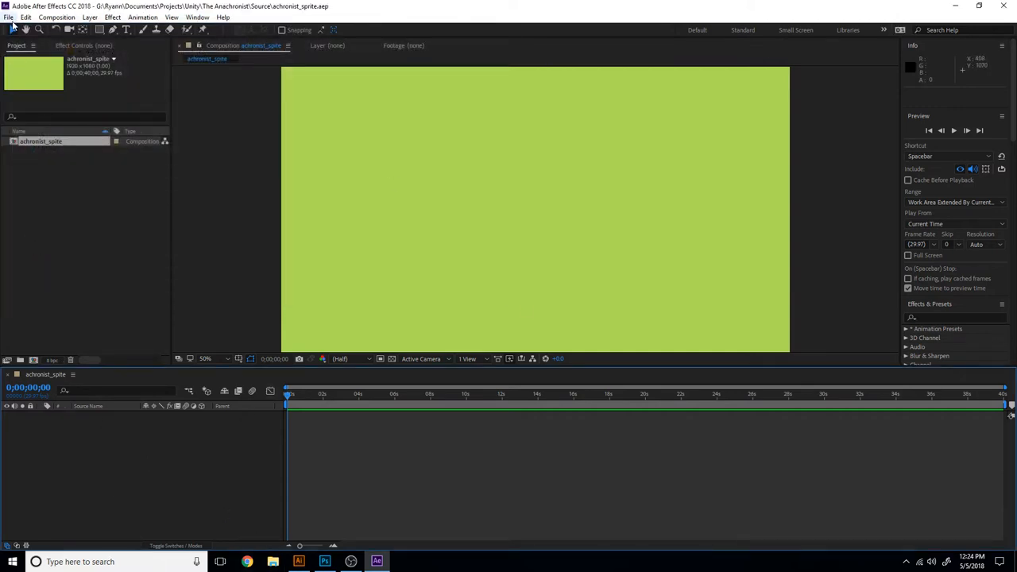
# Import anachronist_puppet.ai from the Source folder
pyautogui.click(8, 16)
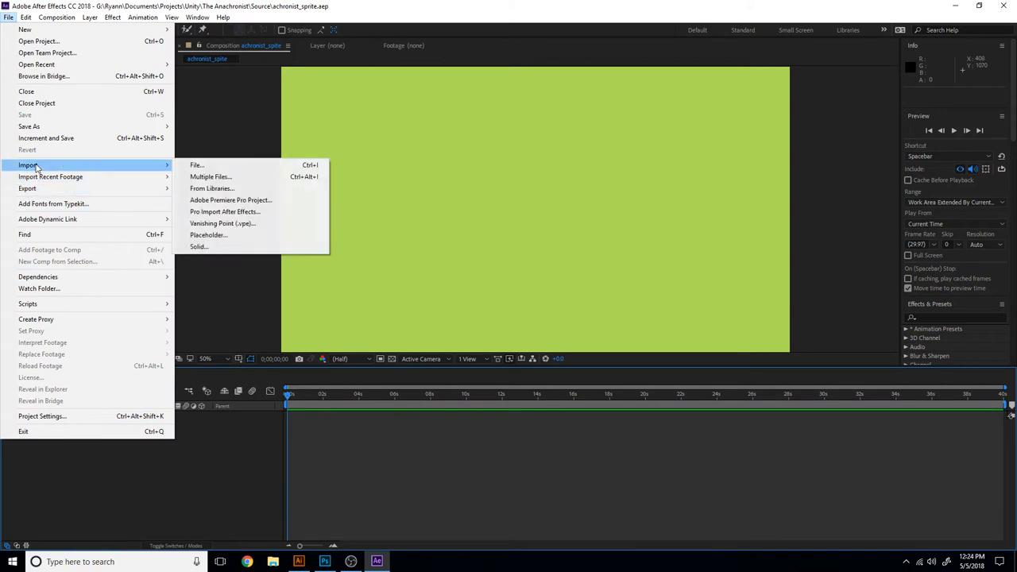
pyautogui.click(197, 164)
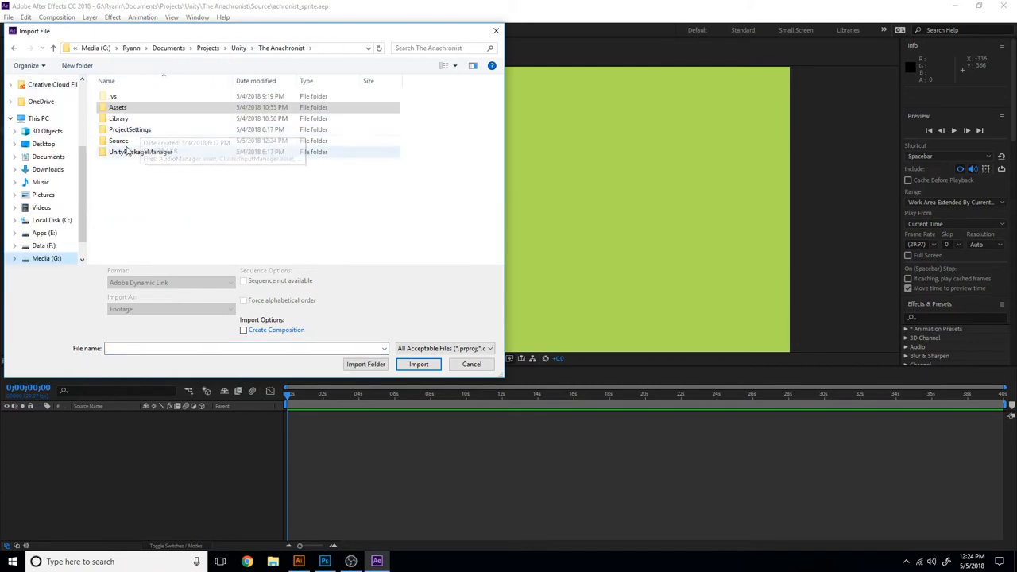
pyautogui.doubleClick(118, 139)
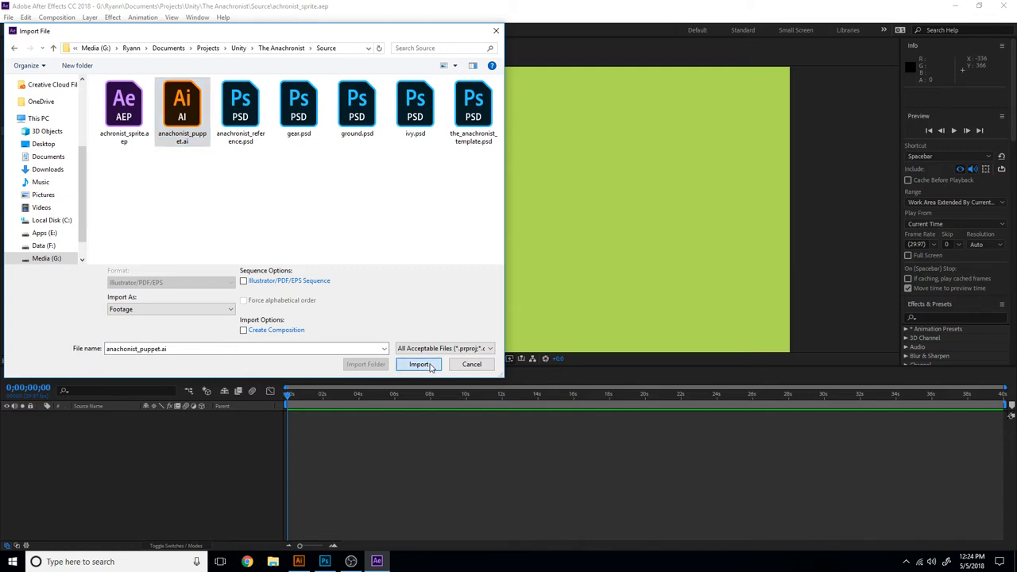
pyautogui.click(420, 364)
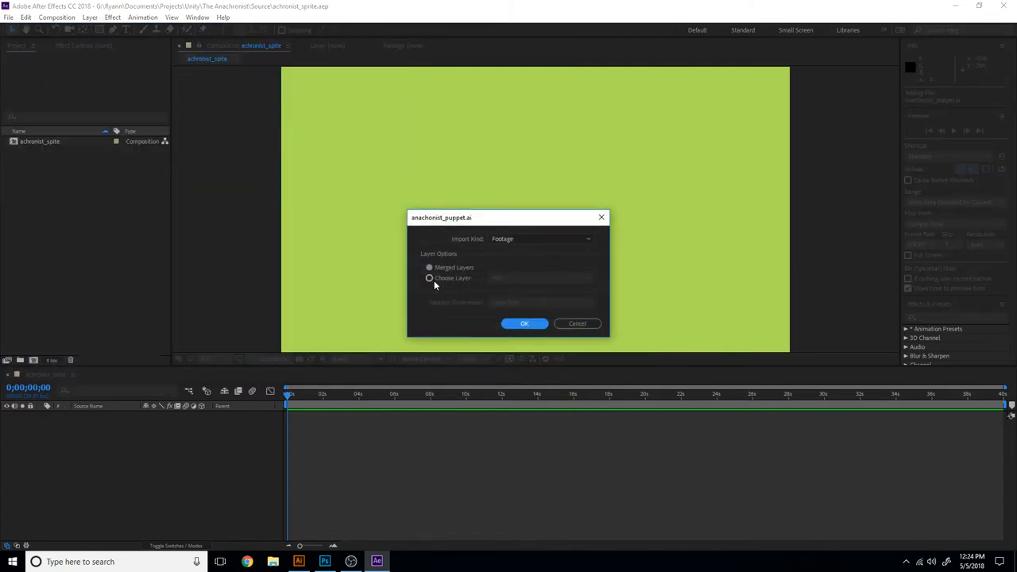
# Import it as a Composition with footage dimensions set to Layer Size
pyautogui.click(541, 239)
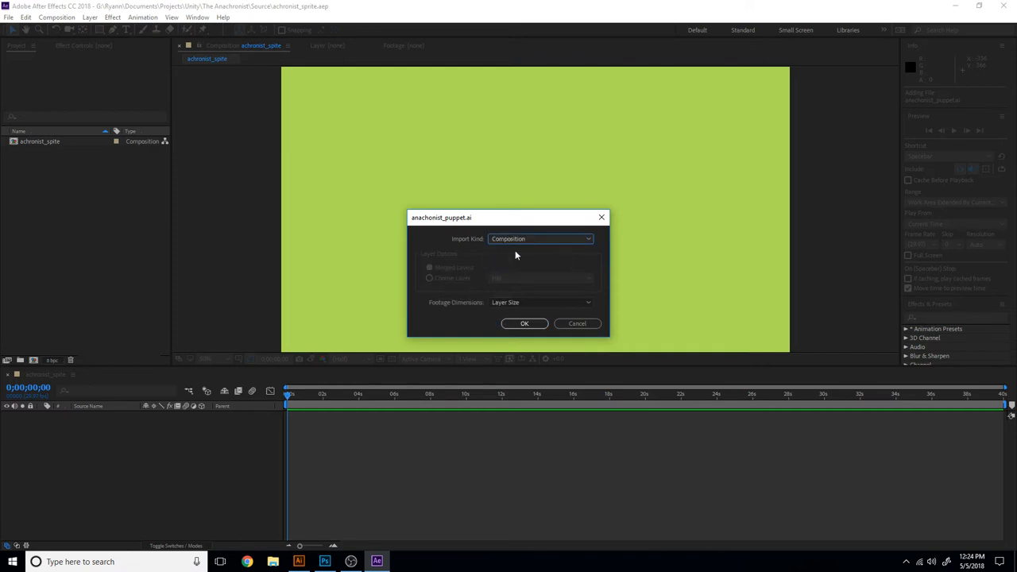
pyautogui.click(540, 302)
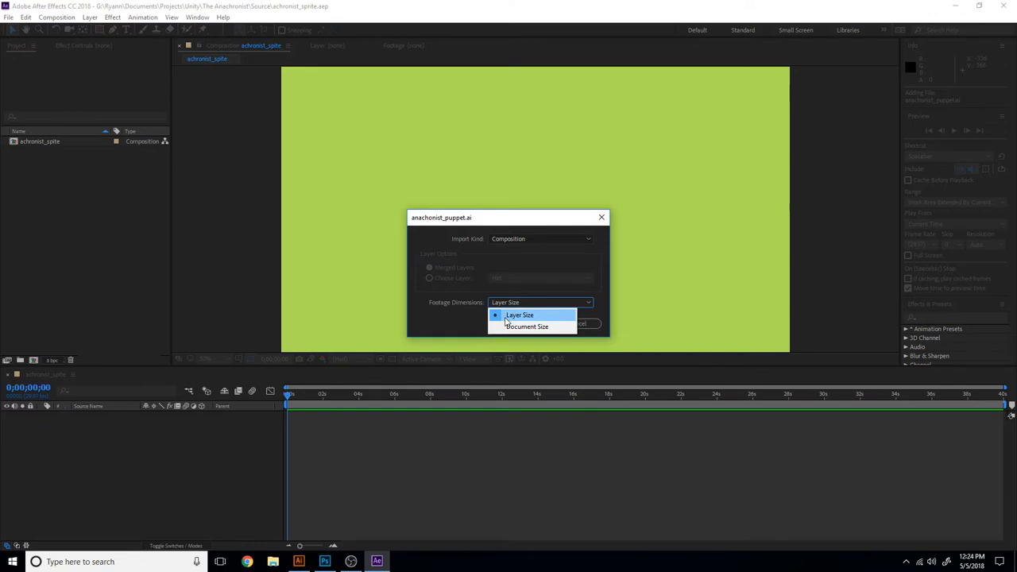
pyautogui.click(520, 315)
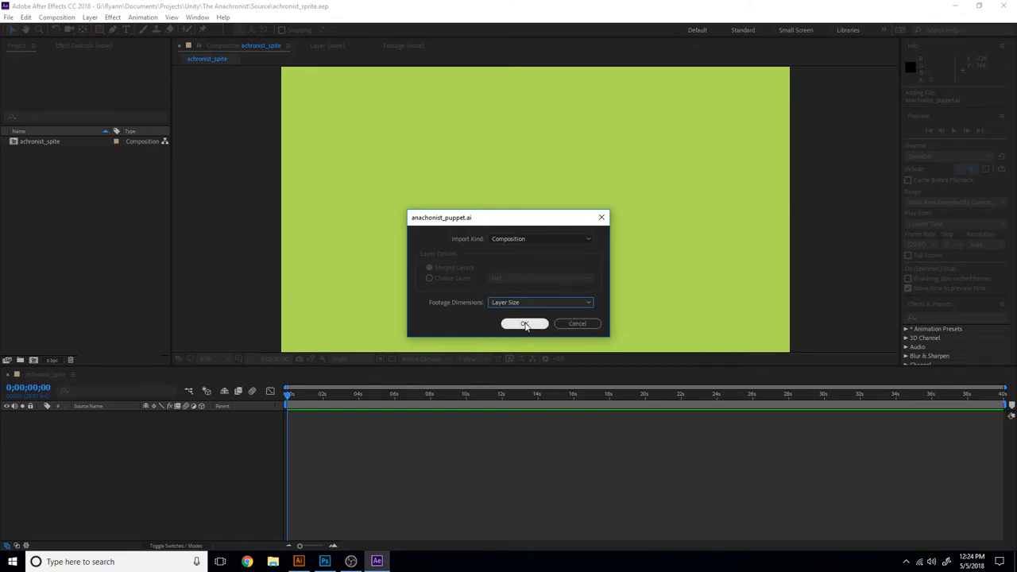
pyautogui.click(524, 324)
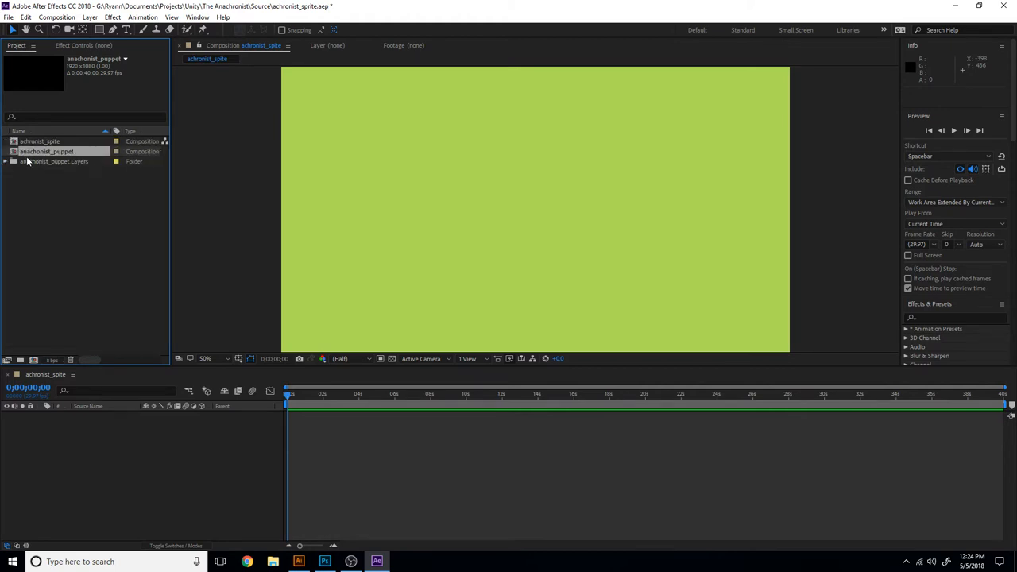
# Delete the empty sprite composition and open the anachronist_puppet composition
pyautogui.click(46, 151)
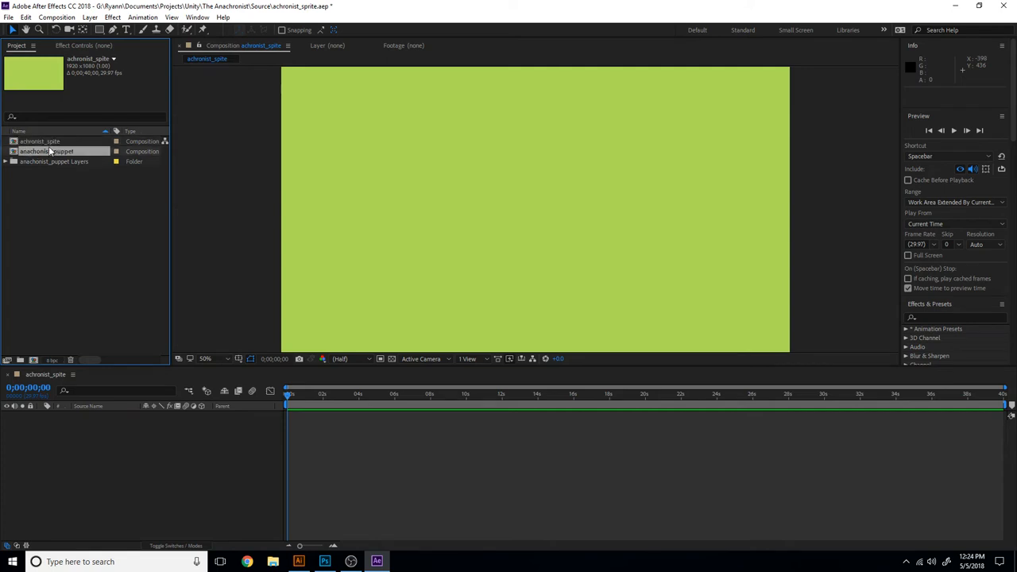
pyautogui.click(44, 151)
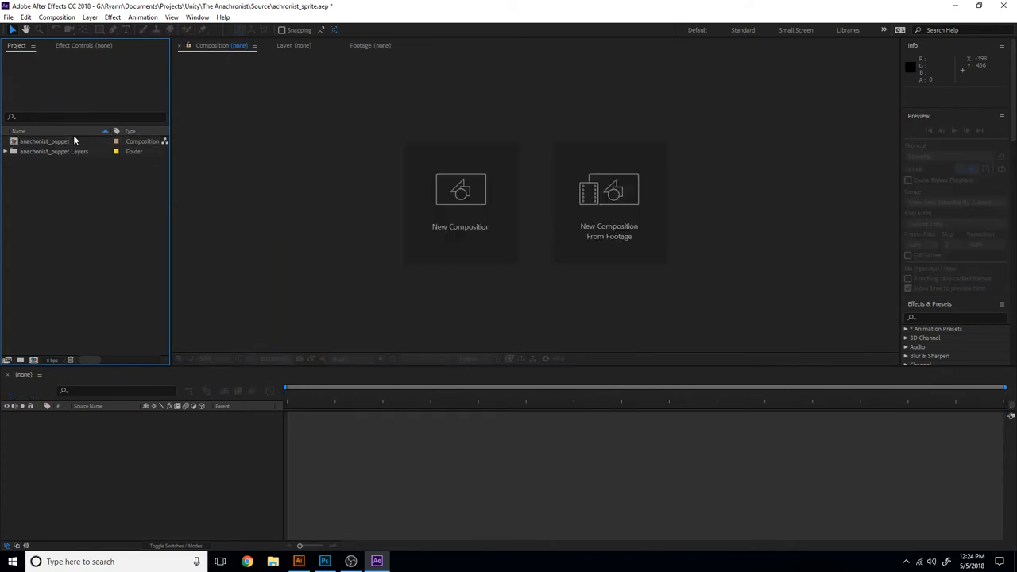
pyautogui.doubleClick(46, 140)
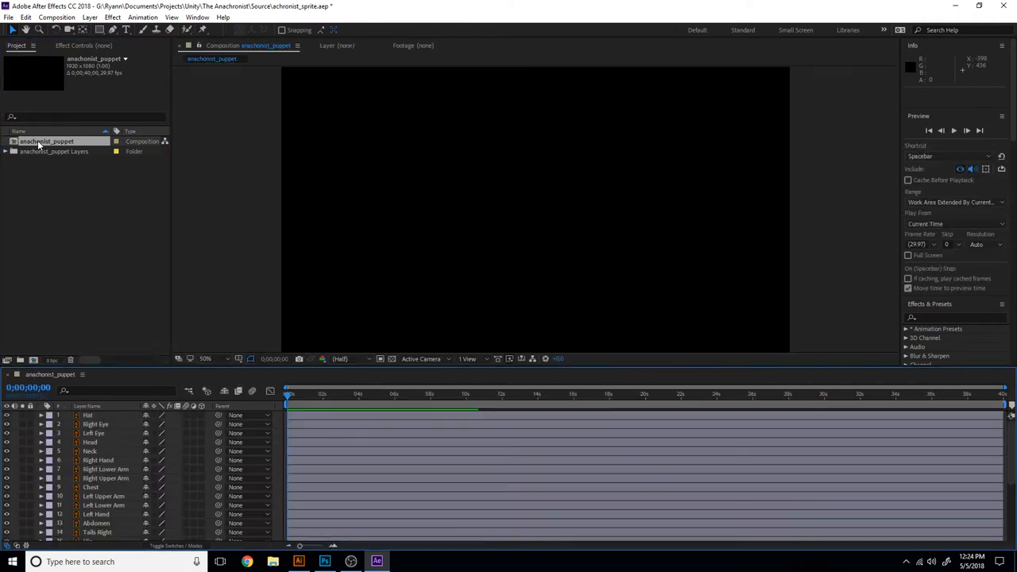
pyautogui.click(318, 394)
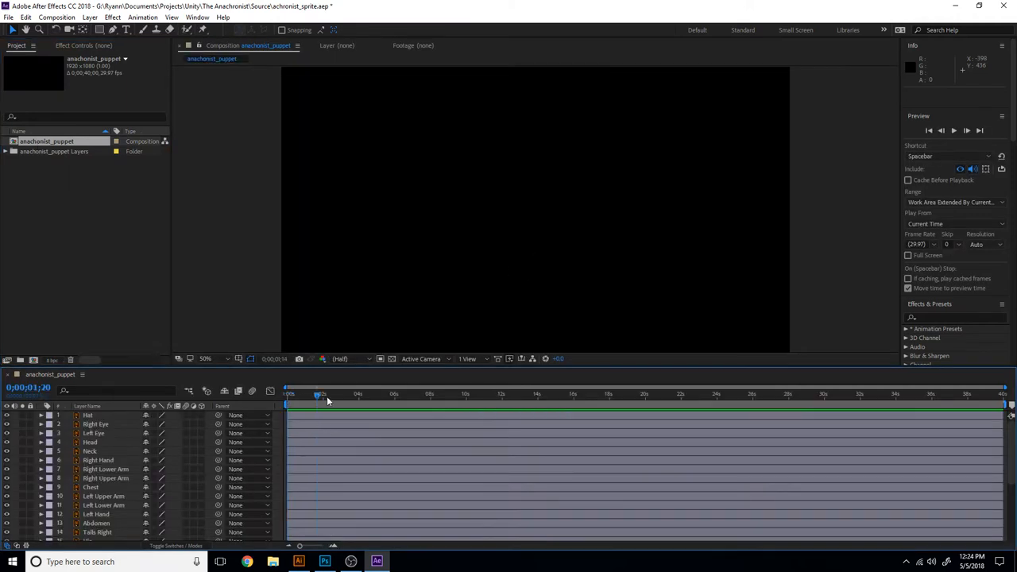
pyautogui.click(57, 17)
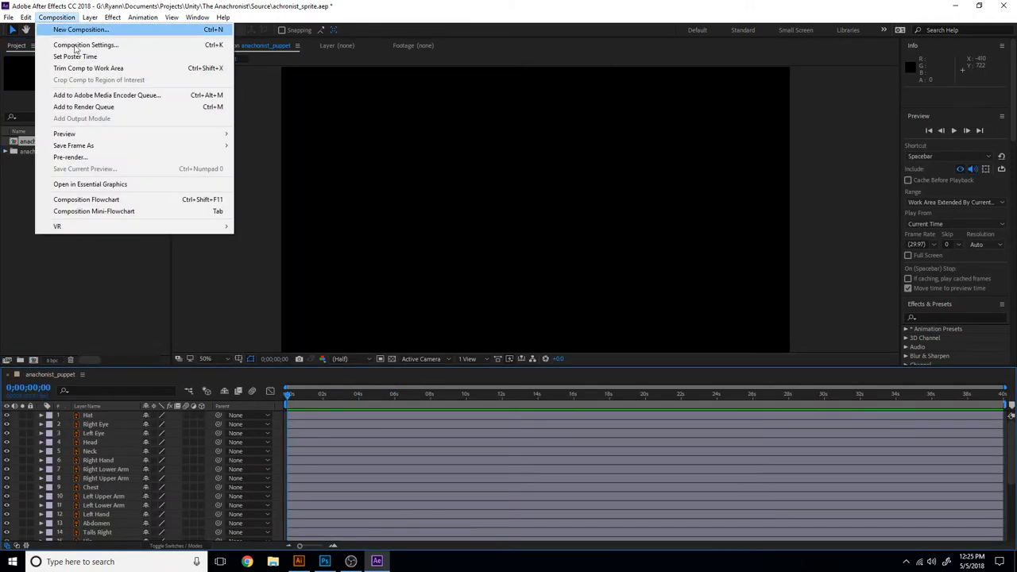
pyautogui.moveTo(75, 57)
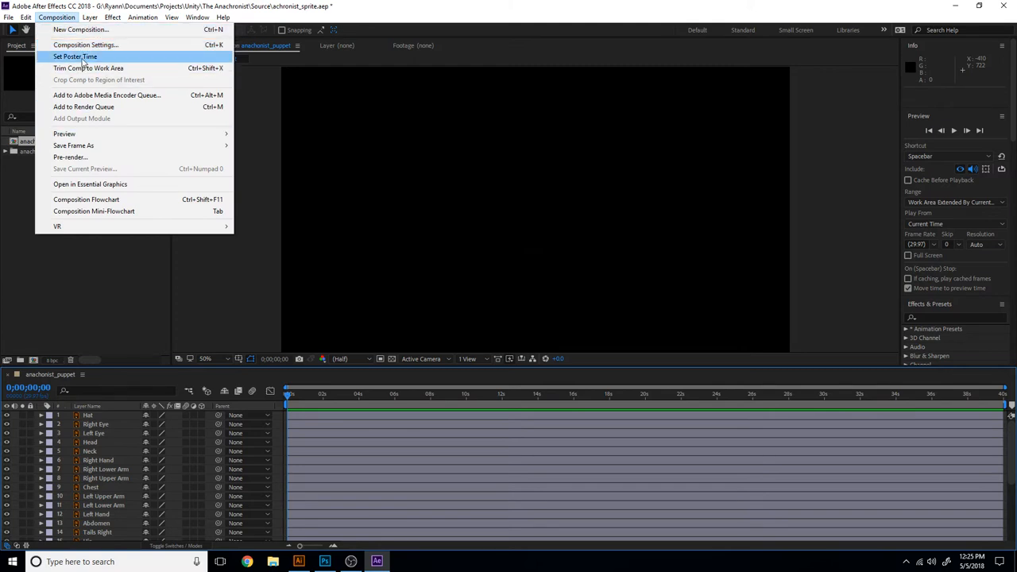
# Set the anachronist_puppet composition's background to a bright yellow-green
pyautogui.click(86, 45)
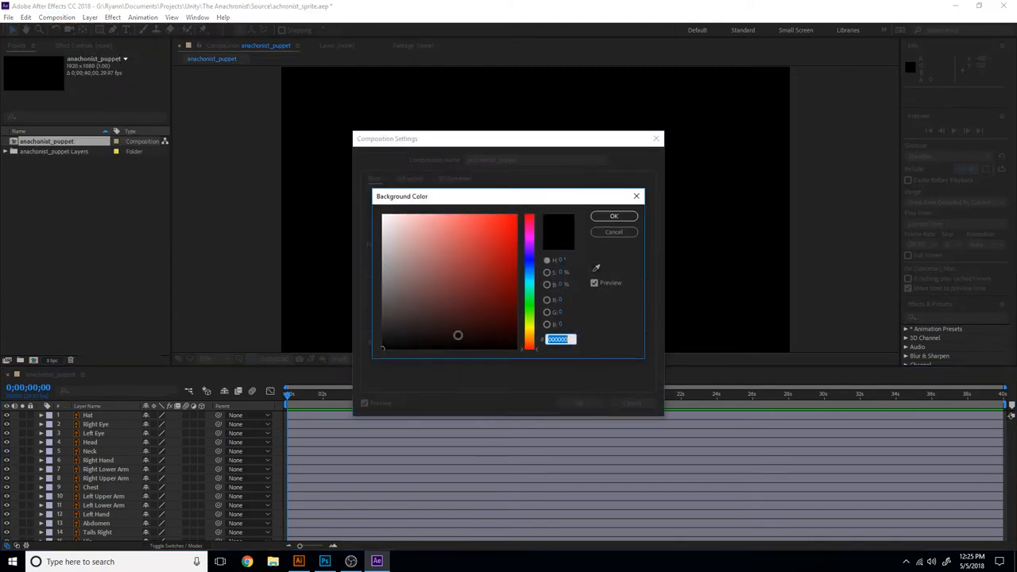
pyautogui.click(502, 264)
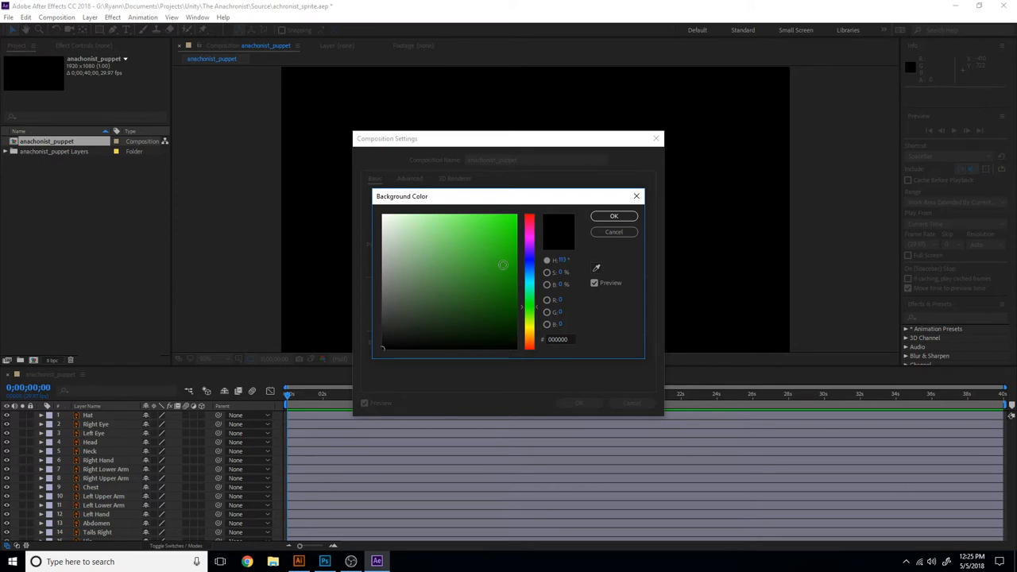
pyautogui.click(504, 267)
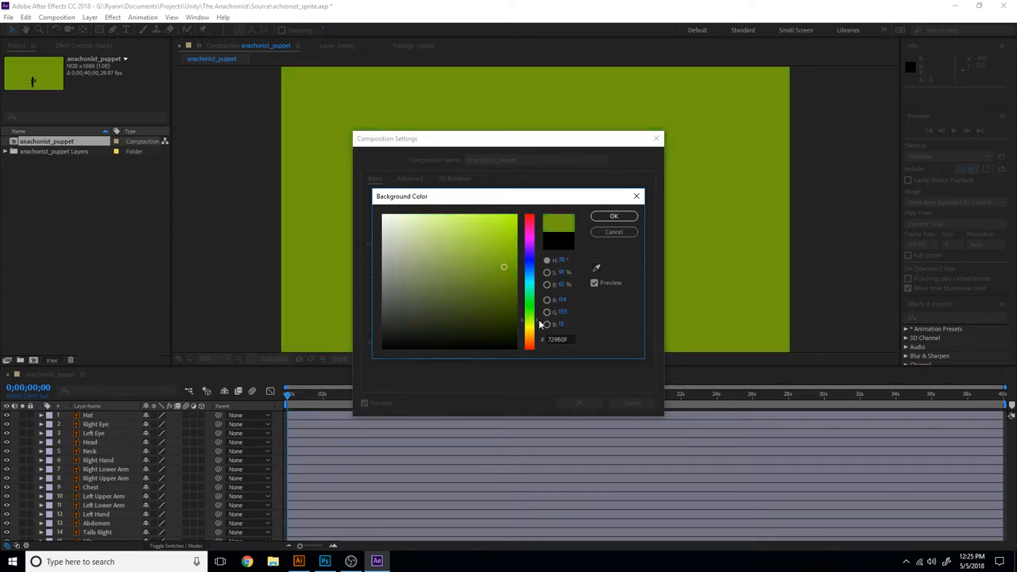
pyautogui.click(613, 216)
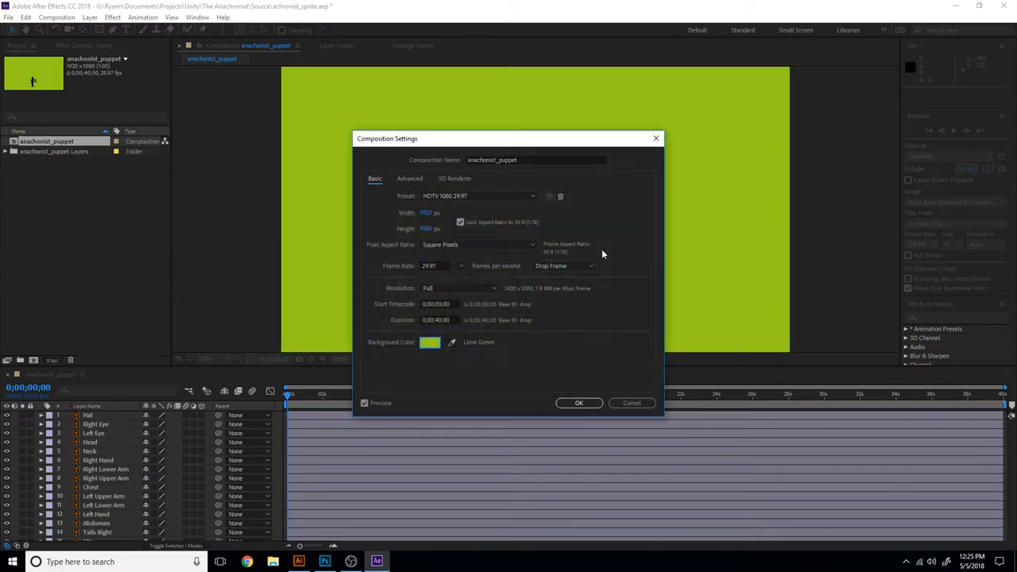
pyautogui.click(578, 404)
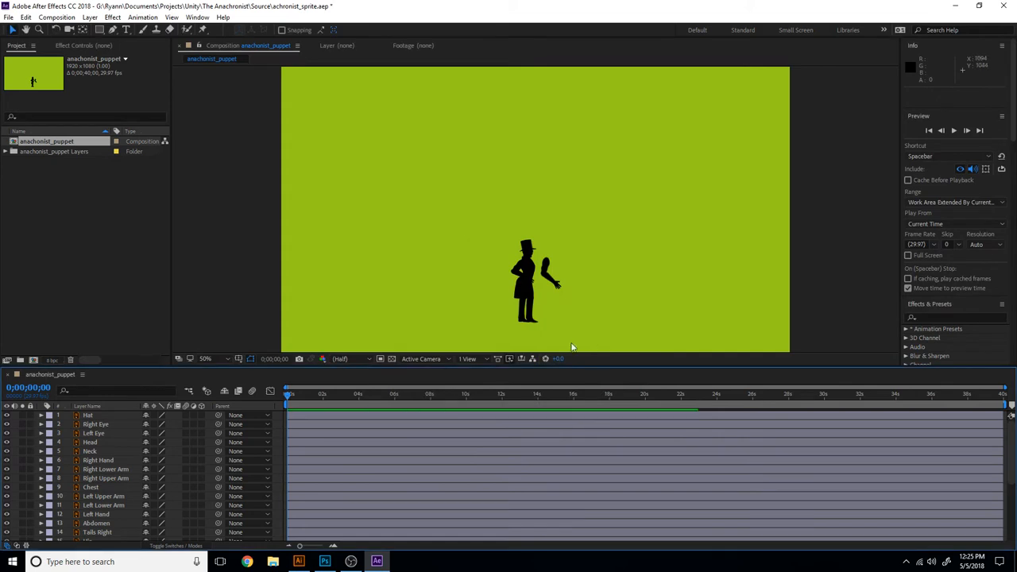
# Zoom the Composition panel in so the whole puppet silhouette shows large and centred
pyautogui.click(206, 359)
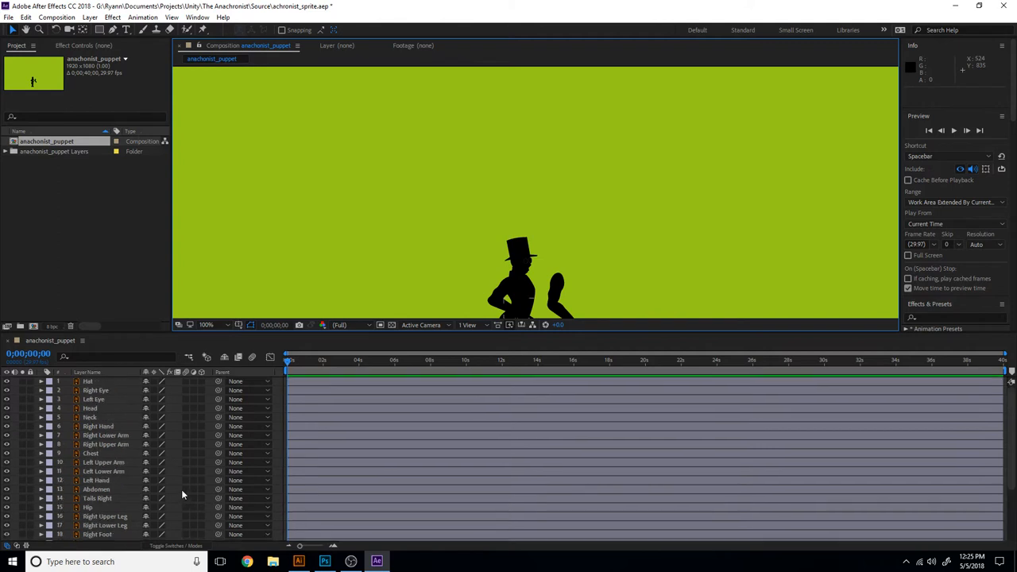
pyautogui.moveTo(563, 251)
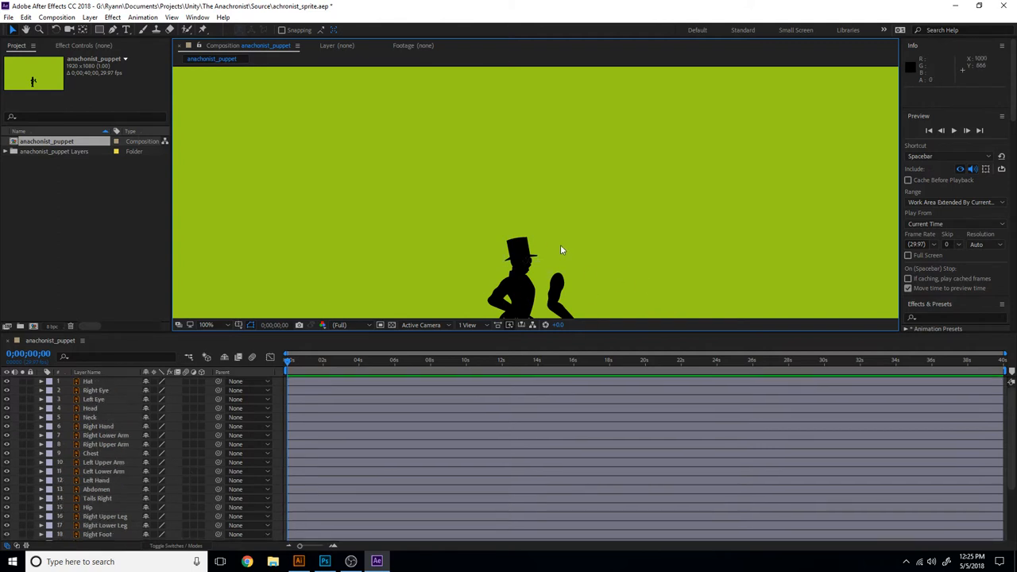
pyautogui.click(206, 324)
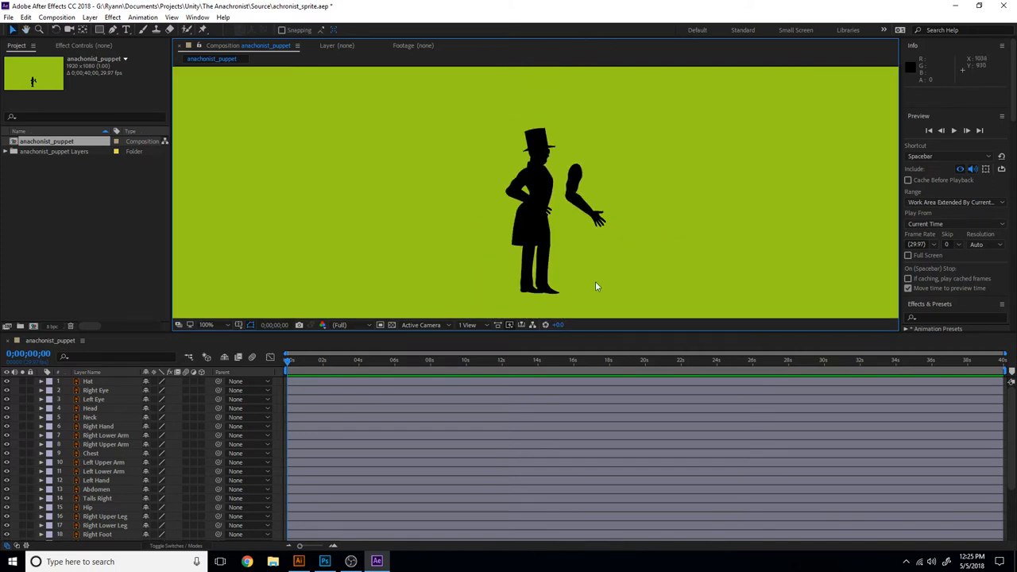
pyautogui.moveTo(594, 334)
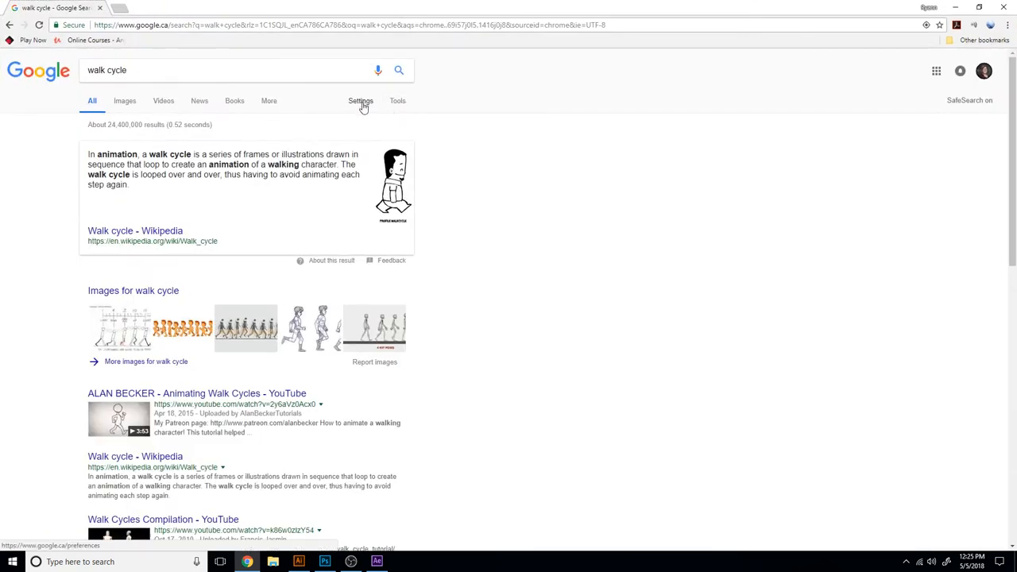
pyautogui.moveTo(421, 111)
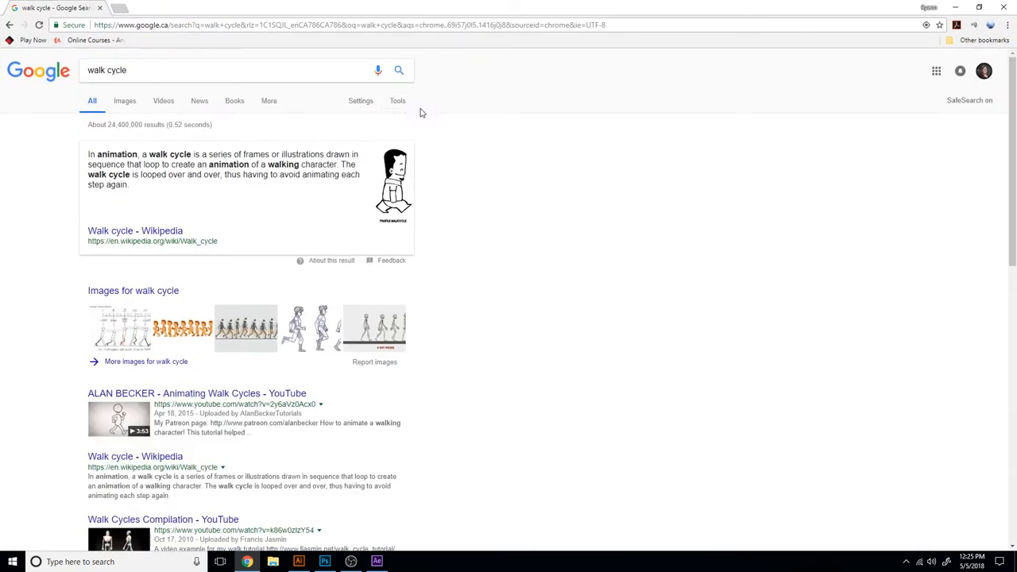
# Run an advanced Google search for 'walk cycle' limited to images free to use commercially
pyautogui.click(398, 102)
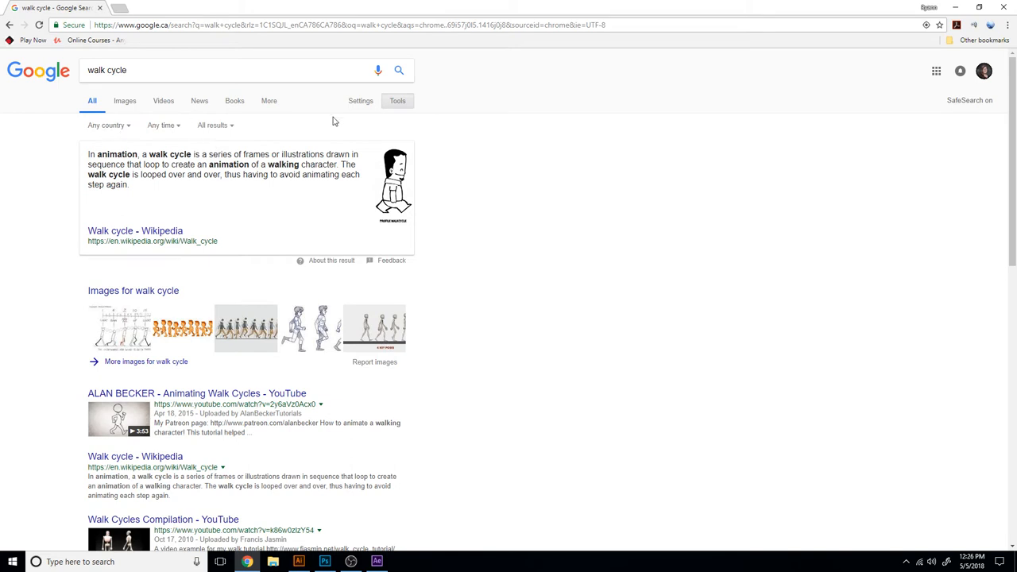
pyautogui.click(359, 101)
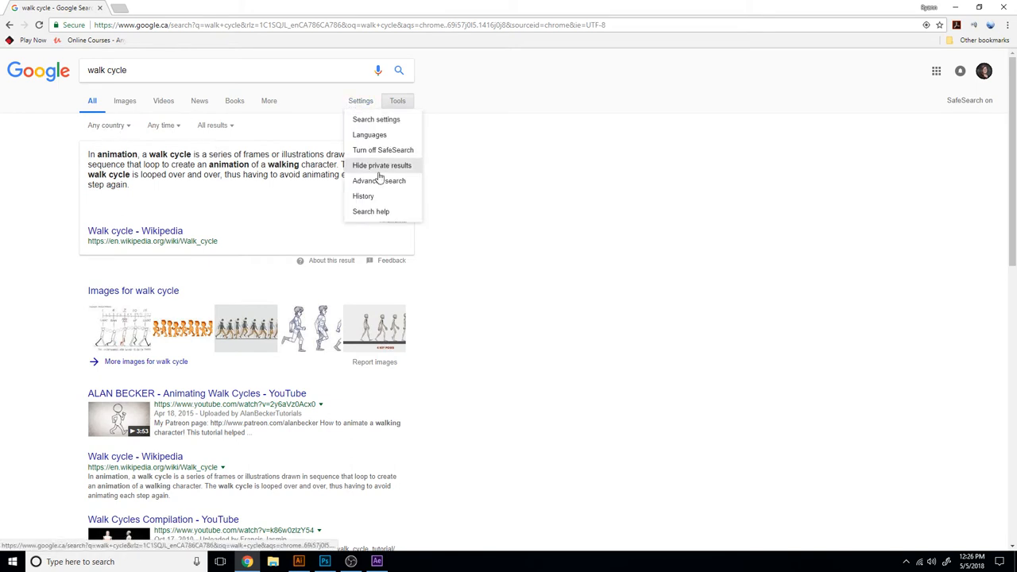
pyautogui.click(379, 181)
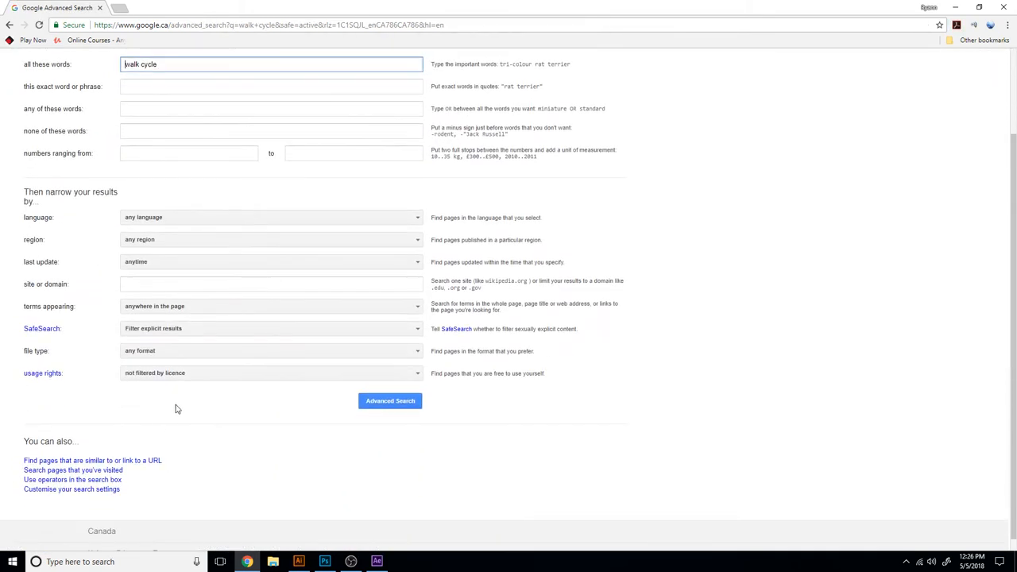
pyautogui.click(270, 372)
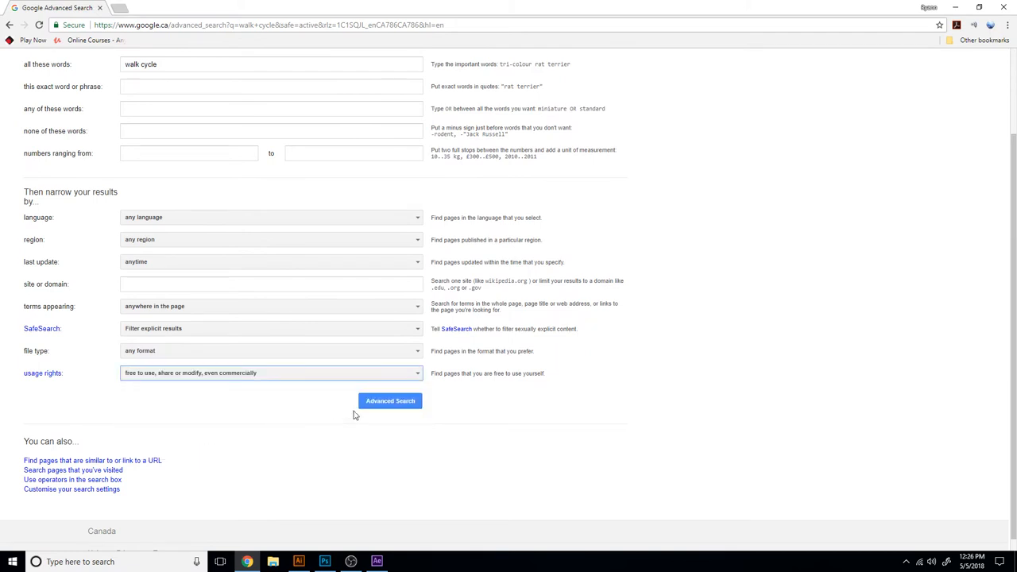
pyautogui.click(389, 401)
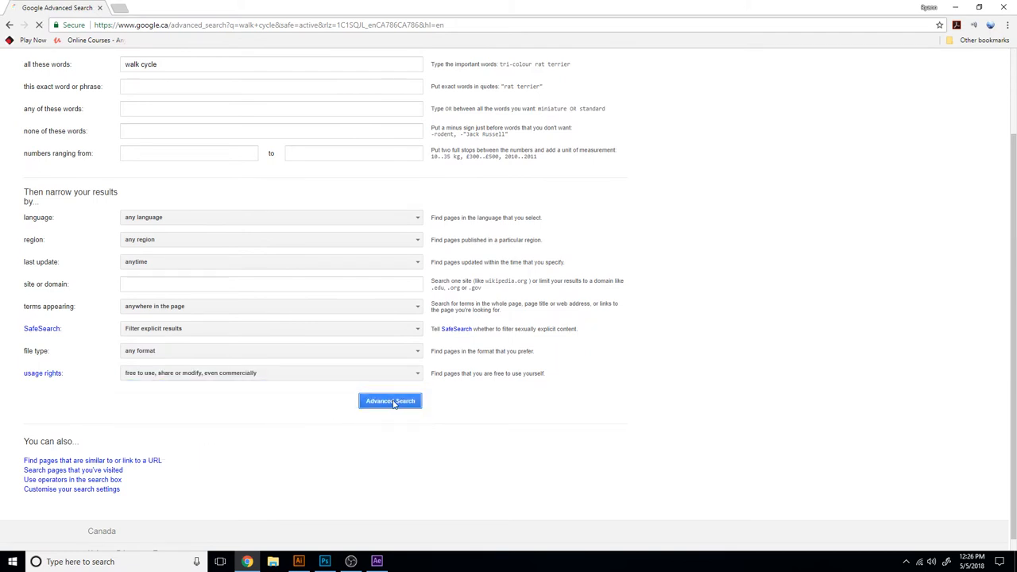
pyautogui.click(389, 400)
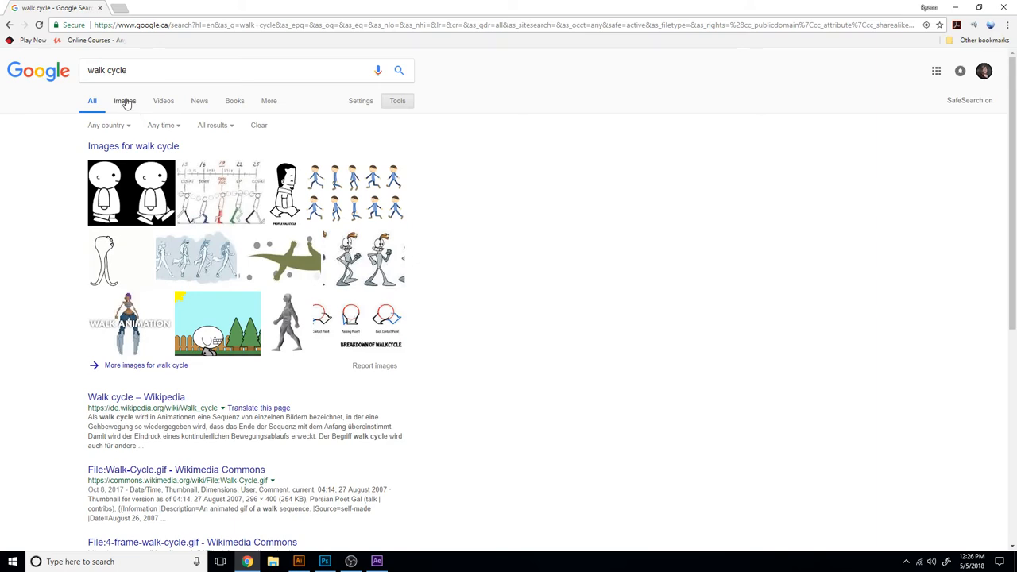
# Browse the walk cycle image results, then search 'walk cycle man' and browse those
pyautogui.click(124, 100)
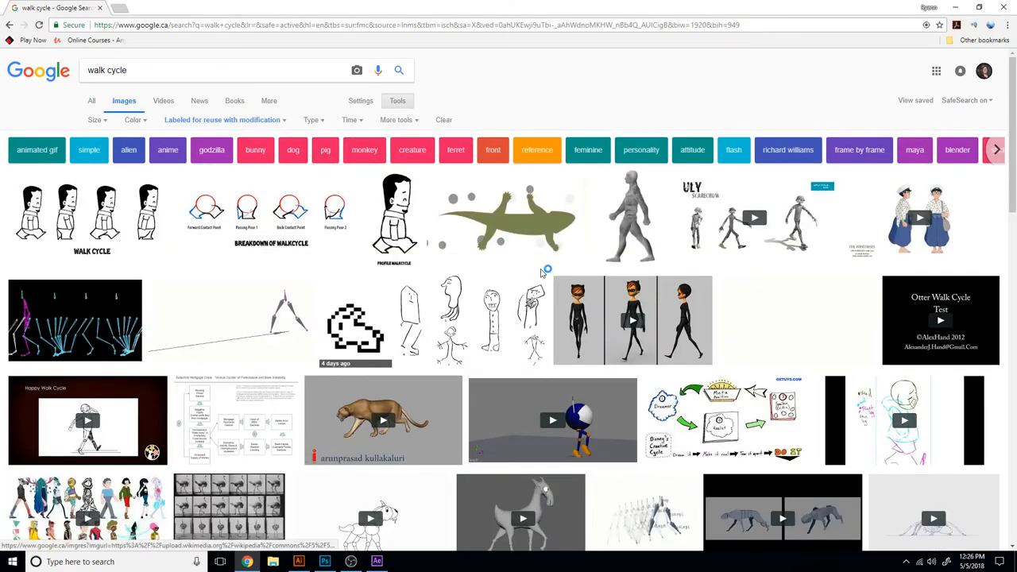
pyautogui.scroll(-3)
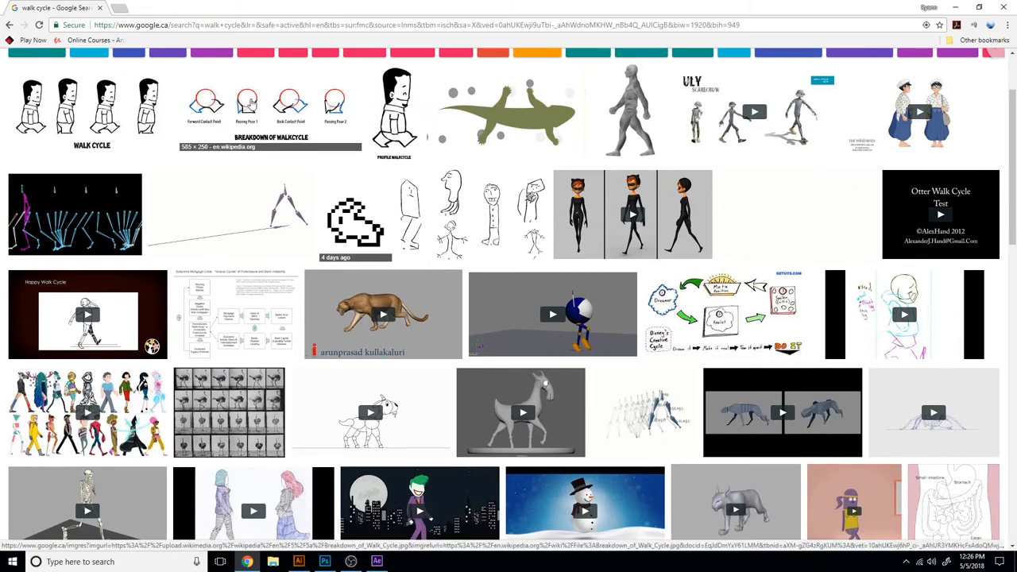
pyautogui.scroll(-3)
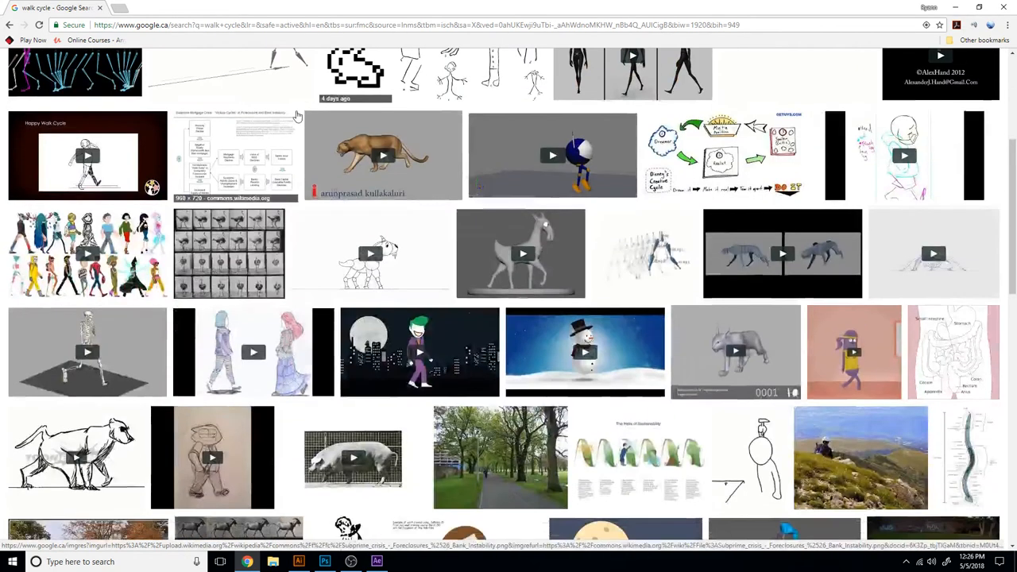
pyautogui.scroll(-3)
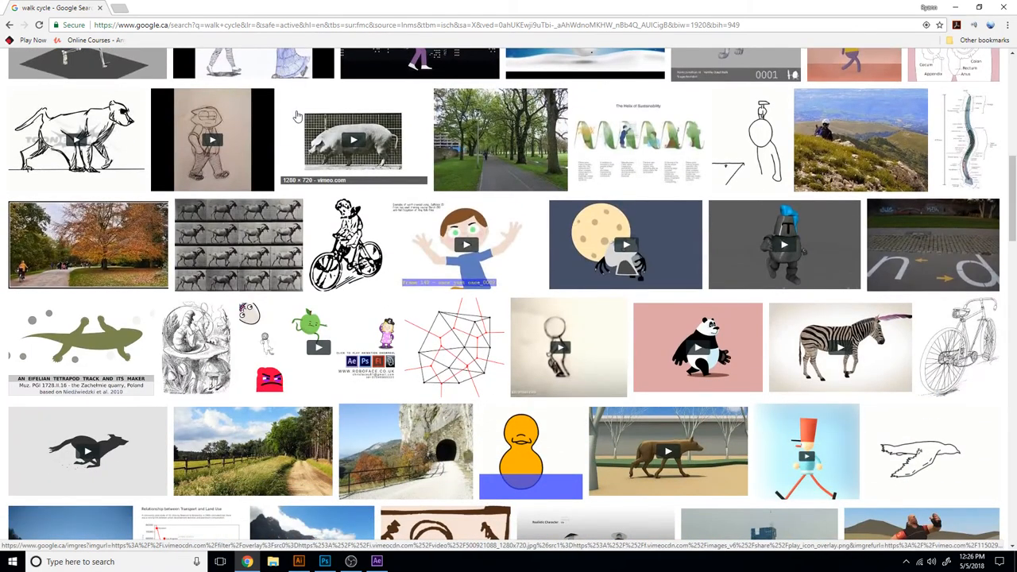
pyautogui.scroll(-3)
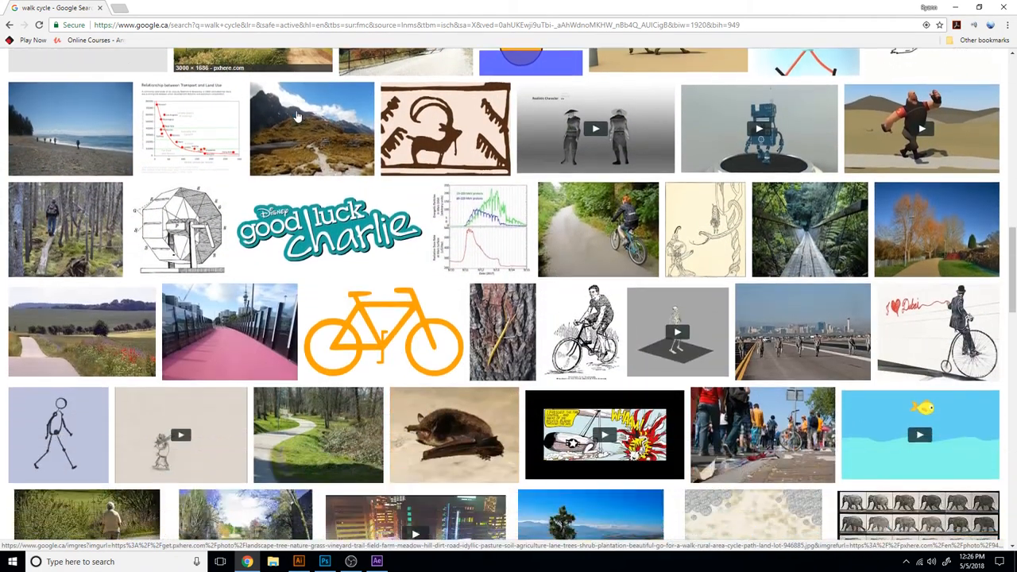
pyautogui.scroll(-3)
pyautogui.write('walk cycle man')
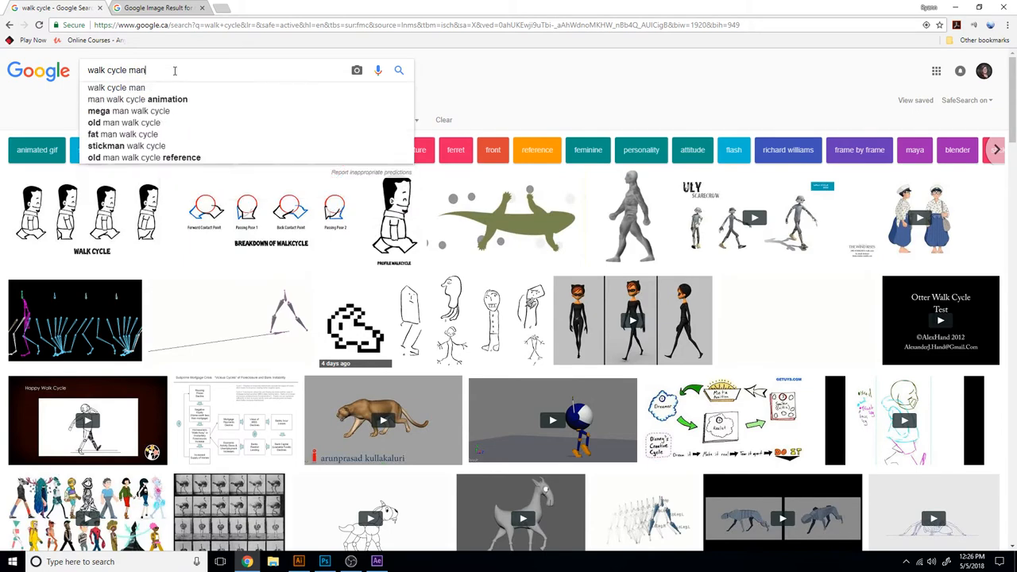
pyautogui.press('Enter')
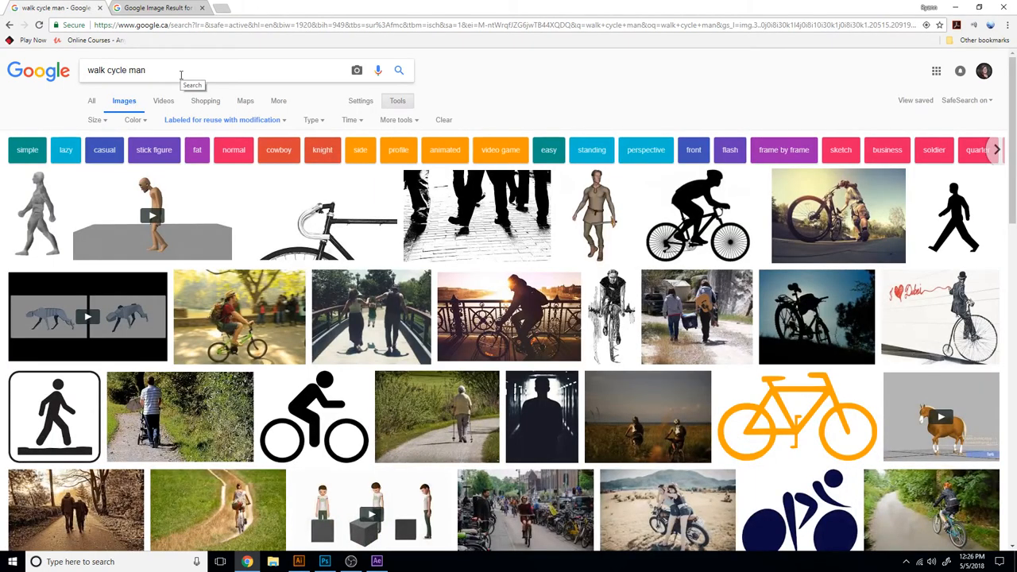
pyautogui.scroll(-3)
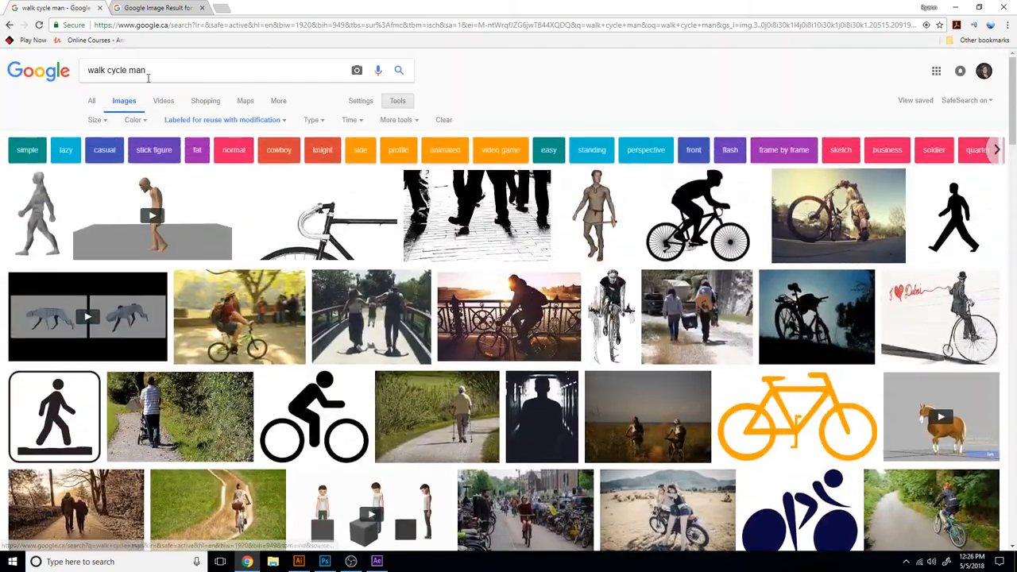
pyautogui.click(215, 69)
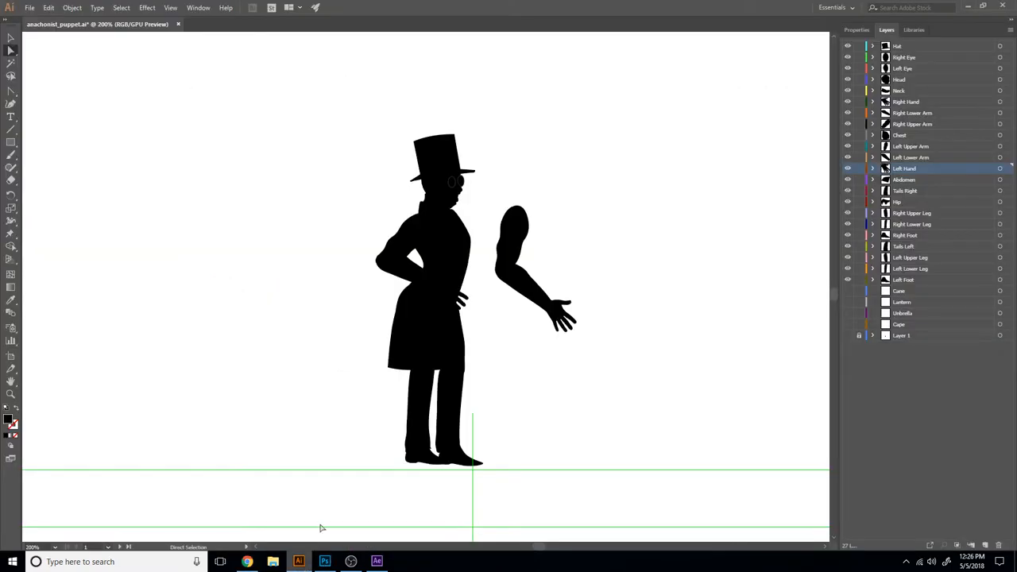
pyautogui.click(376, 561)
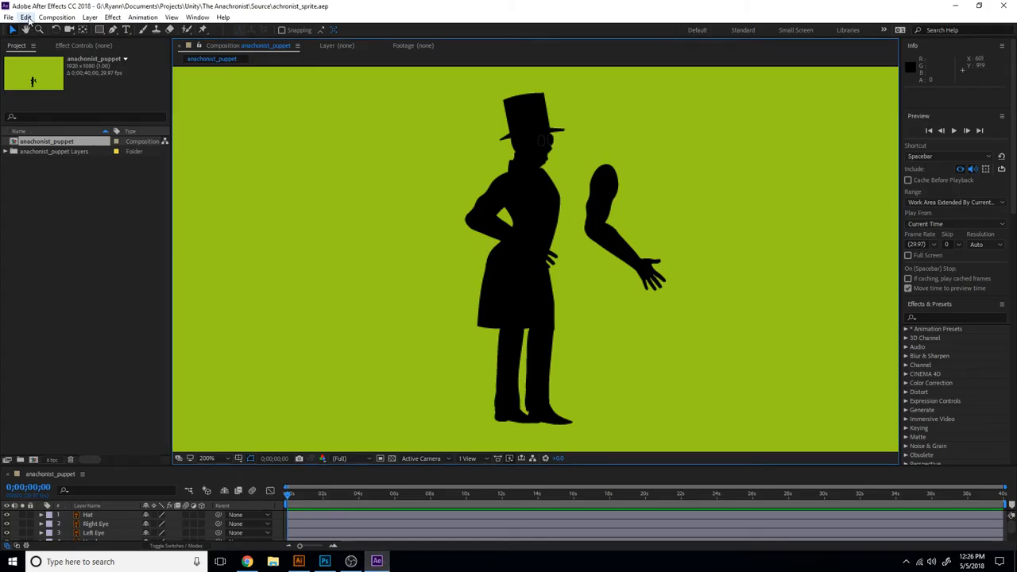
pyautogui.click(26, 16)
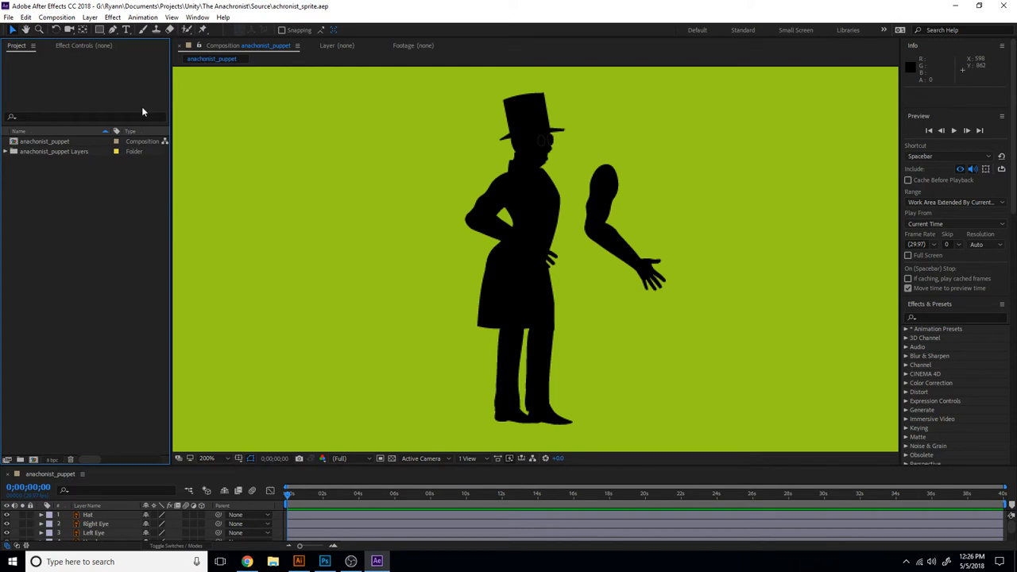
pyautogui.moveTo(105, 205)
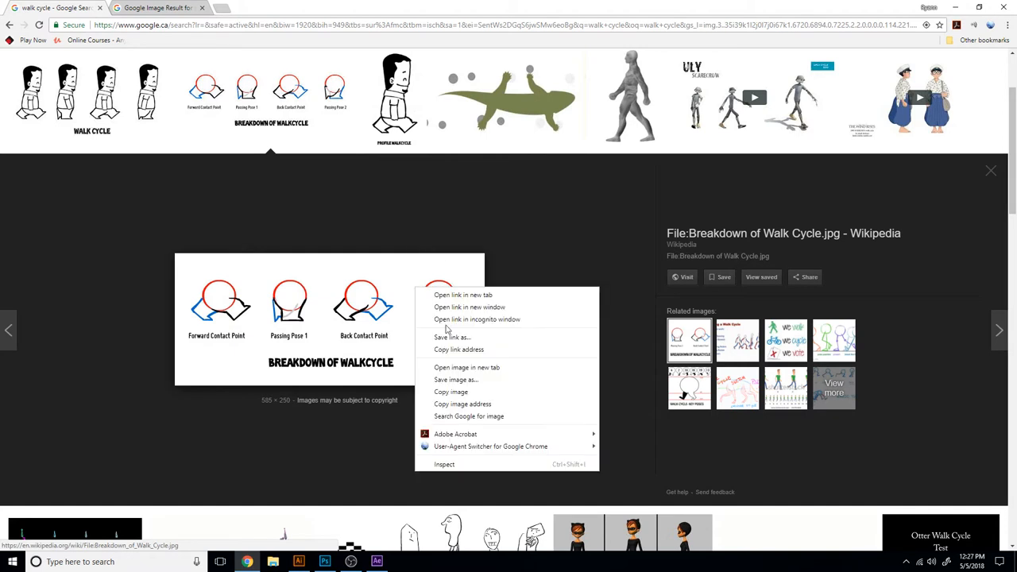
pyautogui.moveTo(467, 366)
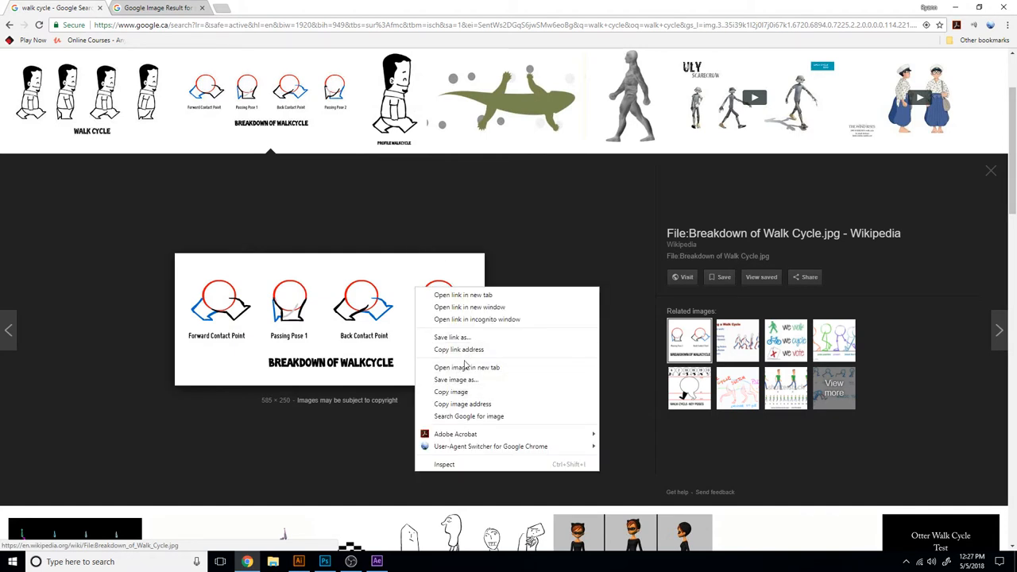
# Save the Breakdown of Walk Cycle image to Downloads and return to After Effects
pyautogui.click(454, 379)
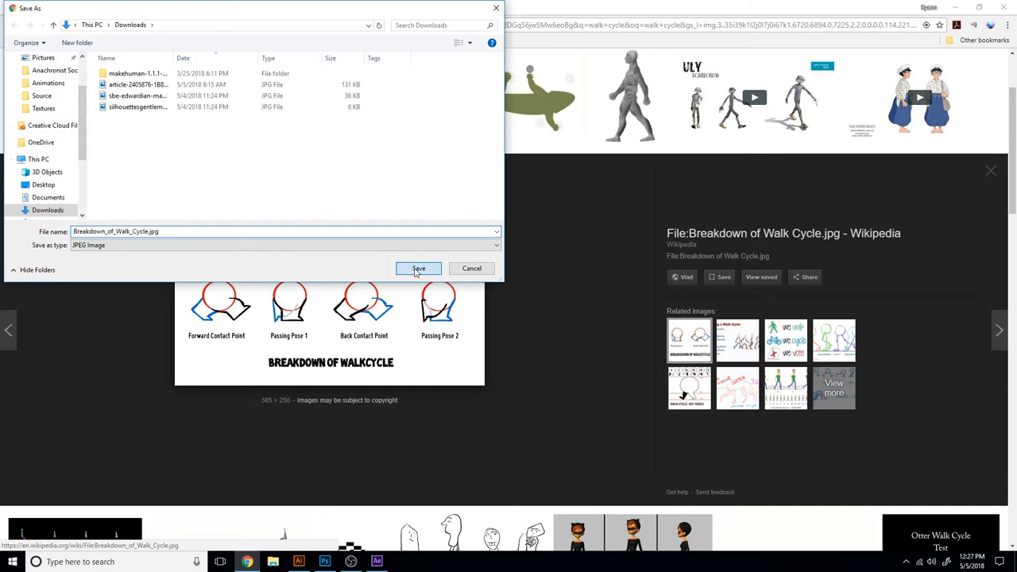
pyautogui.click(418, 267)
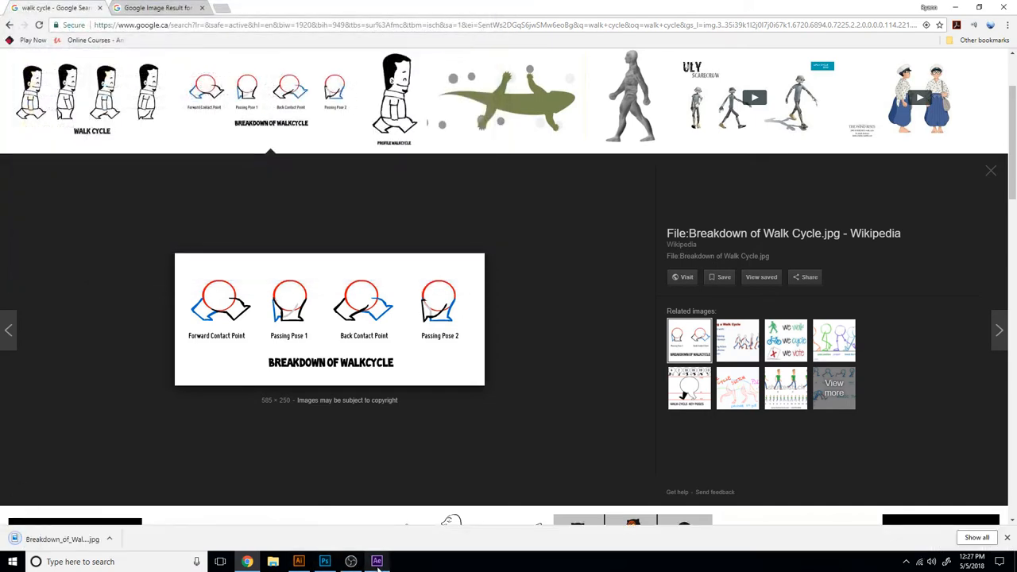
pyautogui.click(377, 563)
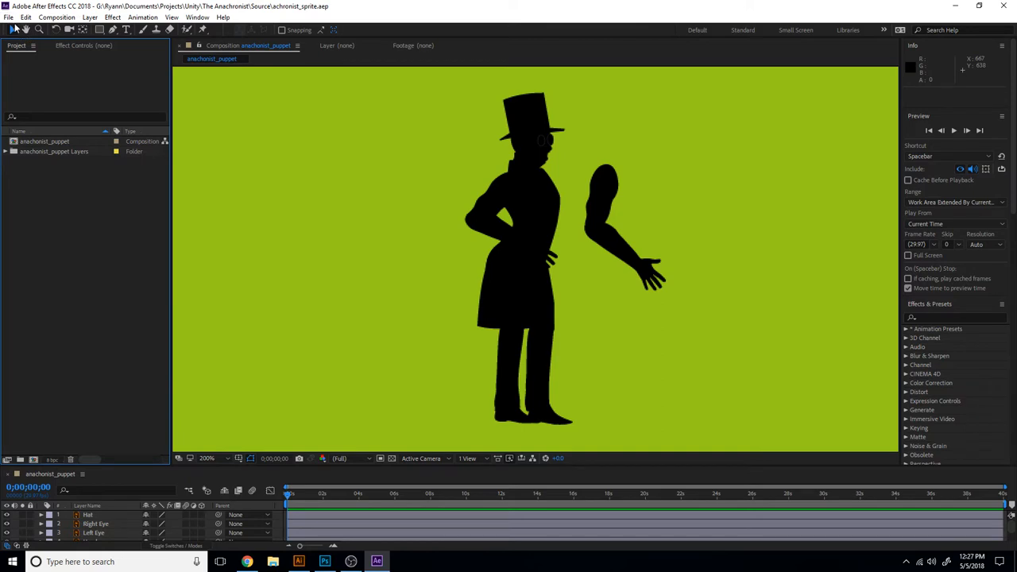
# Import Breakdown_of_Walk_Cycle.jpg from Downloads and add it as a layer above the puppet
pyautogui.click(9, 16)
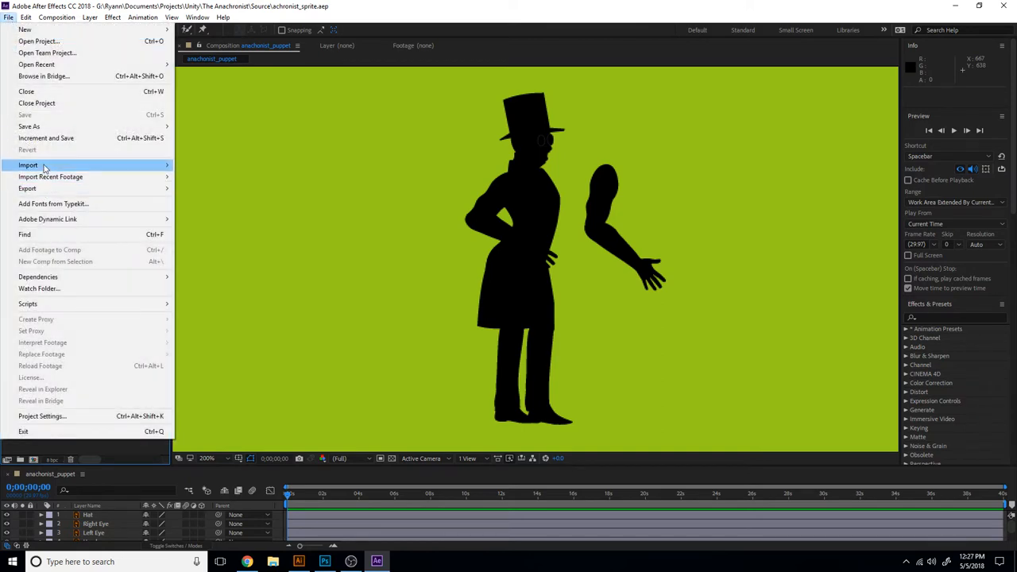
pyautogui.click(29, 164)
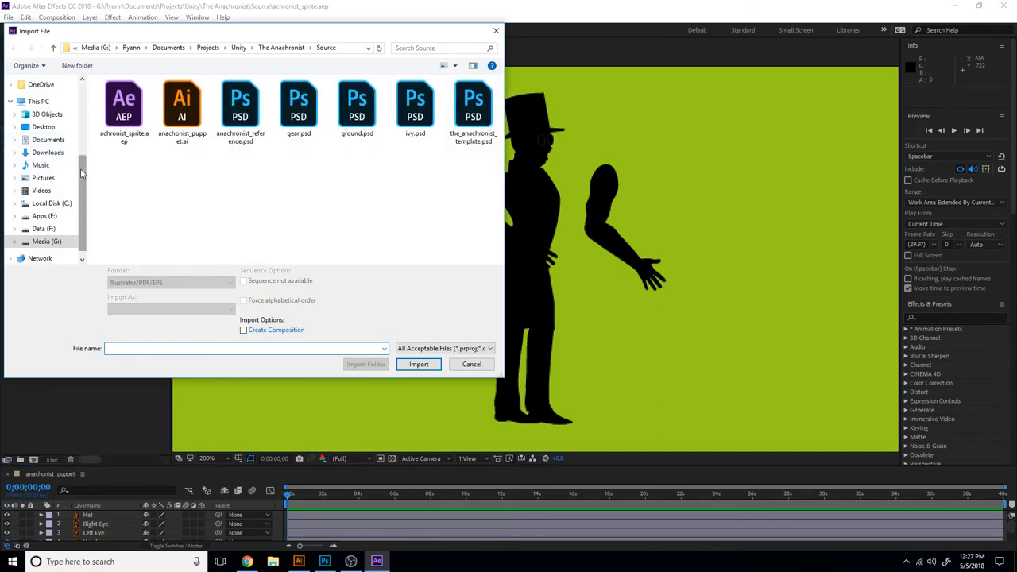
pyautogui.click(48, 152)
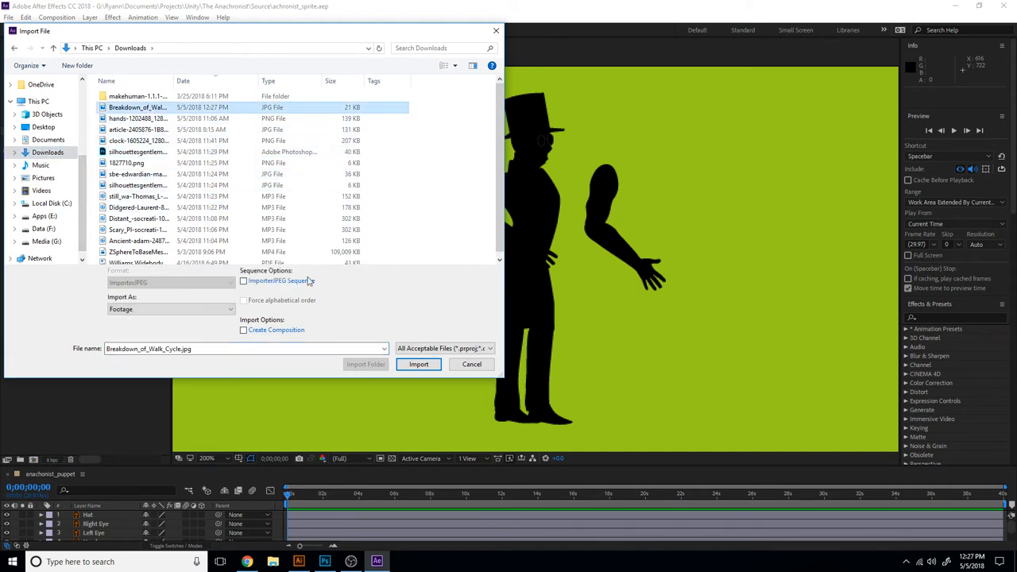
pyautogui.click(417, 364)
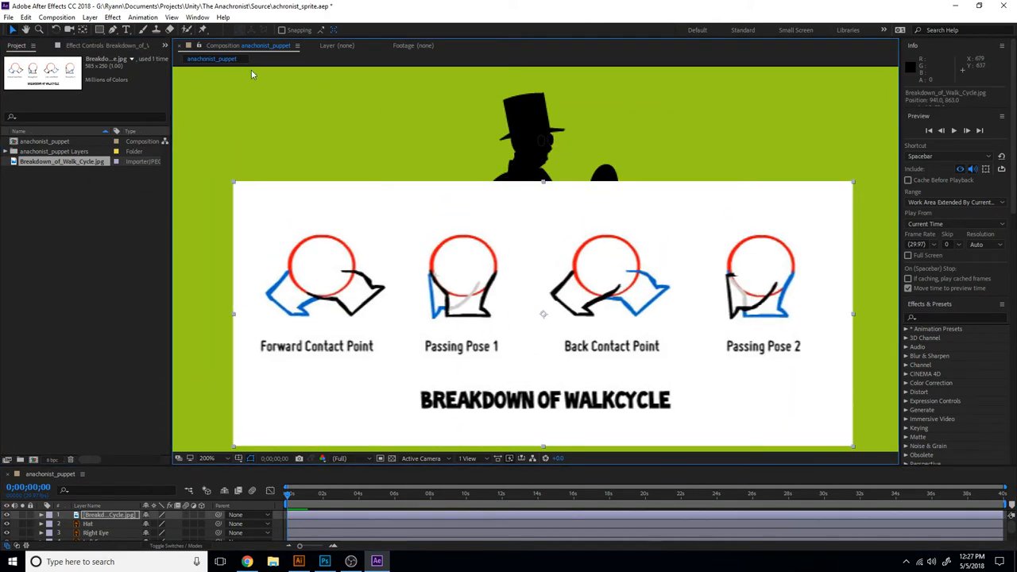
# Scale the reference image down, zoom out, place it along the top edge and OK Composition Settings
pyautogui.click(171, 16)
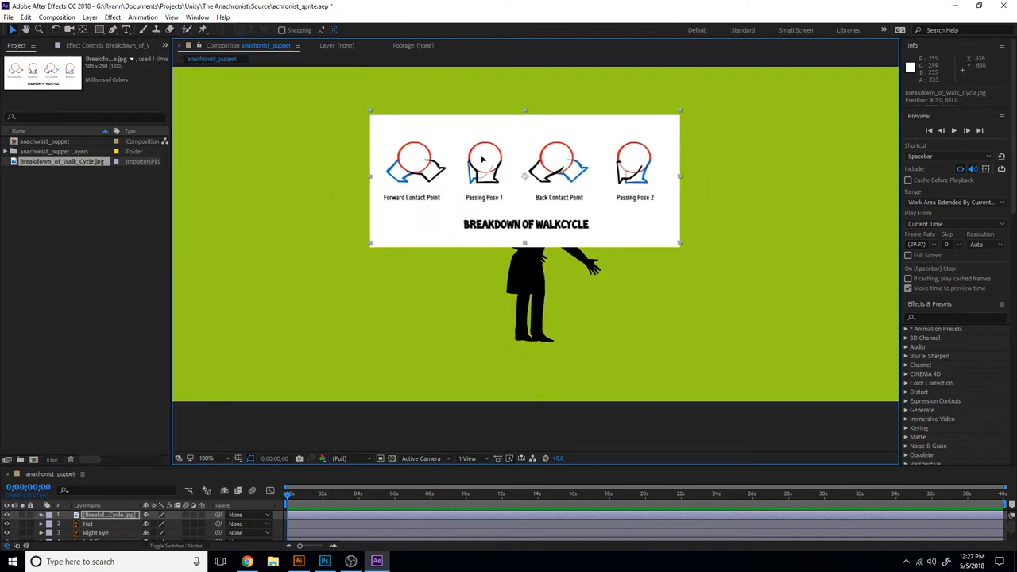
pyautogui.click(171, 15)
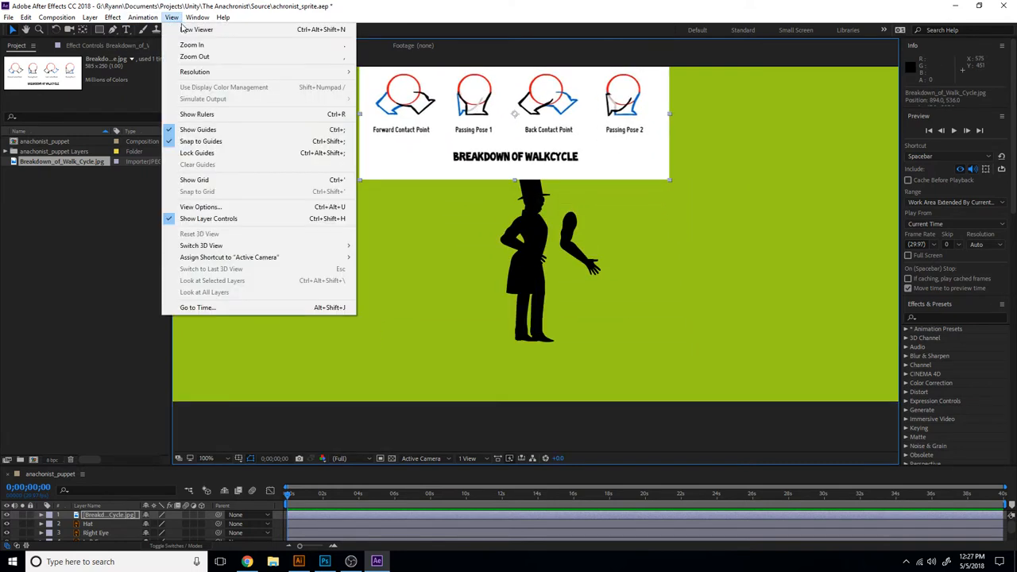
pyautogui.click(194, 57)
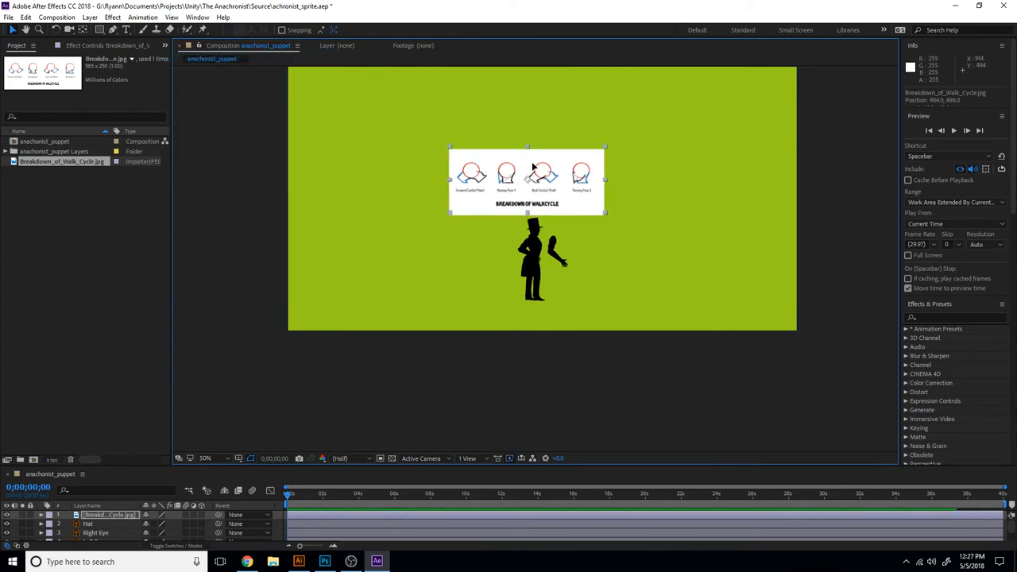
pyautogui.moveTo(528, 178); pyautogui.dragTo(534, 167)
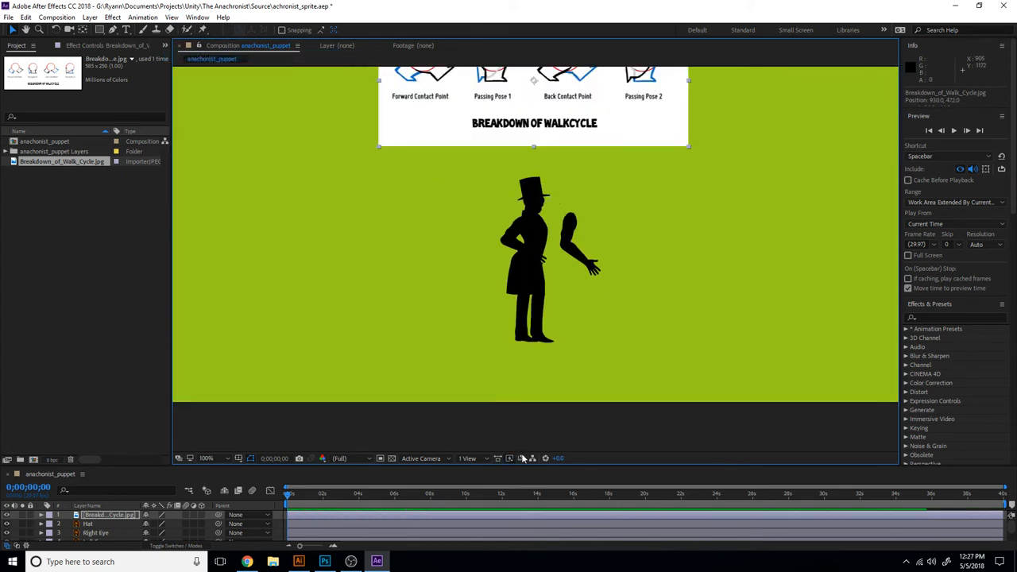
pyautogui.moveTo(680, 462)
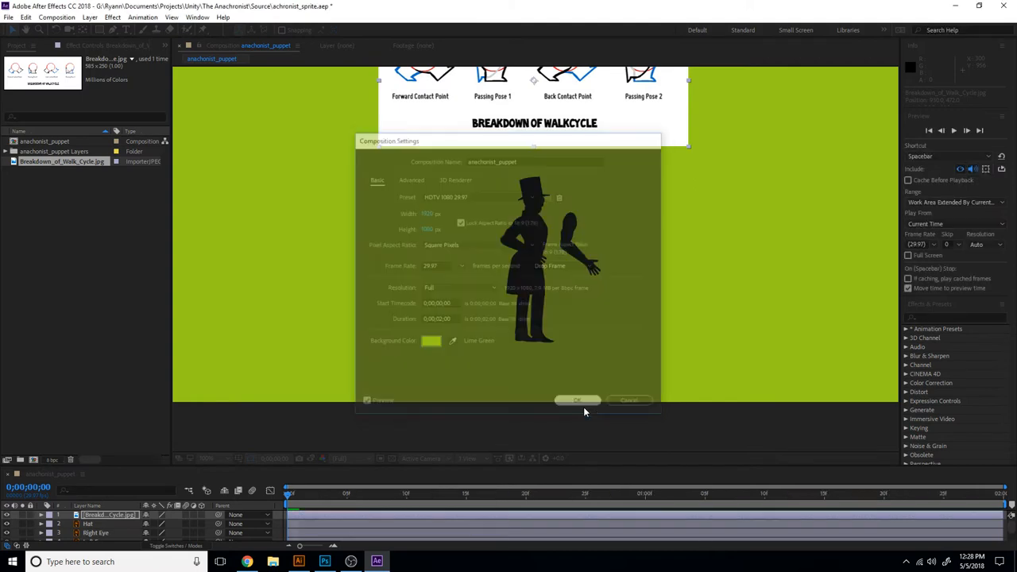
pyautogui.click(577, 401)
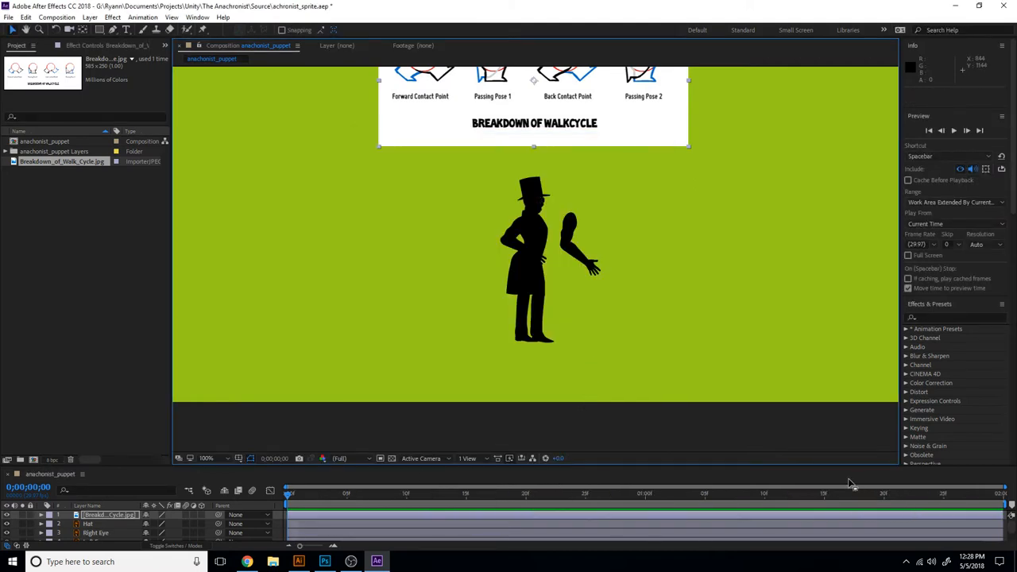
pyautogui.moveTo(776, 452)
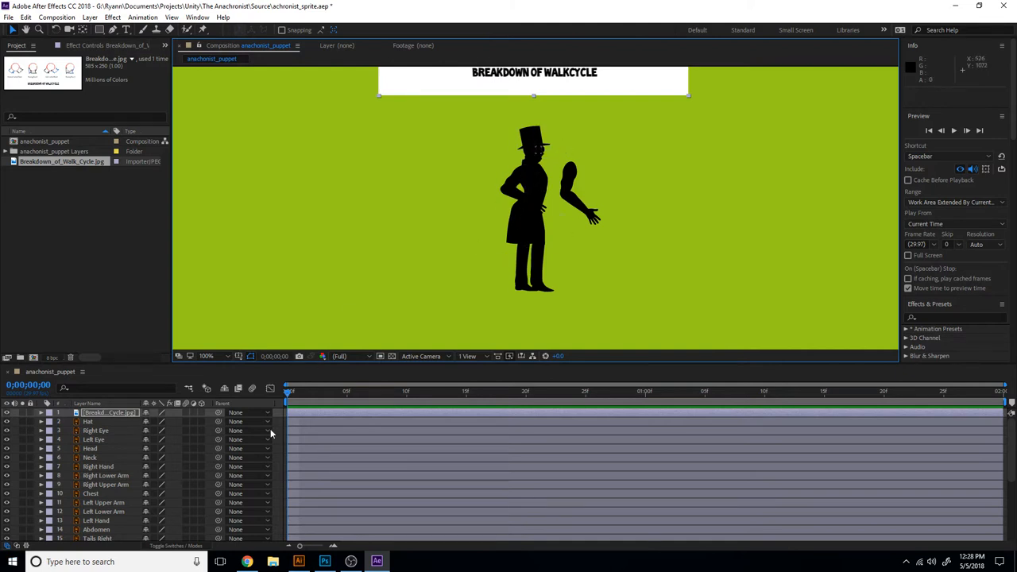
pyautogui.moveTo(204, 415)
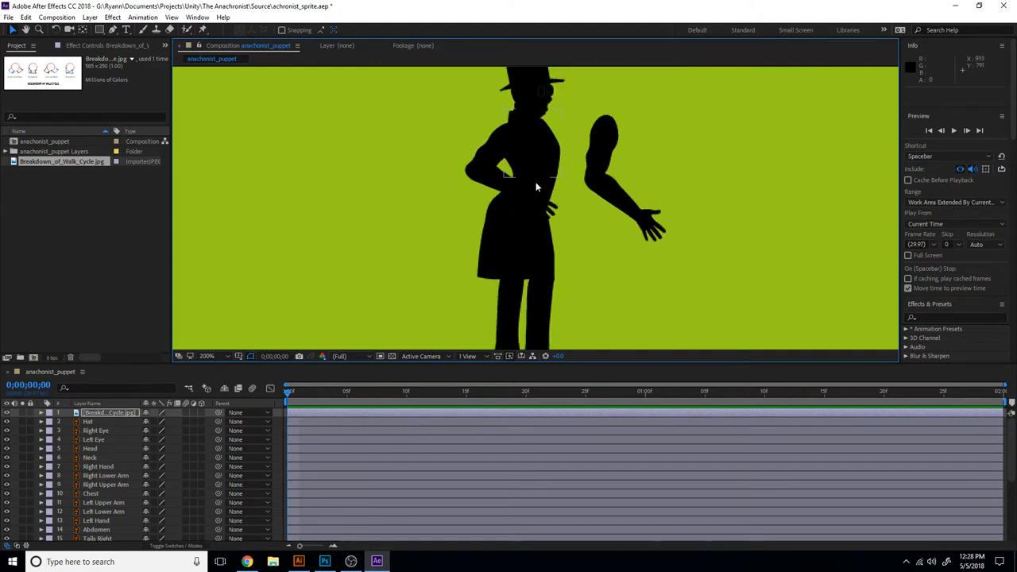
# Parent the right upper leg to the Hip and chain the lower leg beneath it
pyautogui.click(90, 493)
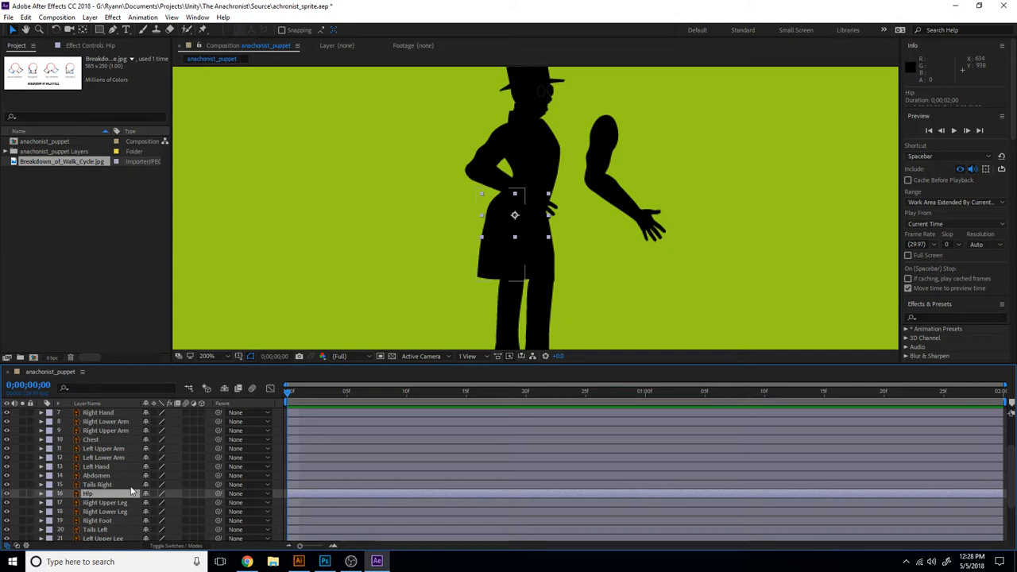
pyautogui.click(88, 492)
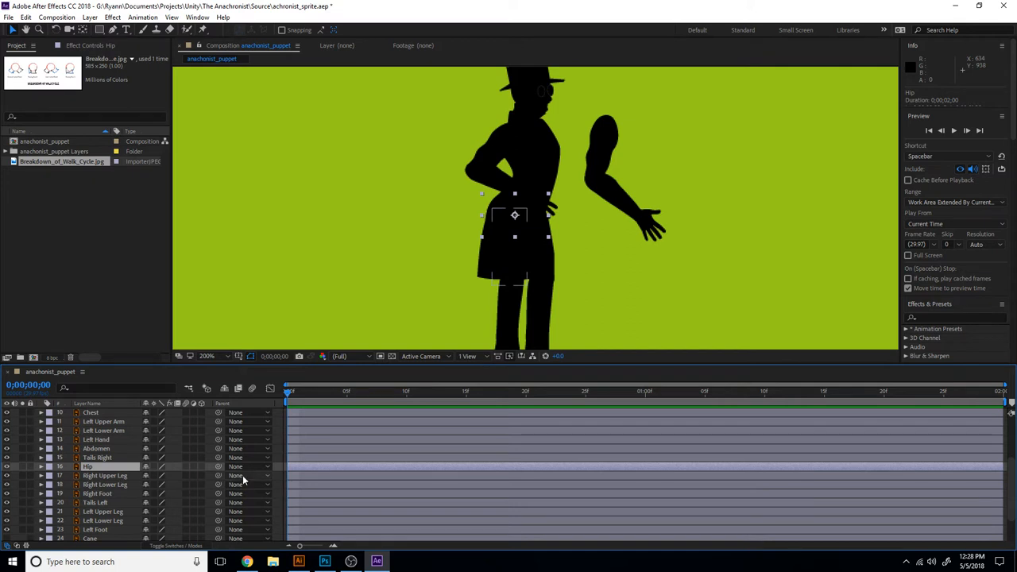
pyautogui.click(247, 468)
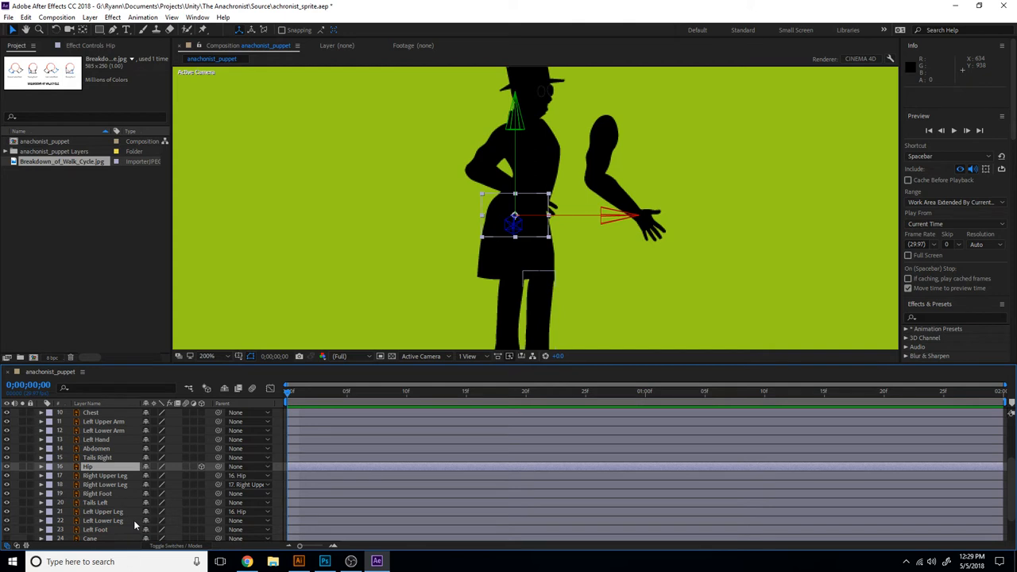
pyautogui.moveTo(219, 525)
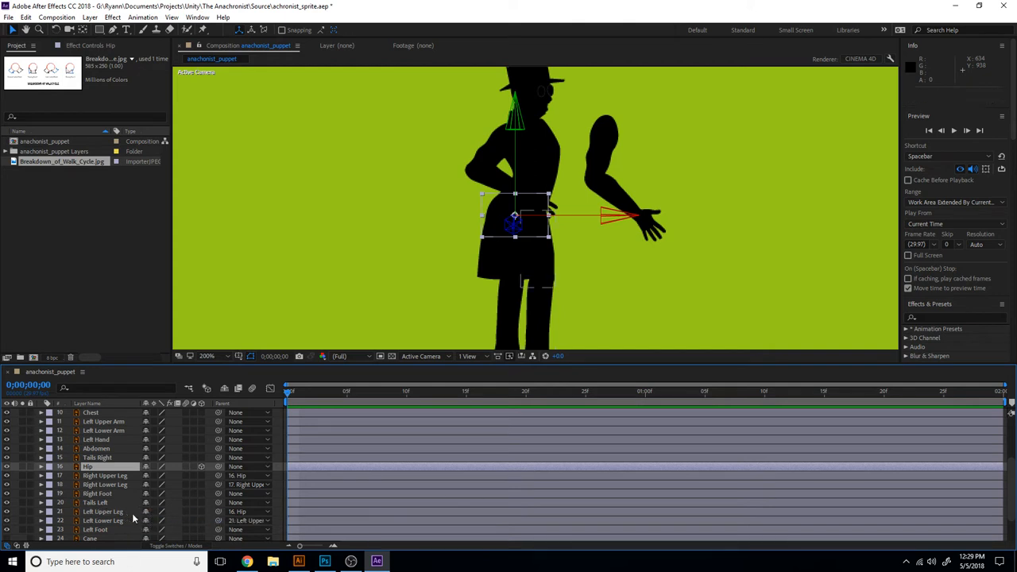
pyautogui.scroll(-3)
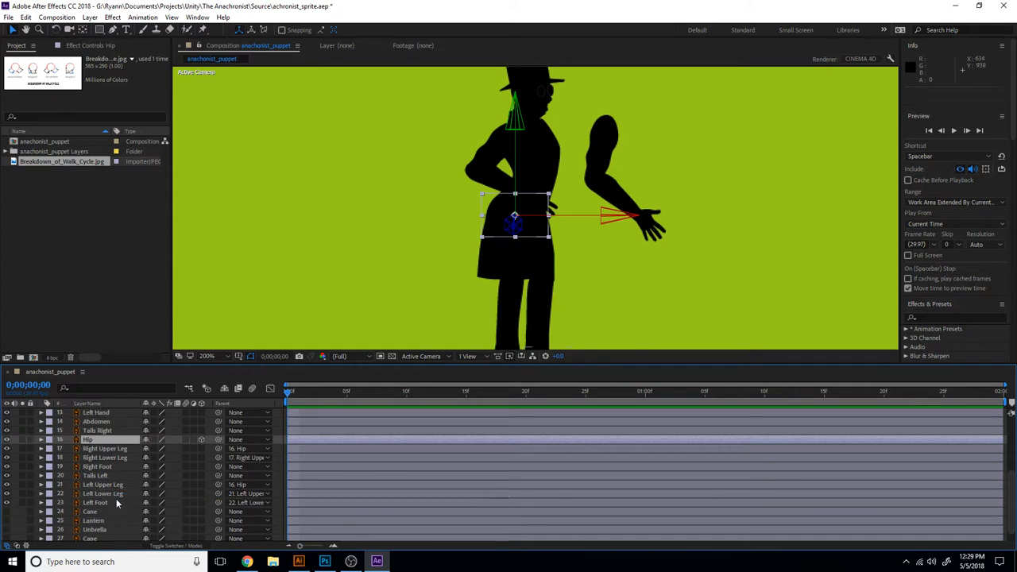
# Parent the right foot to the right lower leg and the right coat tail to the Hip
pyautogui.click(95, 467)
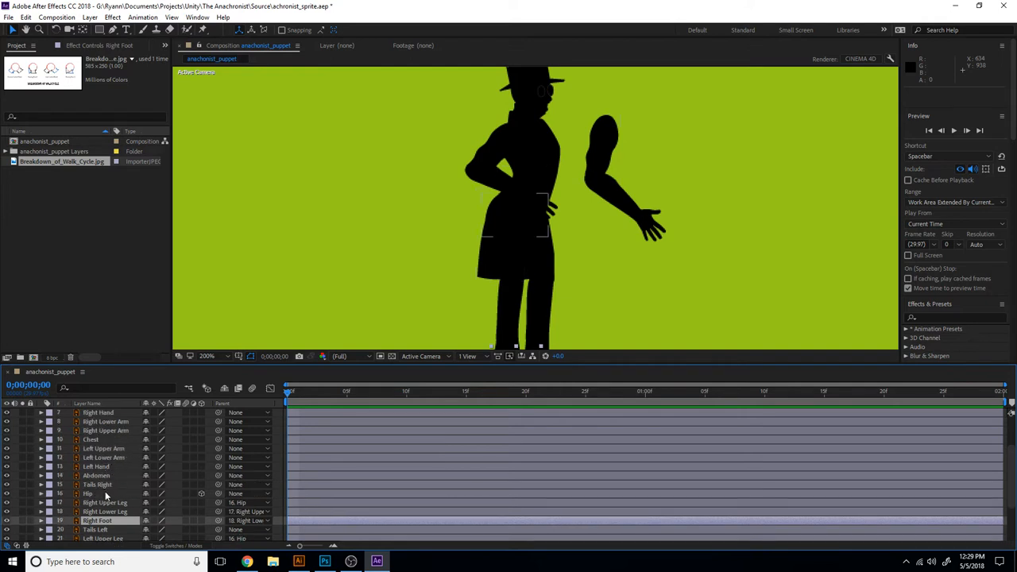
pyautogui.click(97, 485)
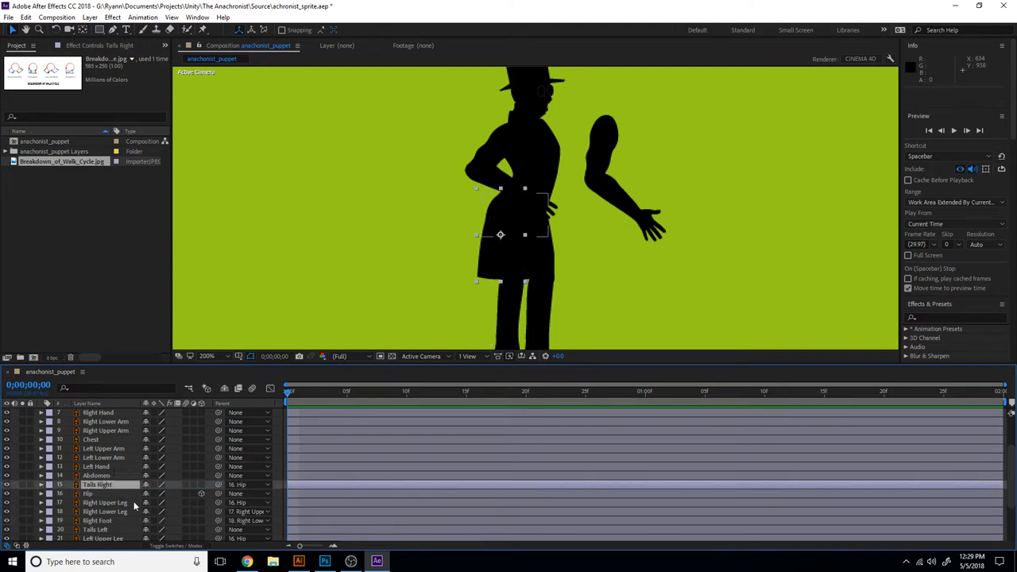
pyautogui.click(95, 529)
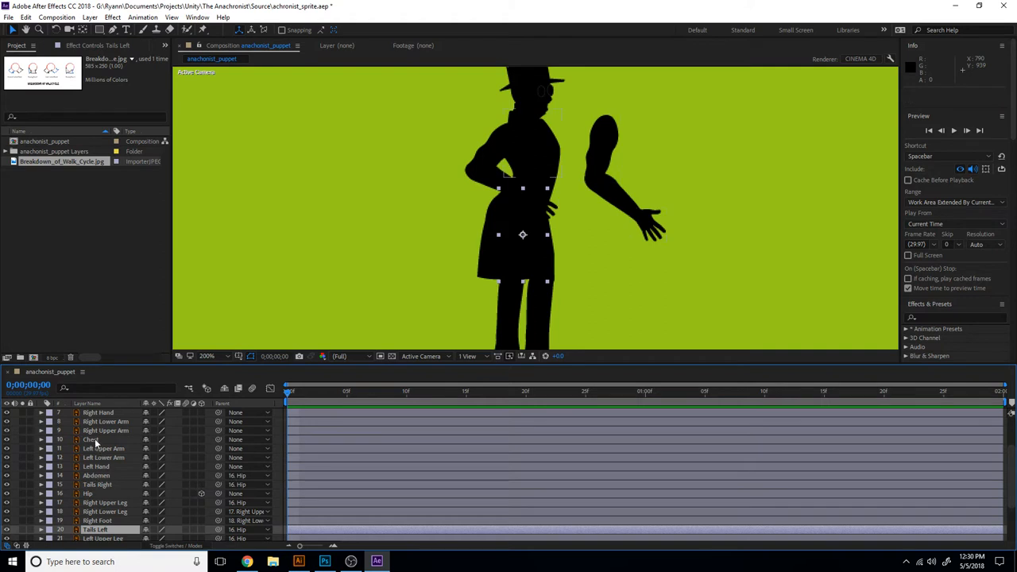
# Parent the right upper arm to the Chest and the left hand to the left lower arm, checking the wrist pivot
pyautogui.click(91, 439)
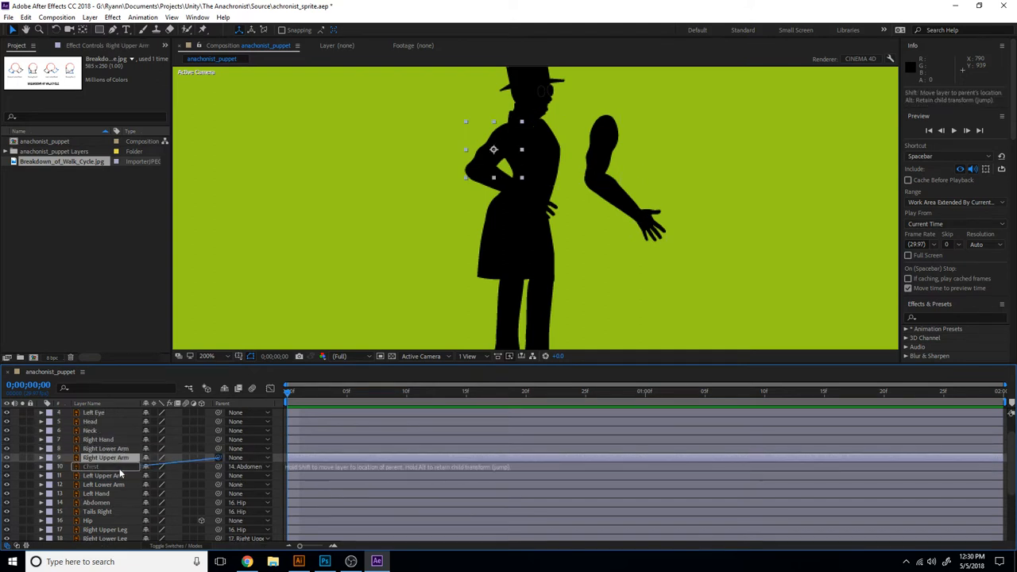
pyautogui.click(105, 475)
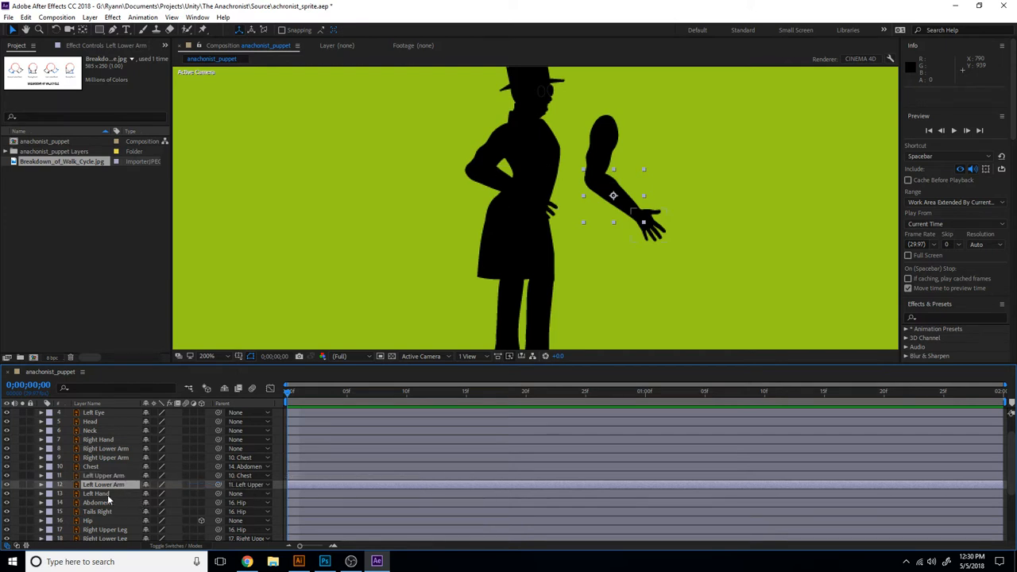
pyautogui.click(95, 492)
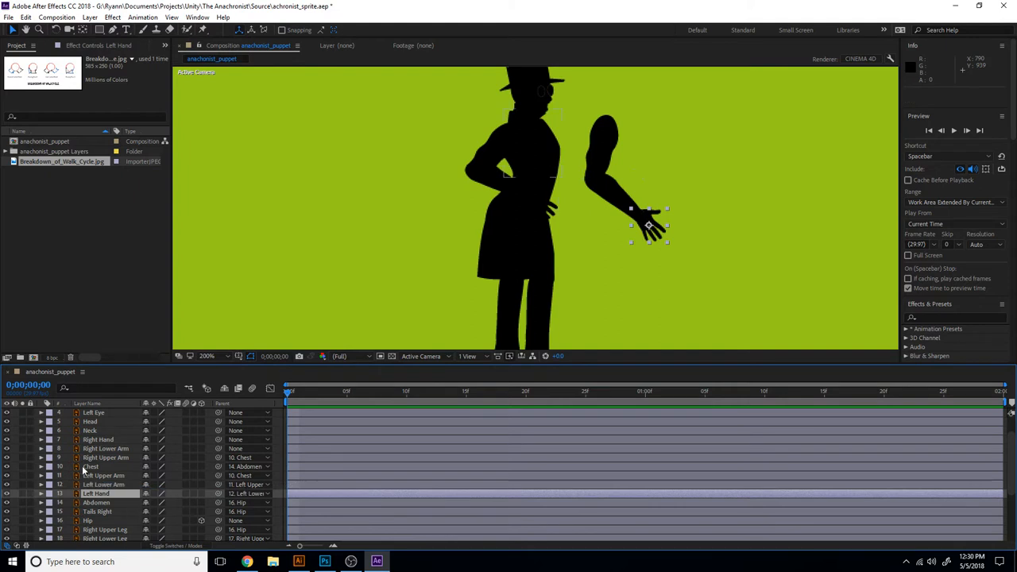
pyautogui.click(105, 458)
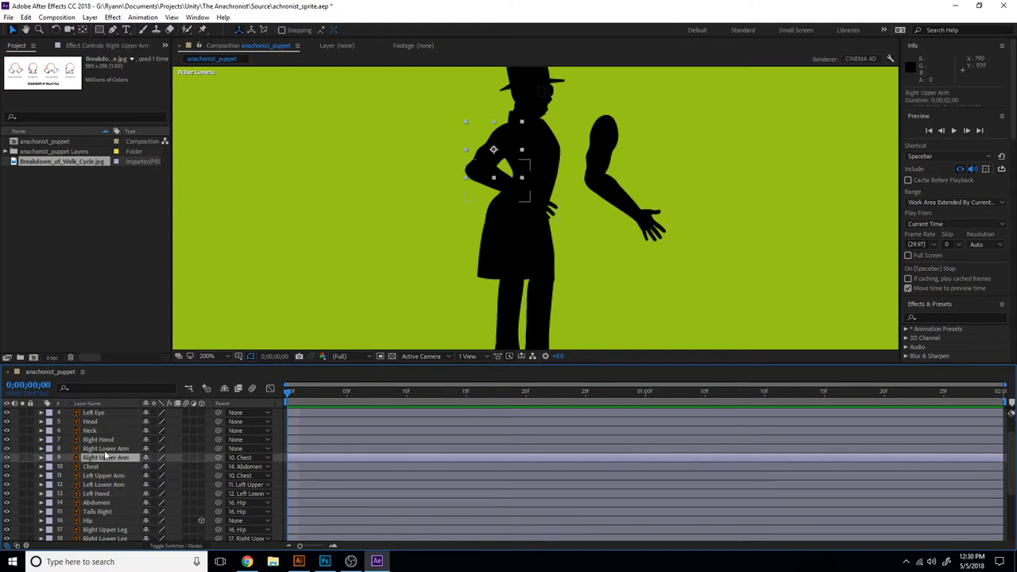
pyautogui.click(105, 448)
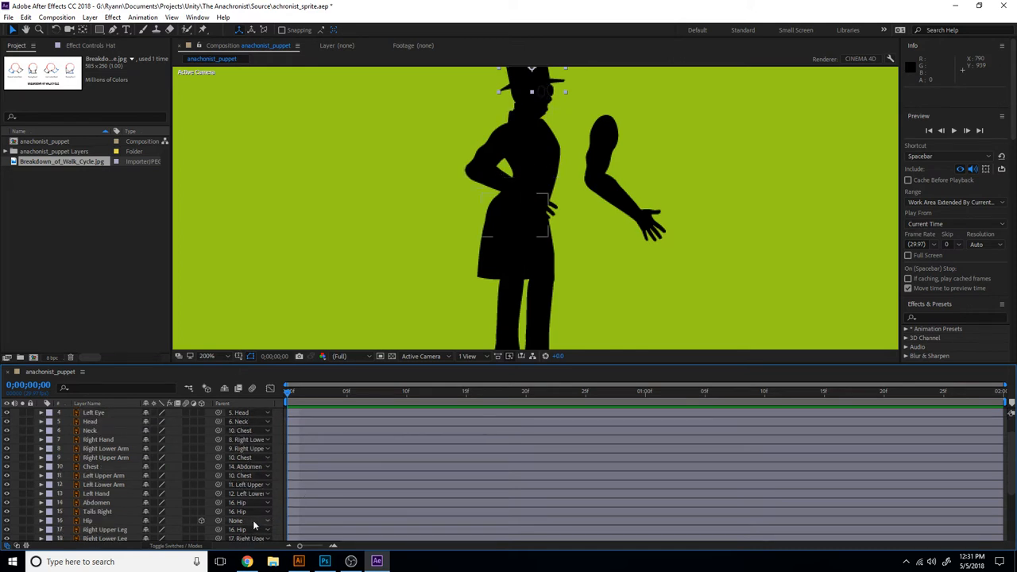
# Scroll the timeline and fit the view so the whole puppet shows beneath the reference
pyautogui.scroll(-3)
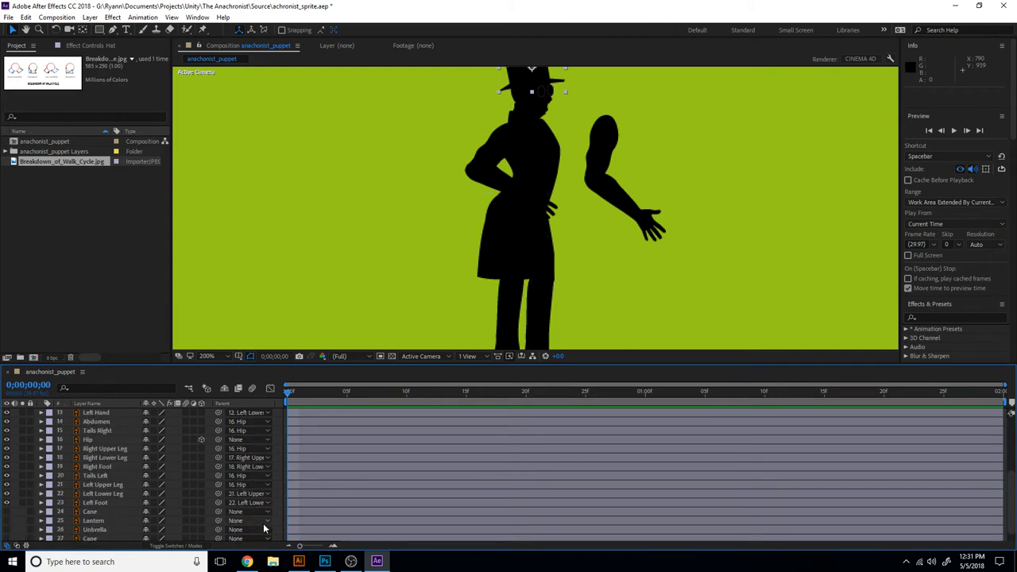
pyautogui.scroll(-3)
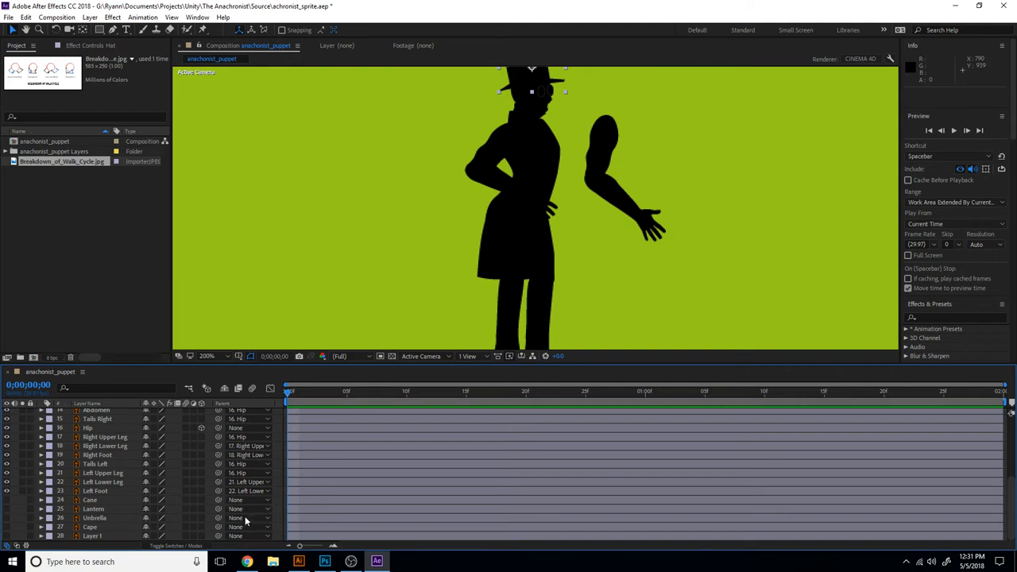
pyautogui.moveTo(3, 517)
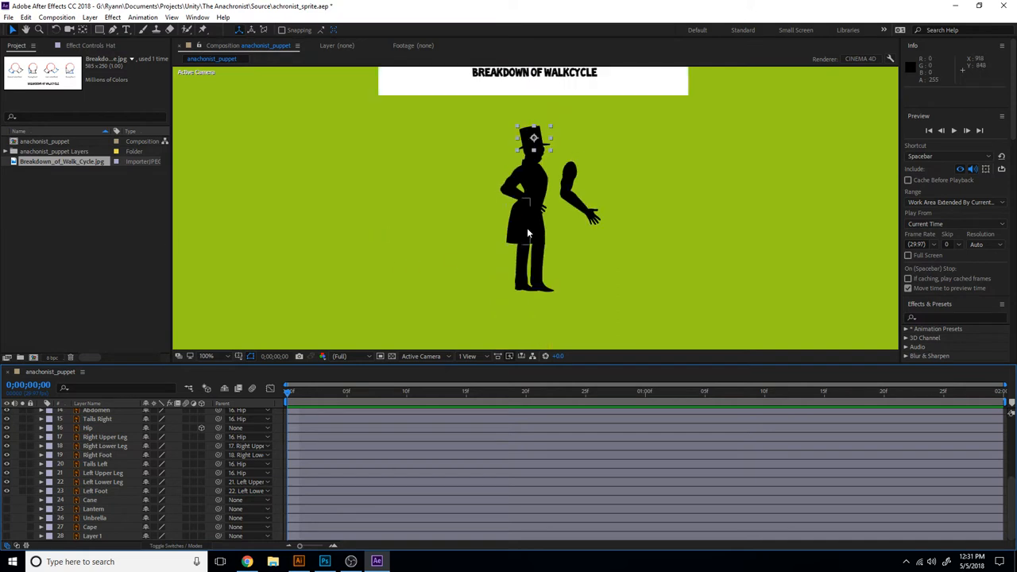
pyautogui.click(206, 356)
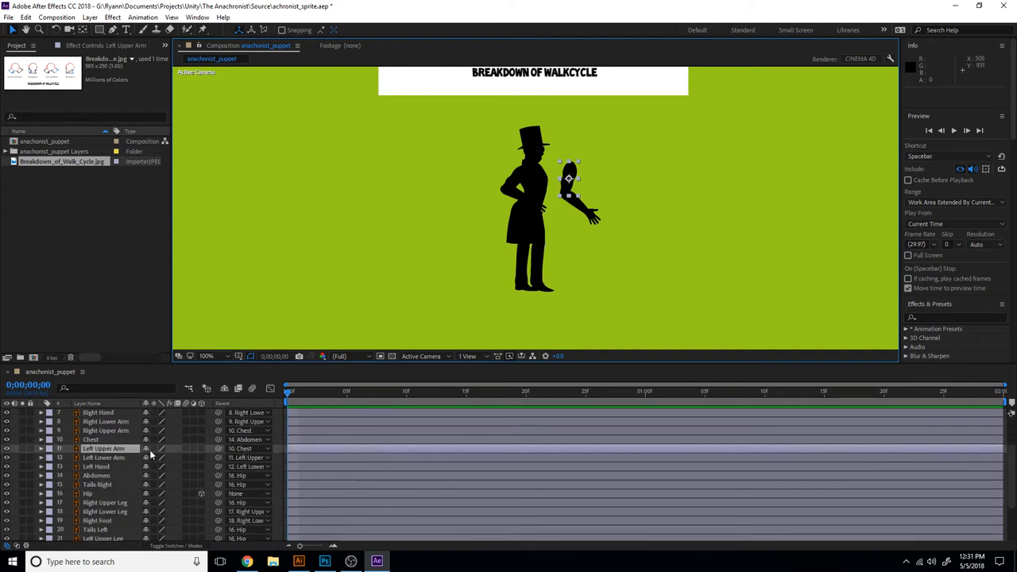
# Reveal the Left Upper Arm's transform and rotate it to hang beside the torso, zoomed to 200%
pyautogui.click(42, 448)
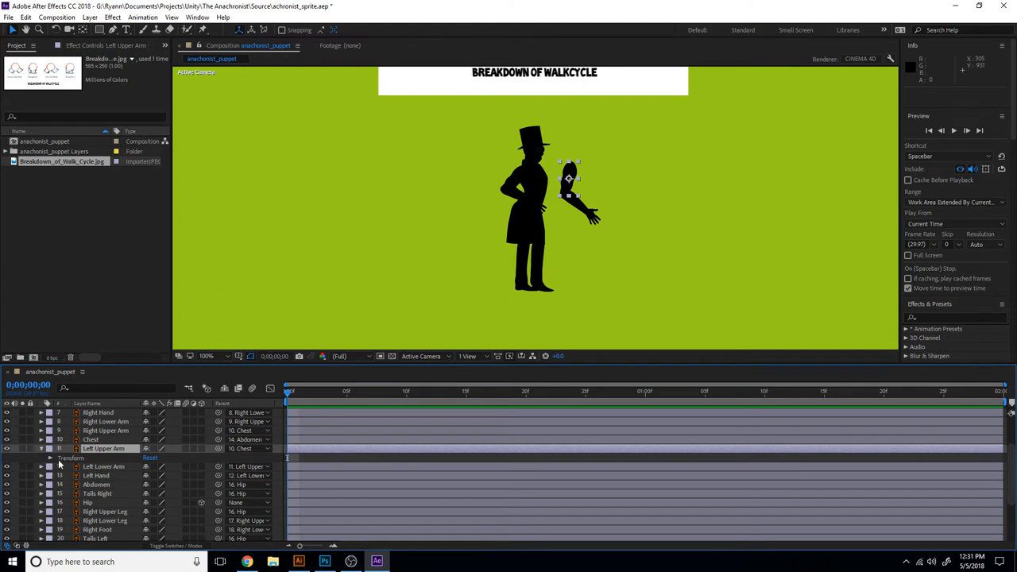
pyautogui.click(41, 458)
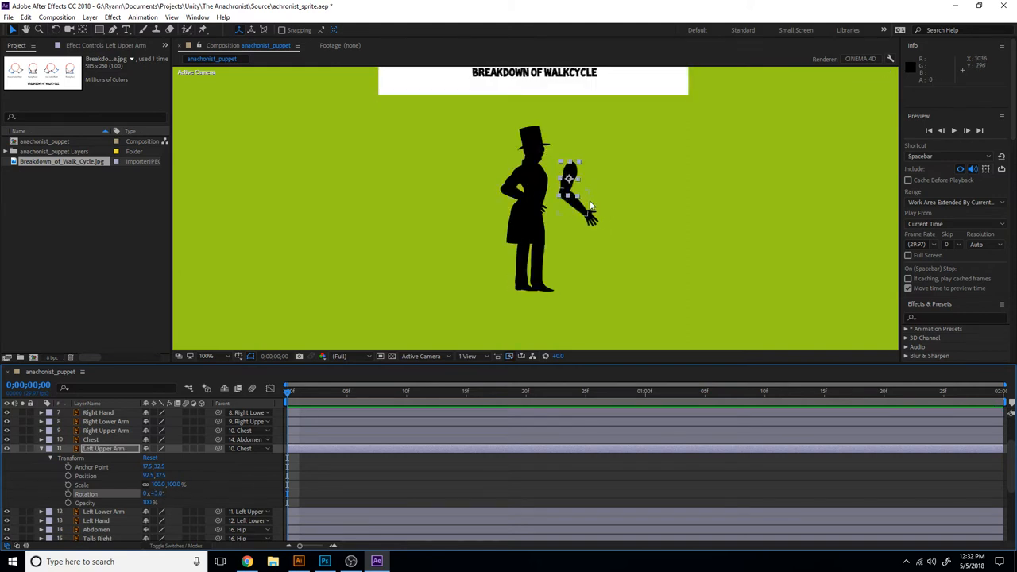
pyautogui.click(210, 356)
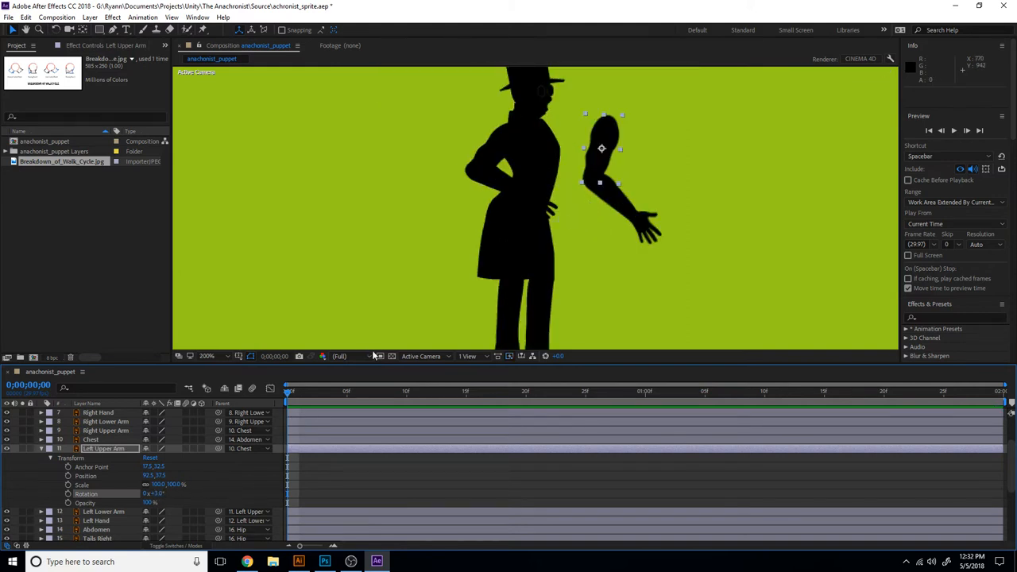
# Preview at Half resolution, then return the Composition panel to Full resolution
pyautogui.click(343, 356)
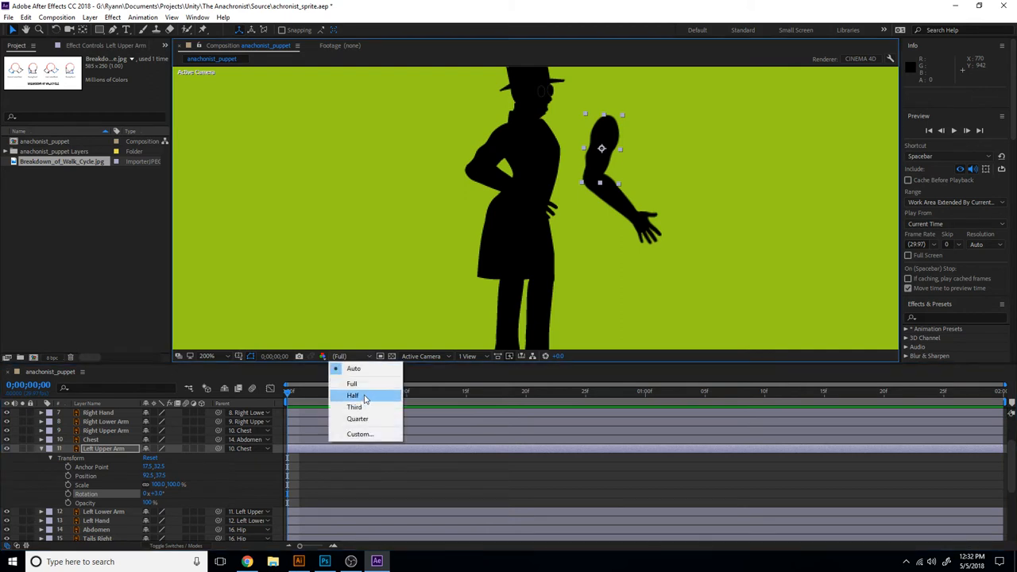
pyautogui.click(353, 395)
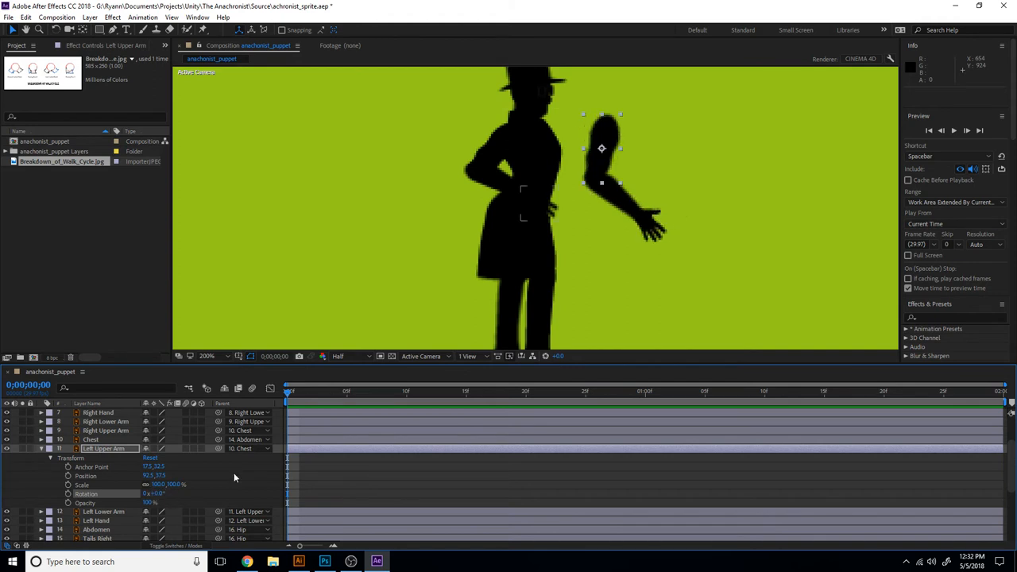
pyautogui.click(343, 356)
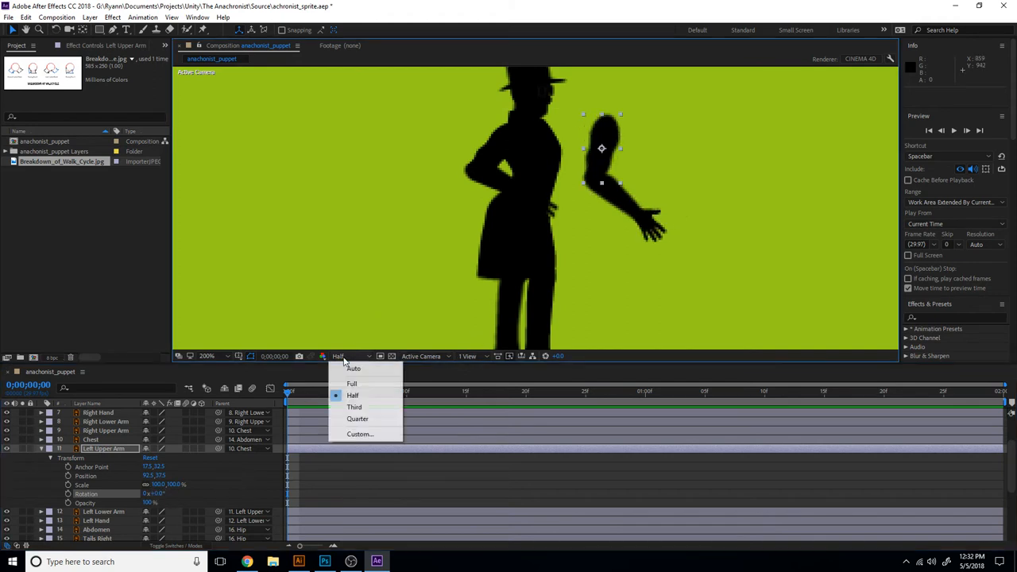
pyautogui.click(351, 383)
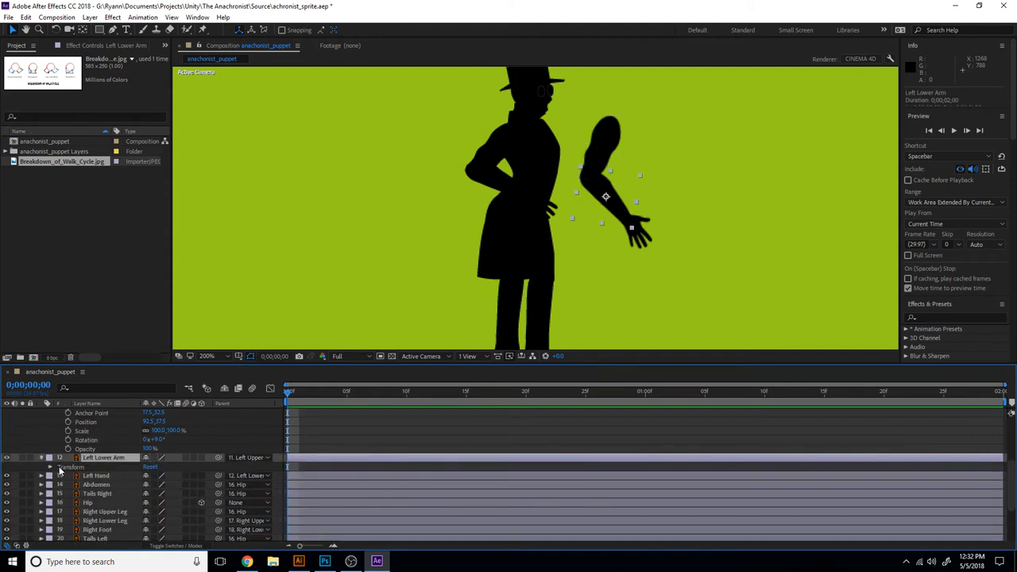
# Expand Left Lower Arm's transform and edit its Rotation so the forearm bends outward at the elbow
pyautogui.click(41, 468)
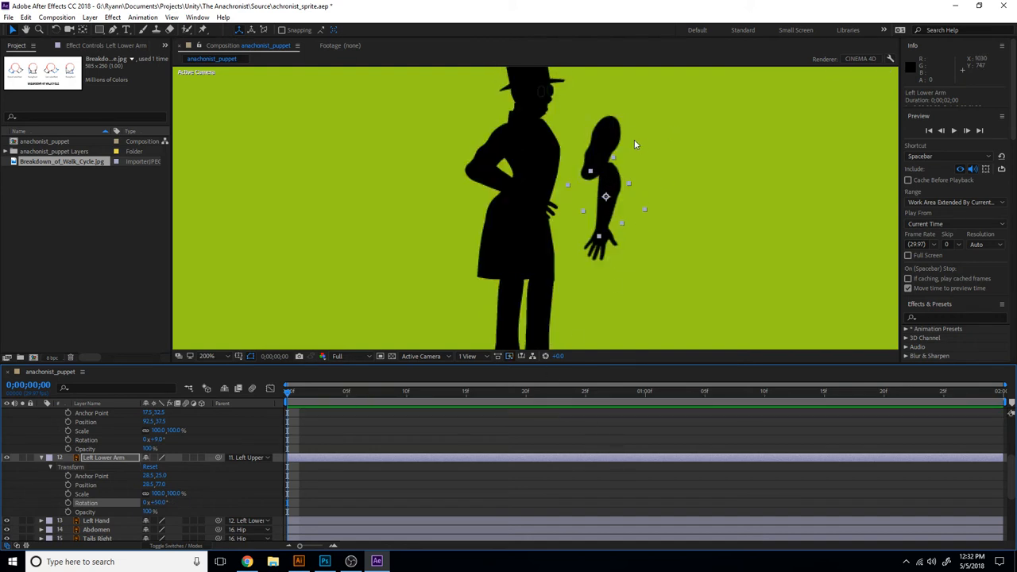
pyautogui.moveTo(607, 197)
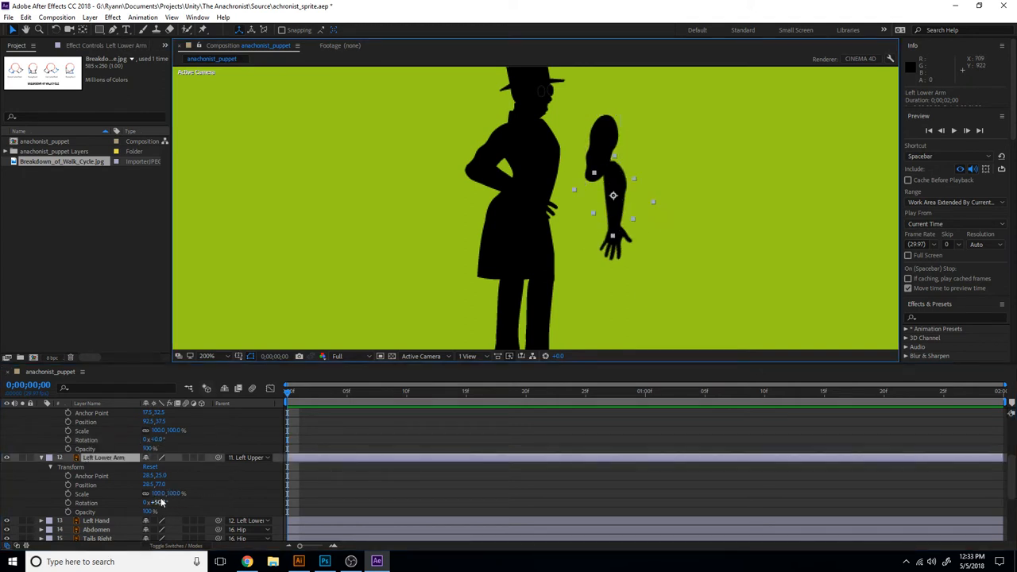
pyautogui.doubleClick(156, 502)
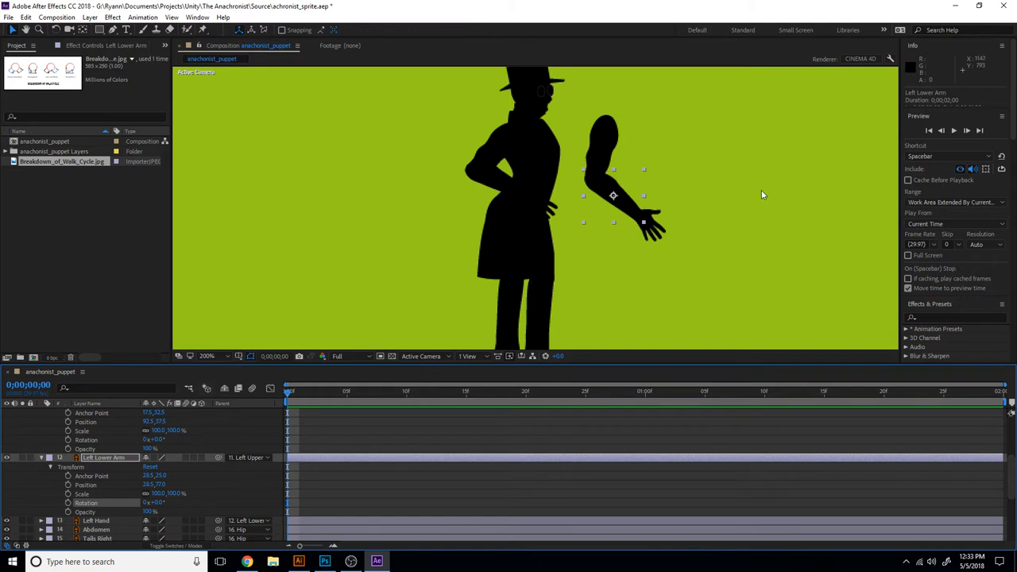
pyautogui.moveTo(642, 206)
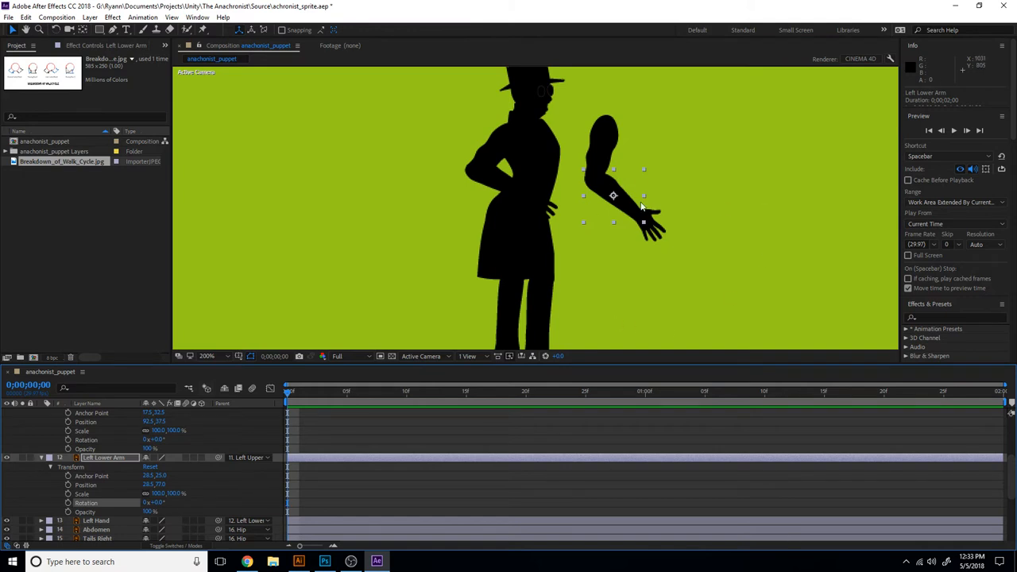
pyautogui.moveTo(623, 195)
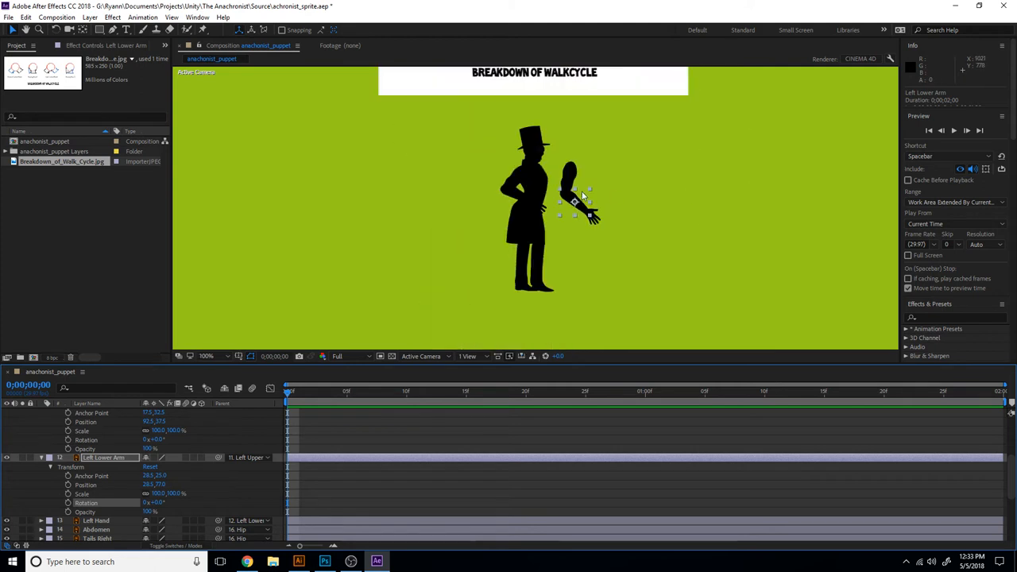
# Open the Left Lower Arm layer on its own in the Layer panel
pyautogui.click(206, 355)
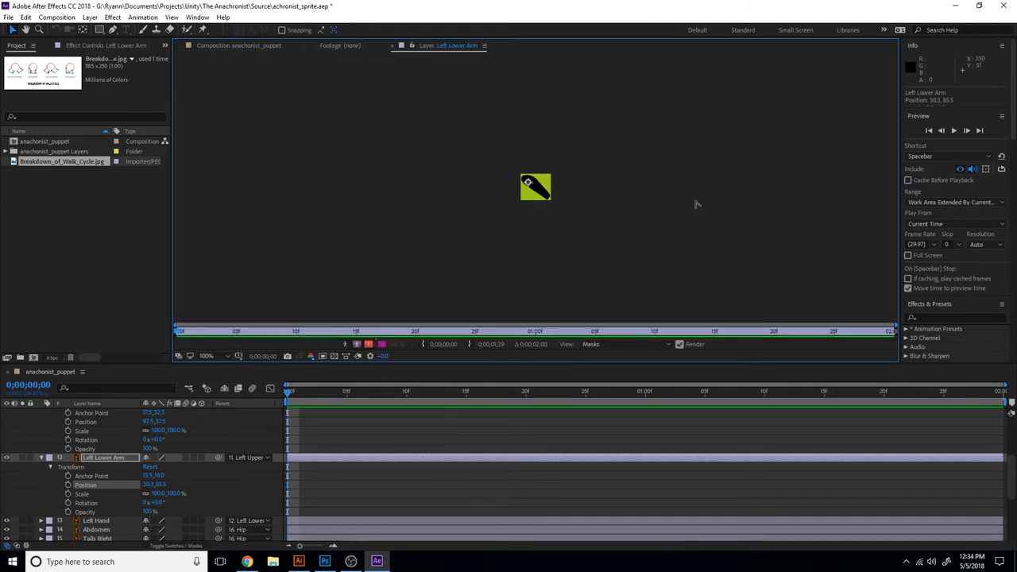
# Move the lower arms' anchor points to the elbows and the right hand's to the wrist, testing its rotation
pyautogui.click(208, 356)
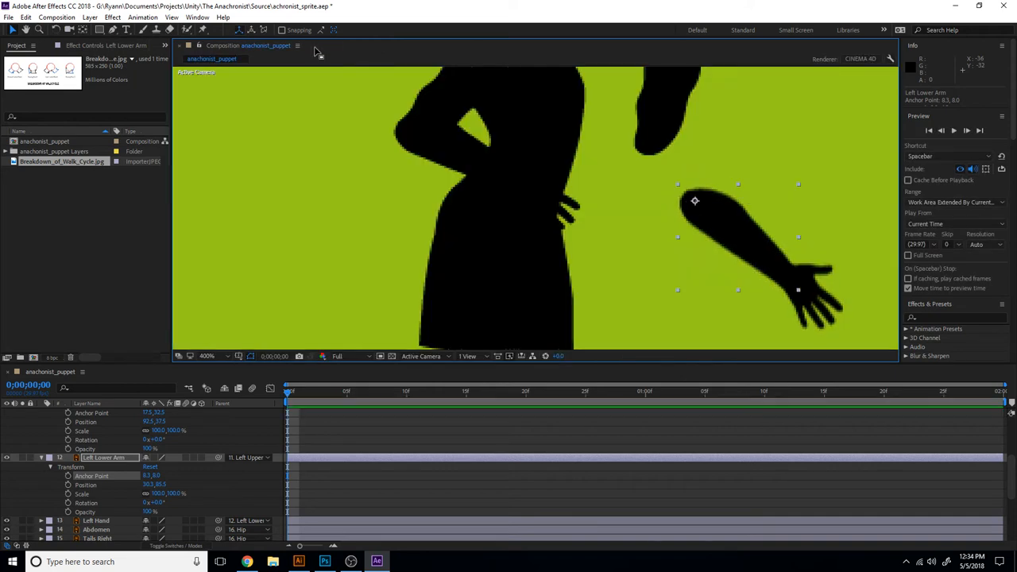
pyautogui.moveTo(807, 181)
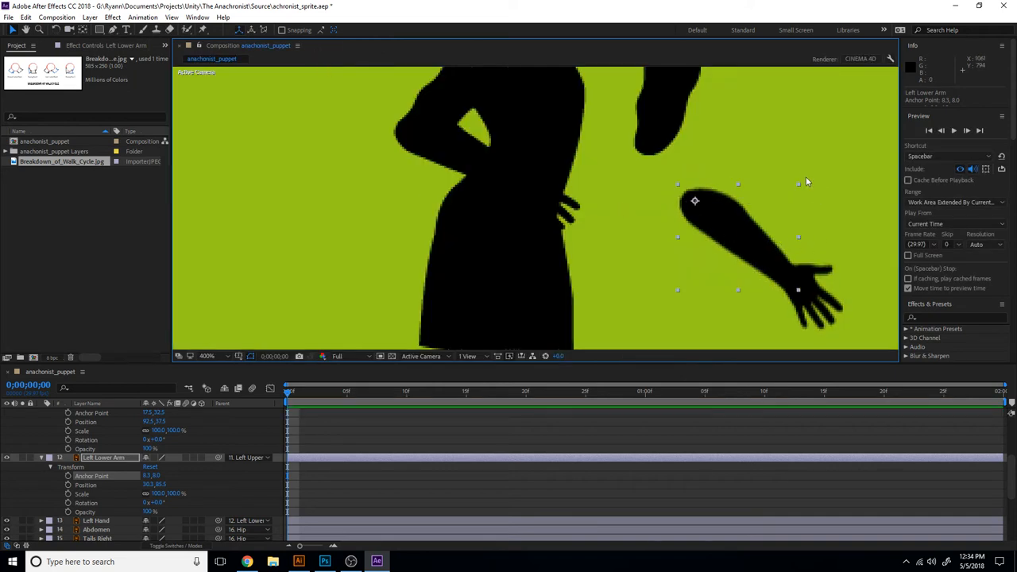
pyautogui.moveTo(167, 502)
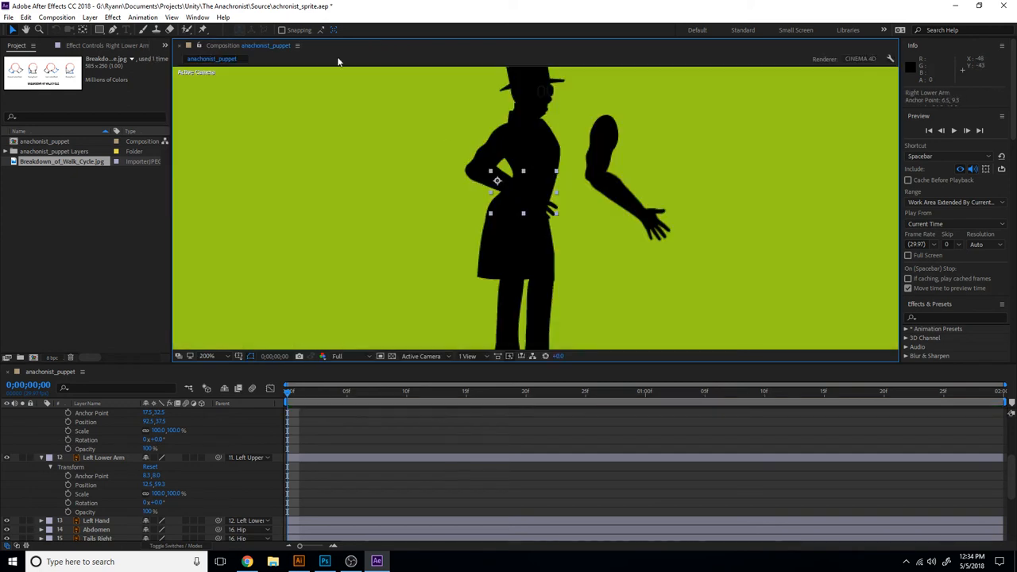
pyautogui.click(207, 356)
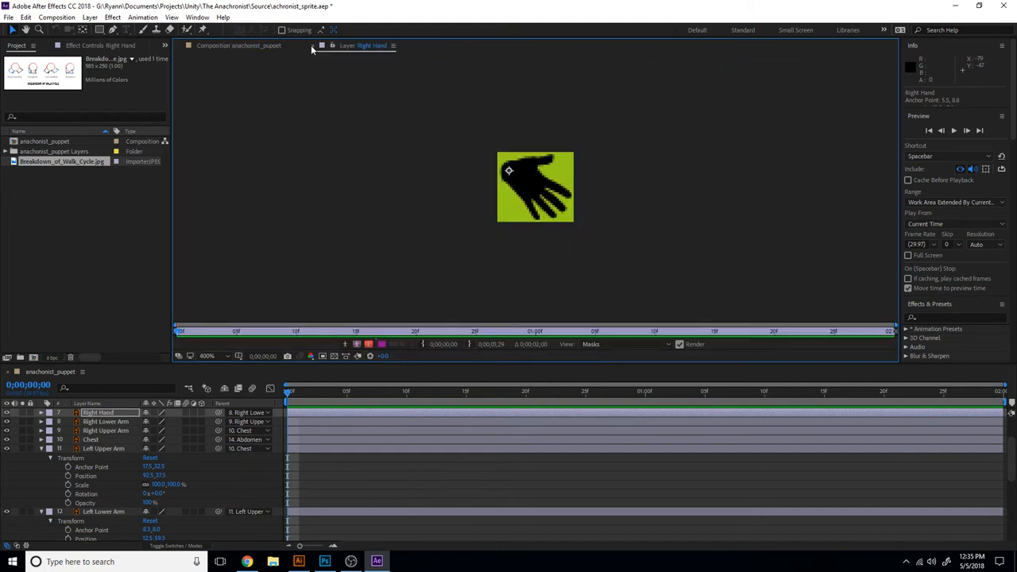
pyautogui.click(238, 45)
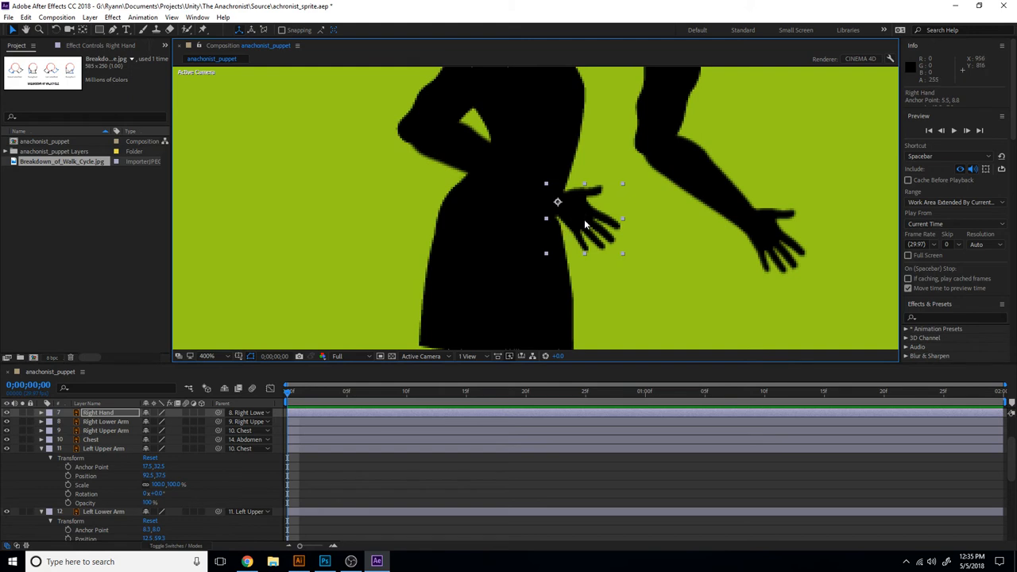
pyautogui.moveTo(566, 212)
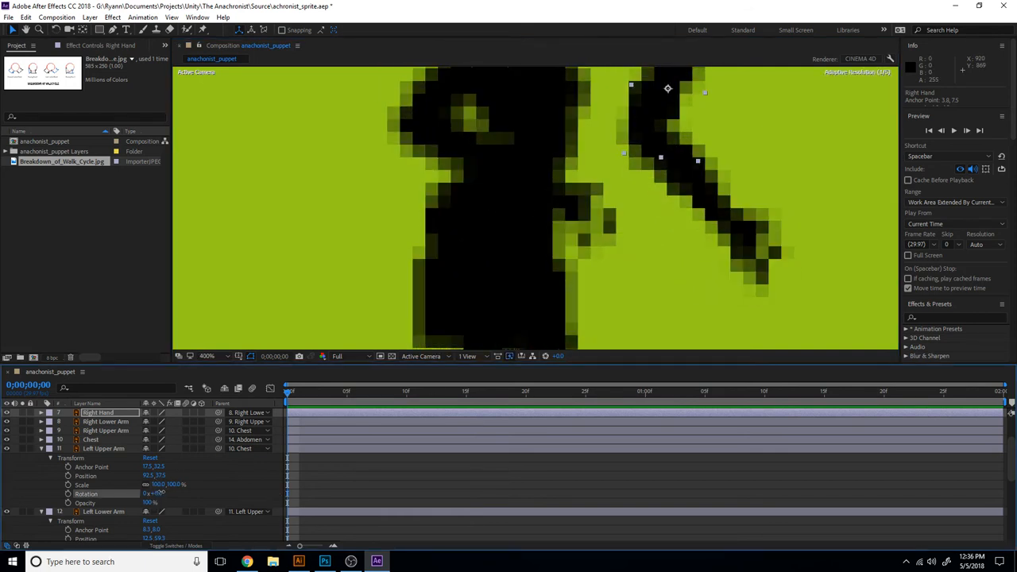
pyautogui.click(103, 448)
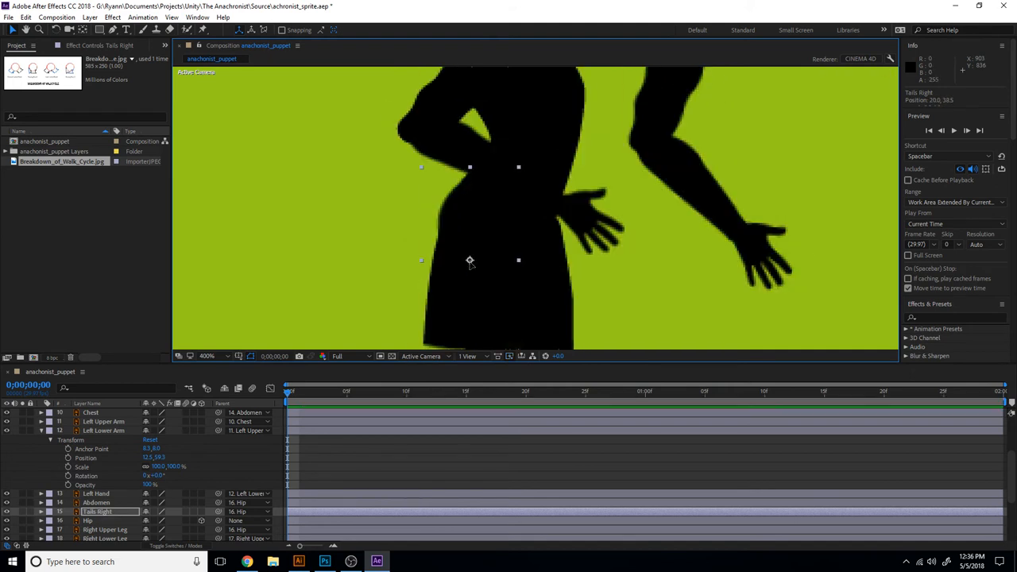
# Reposition the coat tails' anchor points at their top edges and return to the full composition view
pyautogui.moveTo(470, 260); pyautogui.dragTo(466, 259)
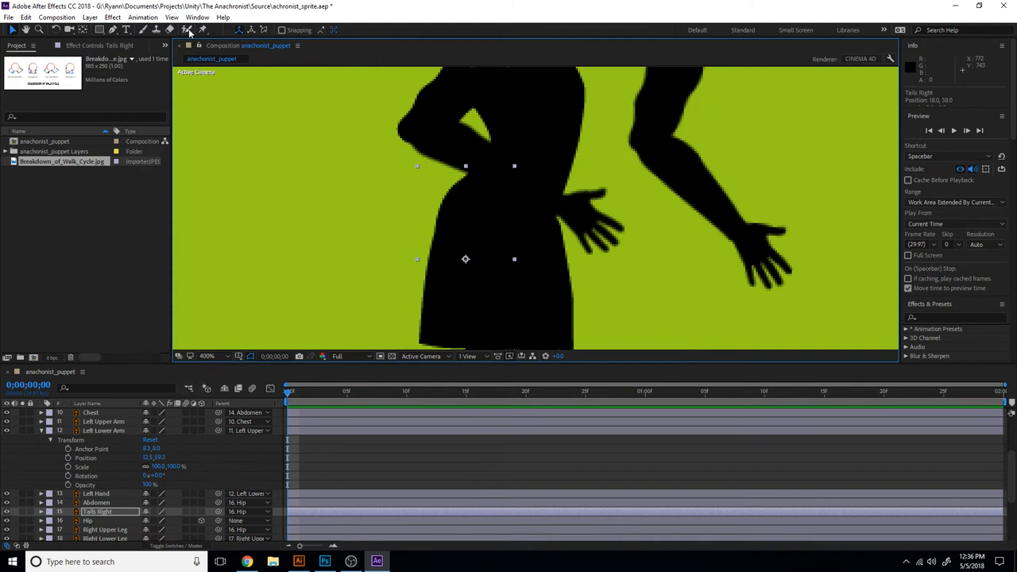
pyautogui.doubleClick(97, 512)
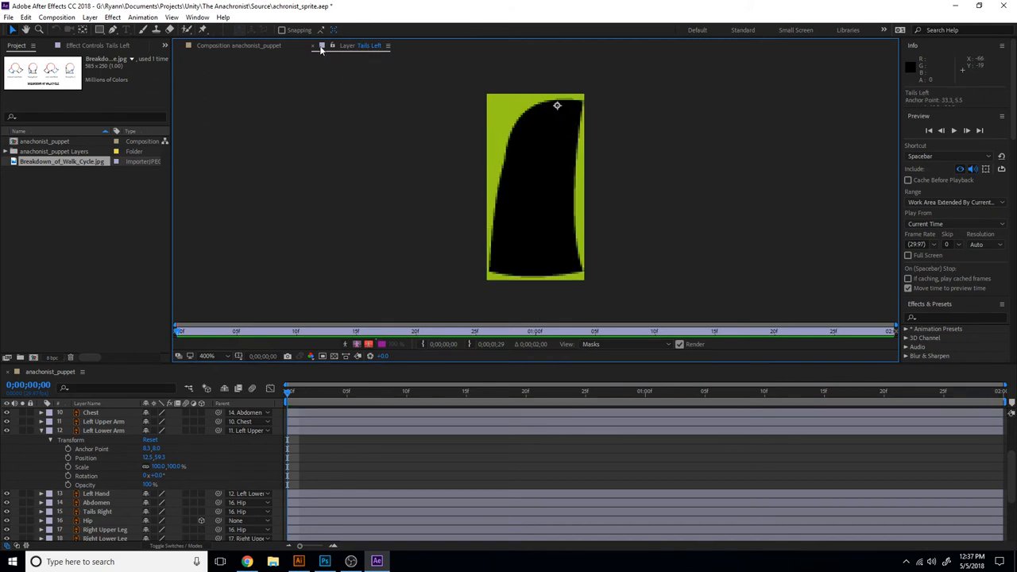
pyautogui.click(223, 45)
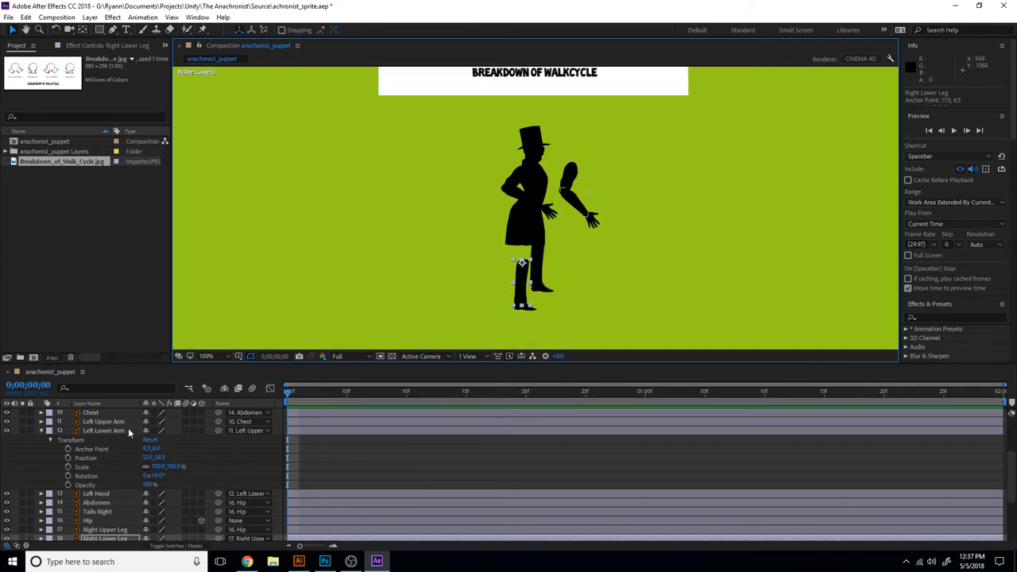
# Move the Left Lower Leg anchor to the knee with Pan Behind, then fit the whole figure in view
pyautogui.click(105, 529)
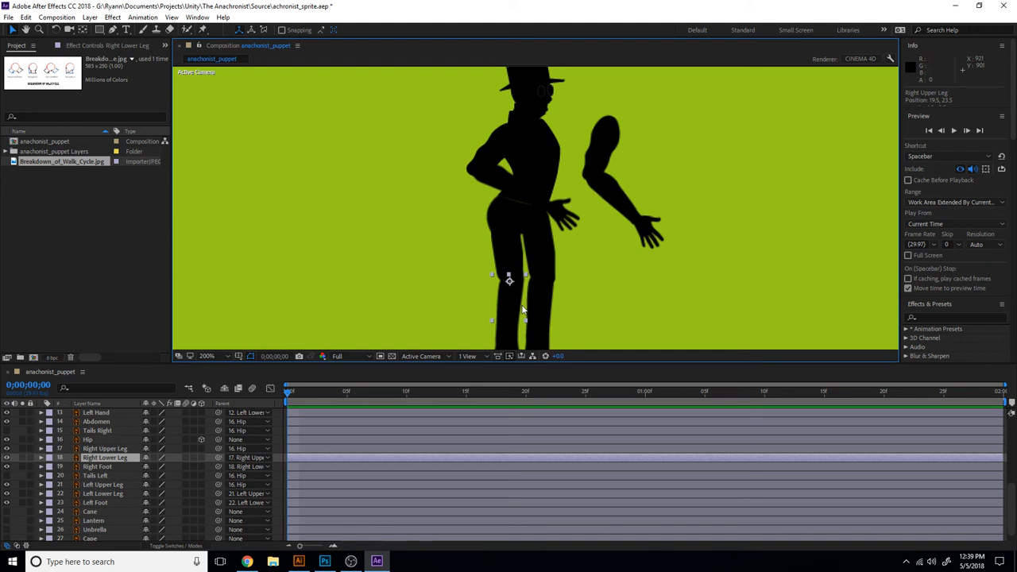
pyautogui.click(105, 457)
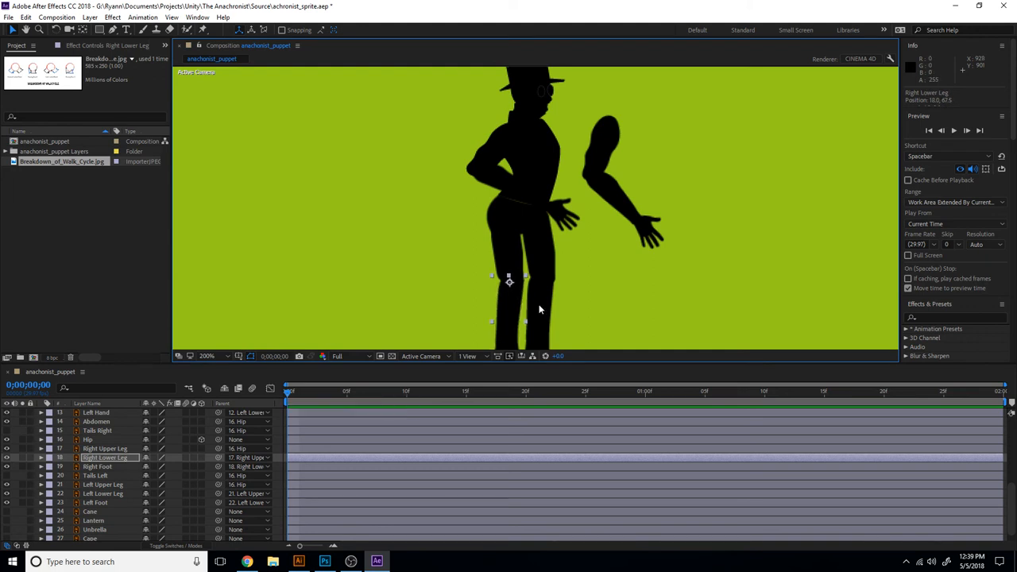
pyautogui.click(103, 493)
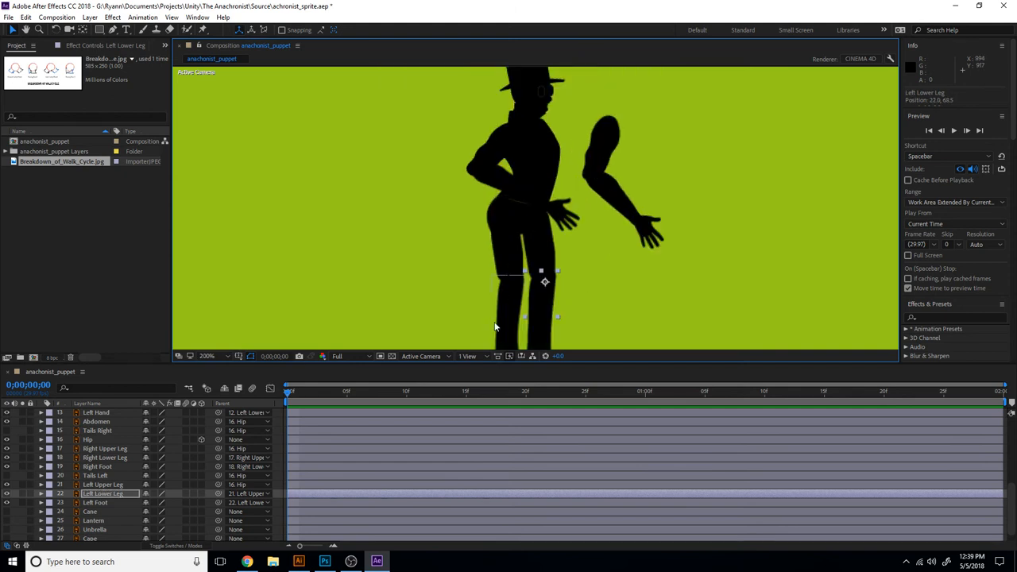
pyautogui.click(105, 457)
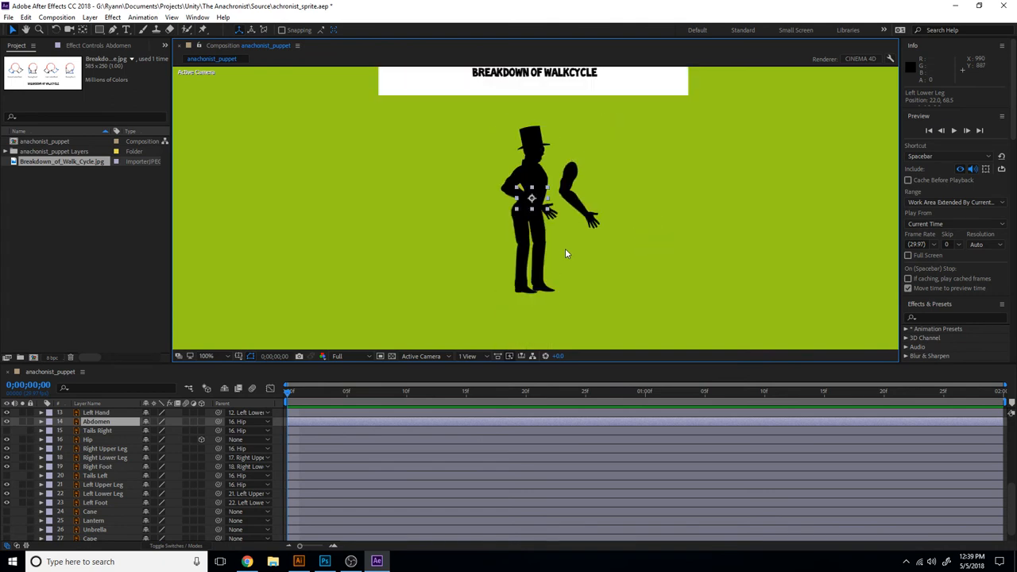
# Zoom into the torso and select the Chest layer for anchor adjustment at the waist
pyautogui.click(213, 356)
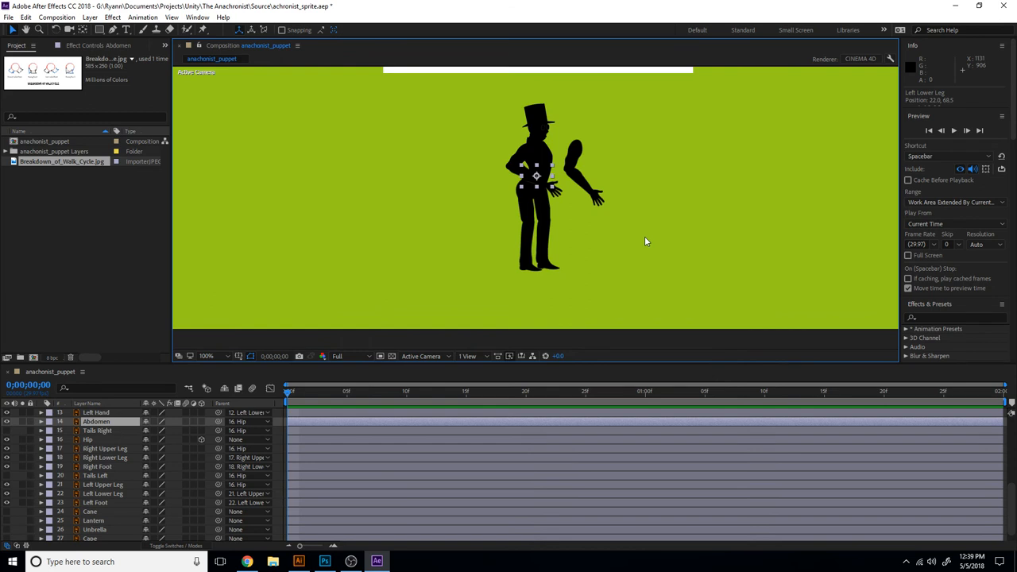
pyautogui.click(212, 356)
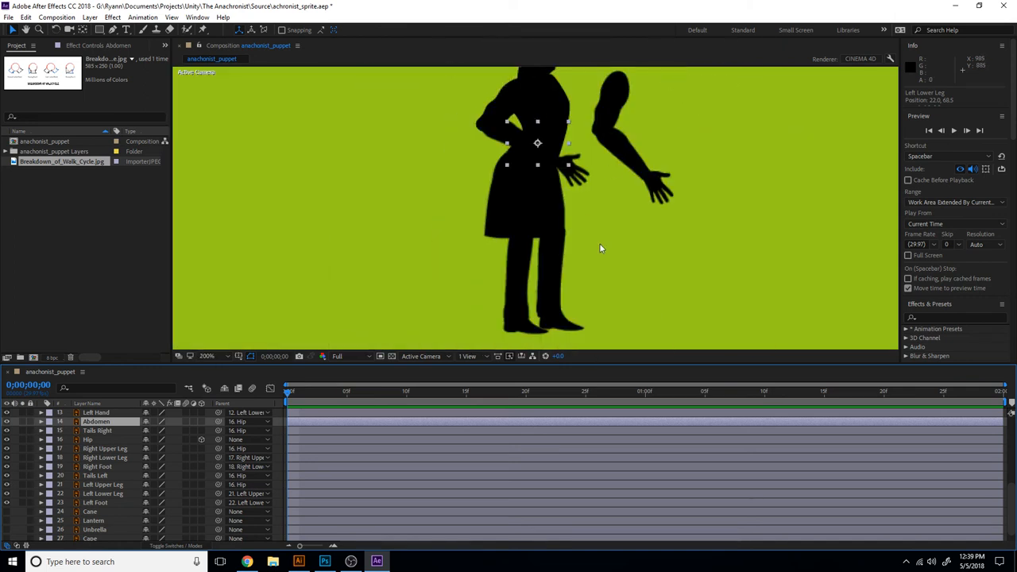
pyautogui.click(208, 355)
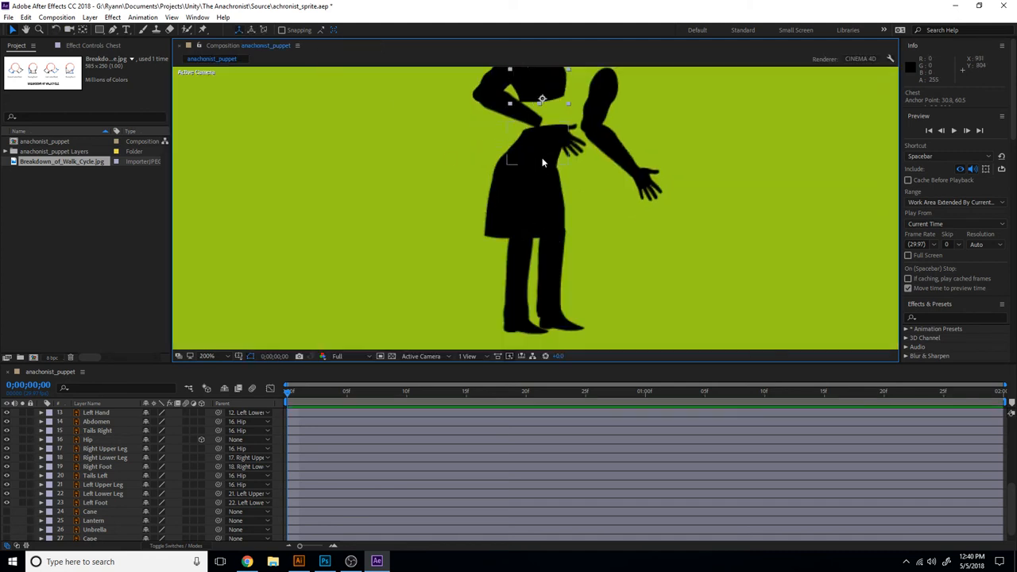
# Edit the Abdomen layer on its own, reposition its pivot at the waist and return to the composition
pyautogui.doubleClick(95, 421)
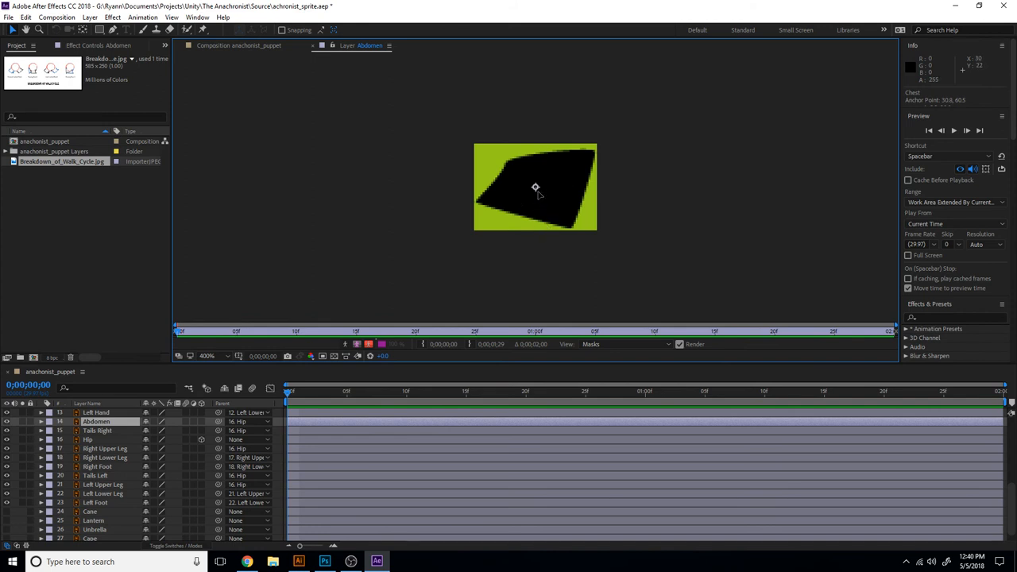
pyautogui.moveTo(555, 162)
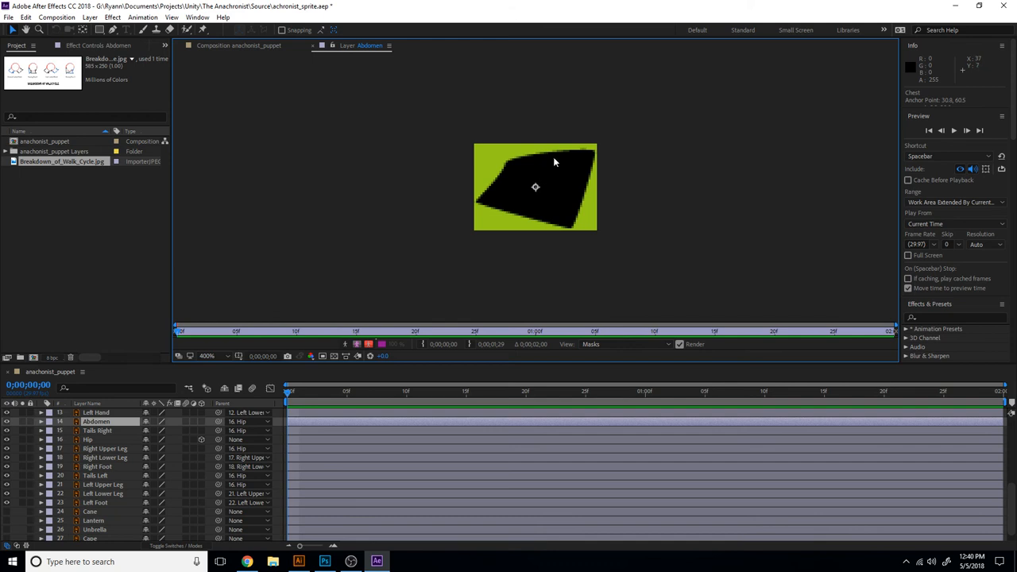
pyautogui.moveTo(535, 189)
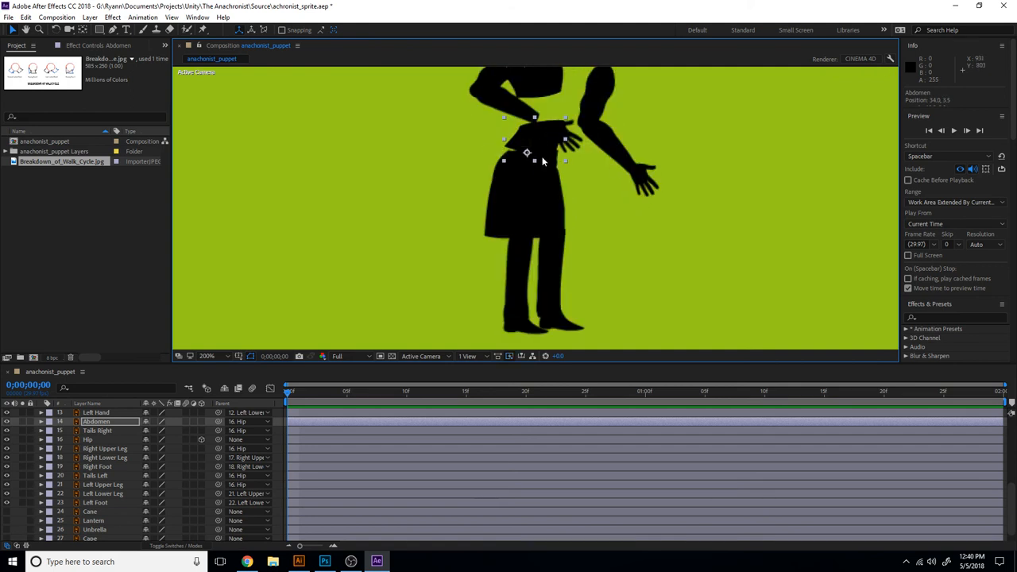
pyautogui.moveTo(544, 159)
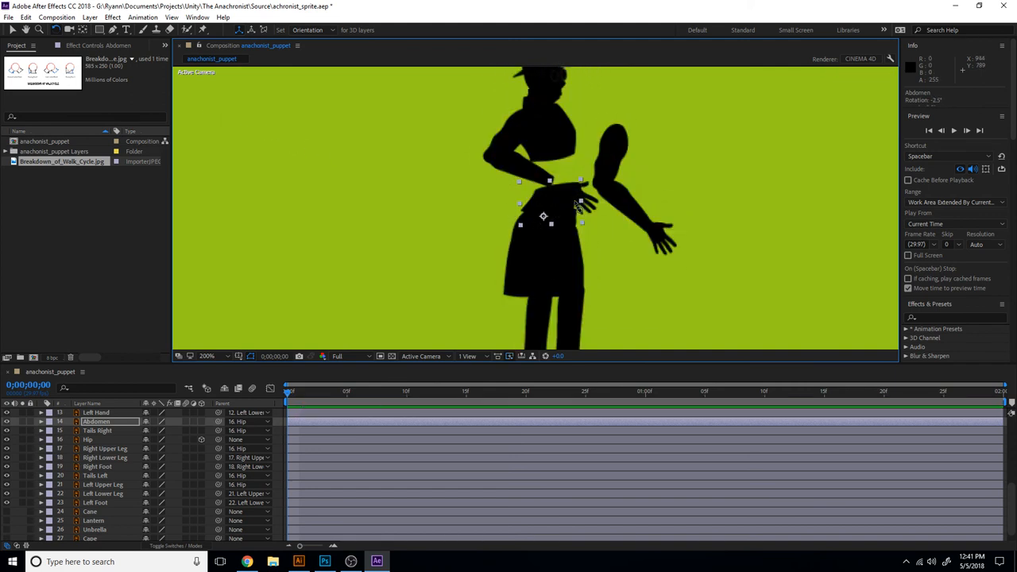
pyautogui.click(25, 16)
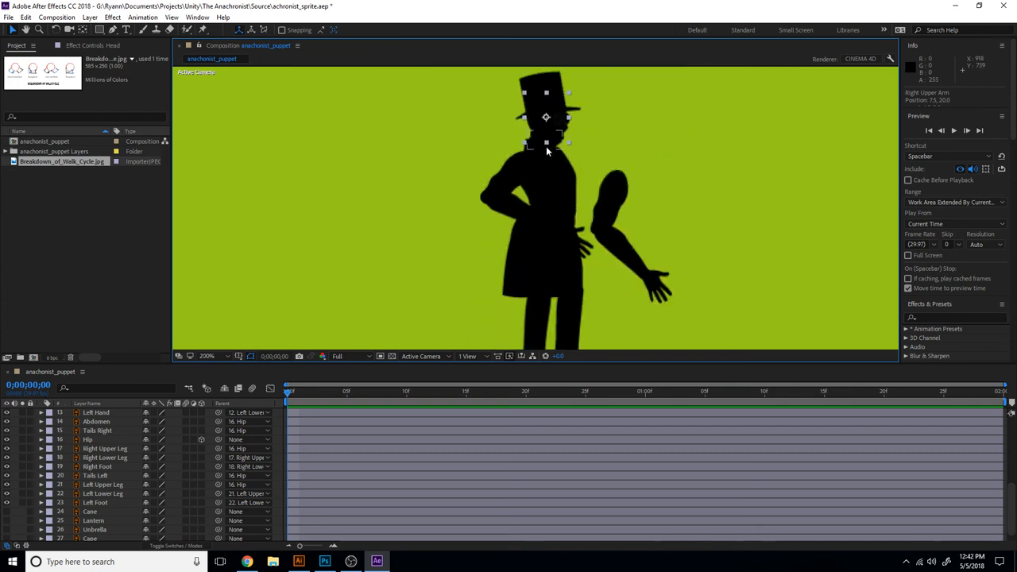
pyautogui.moveTo(547, 151)
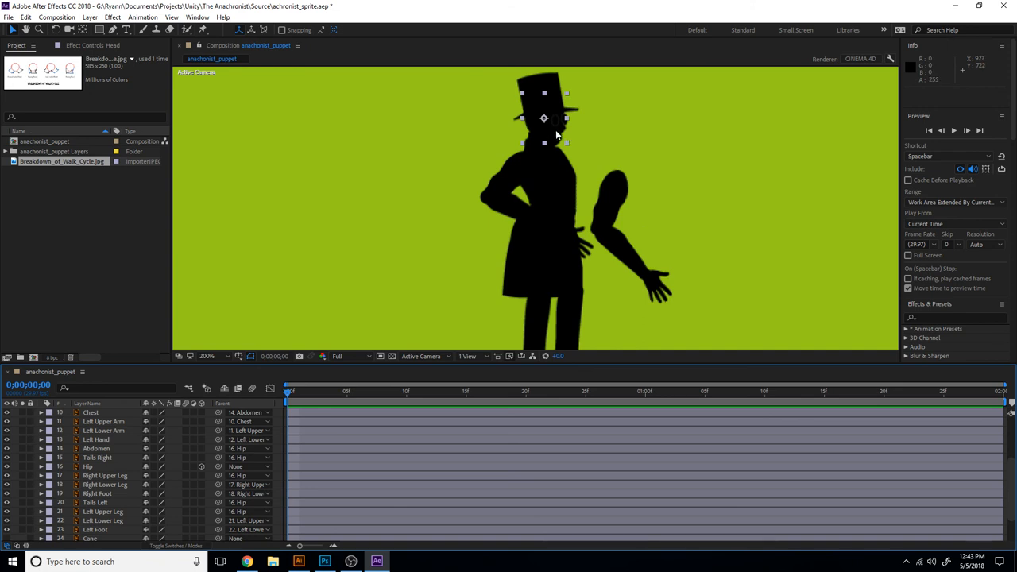
pyautogui.moveTo(550, 124)
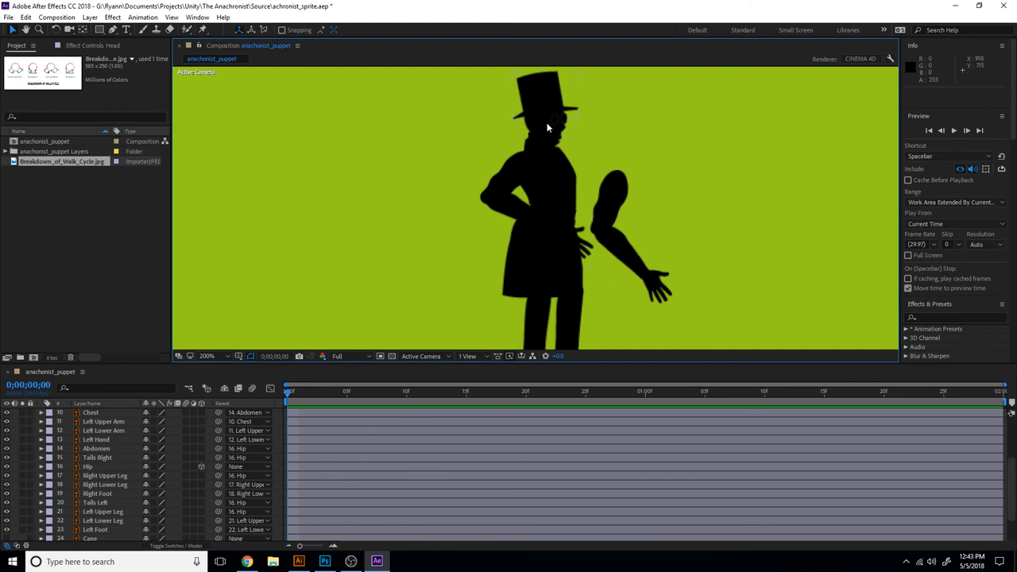
# Select the Head layer and set its pivot where the head meets the neck
pyautogui.click(545, 95)
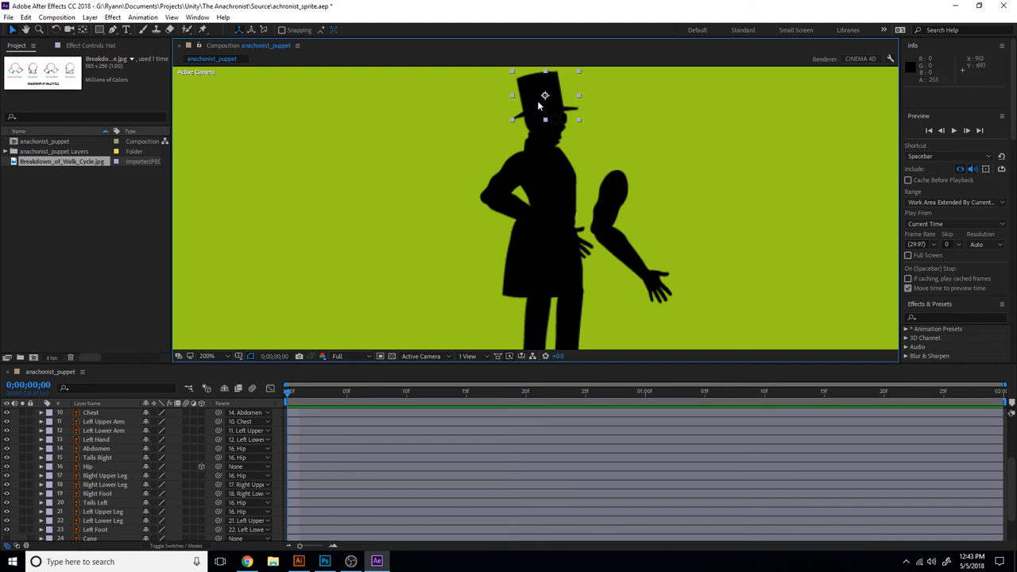
pyautogui.moveTo(547, 99)
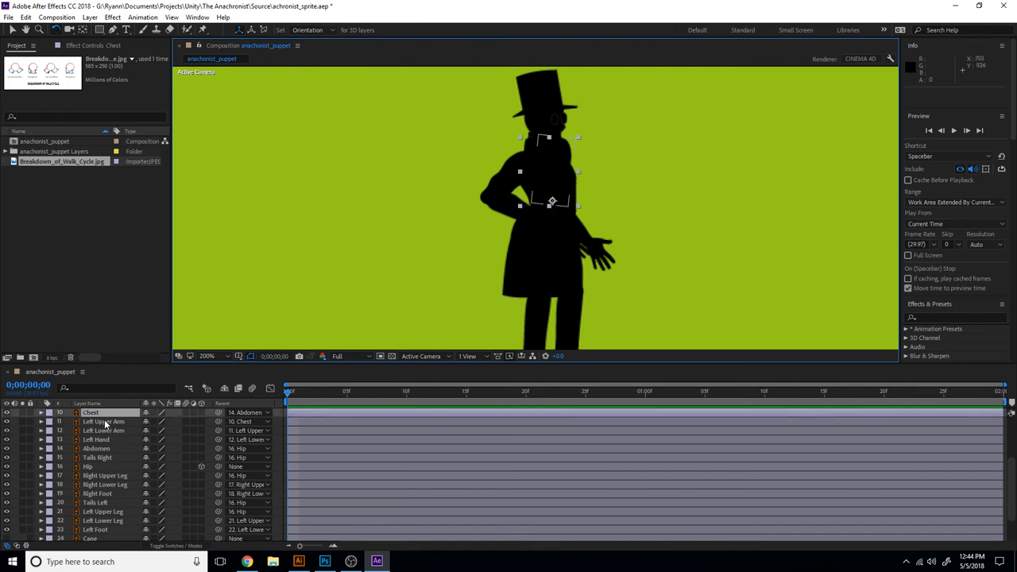
# Select the Left Upper Arm and pivot it at the shoulder, swinging the arm outward
pyautogui.click(105, 421)
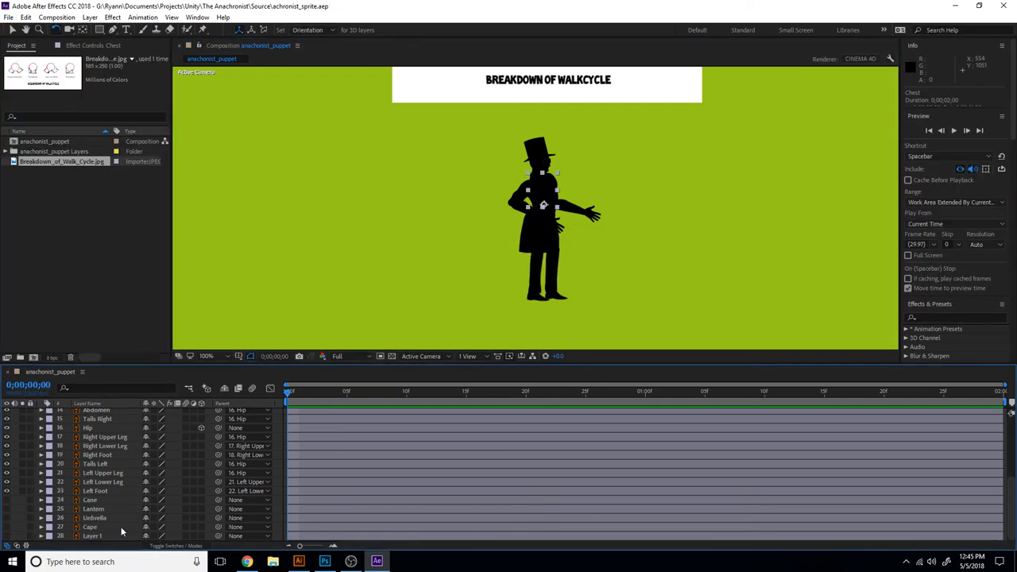
# Duplicate anachronist_puppet and rename the copy anachronist_puppet_bu
pyautogui.click(44, 140)
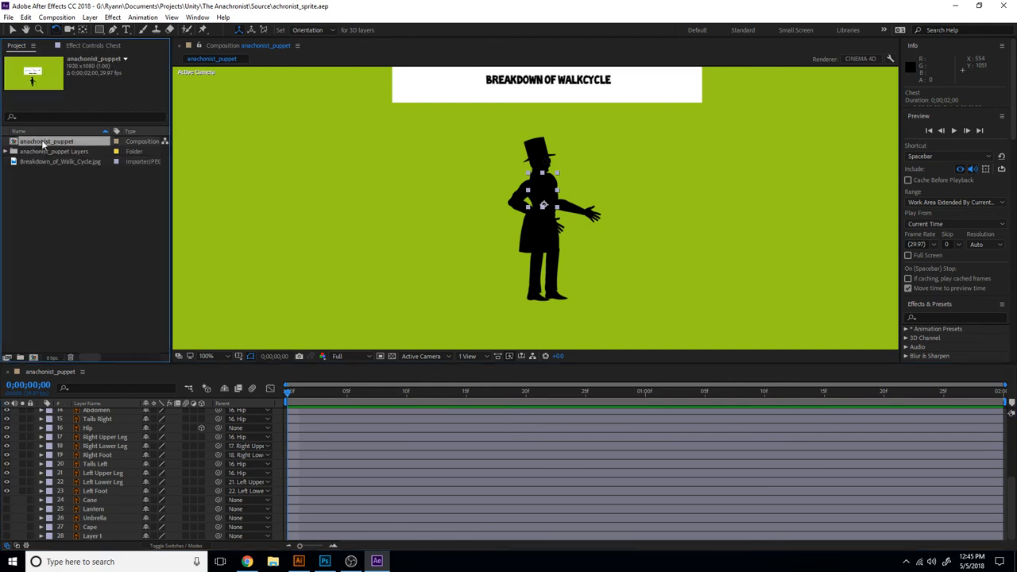
pyautogui.rightClick(46, 140)
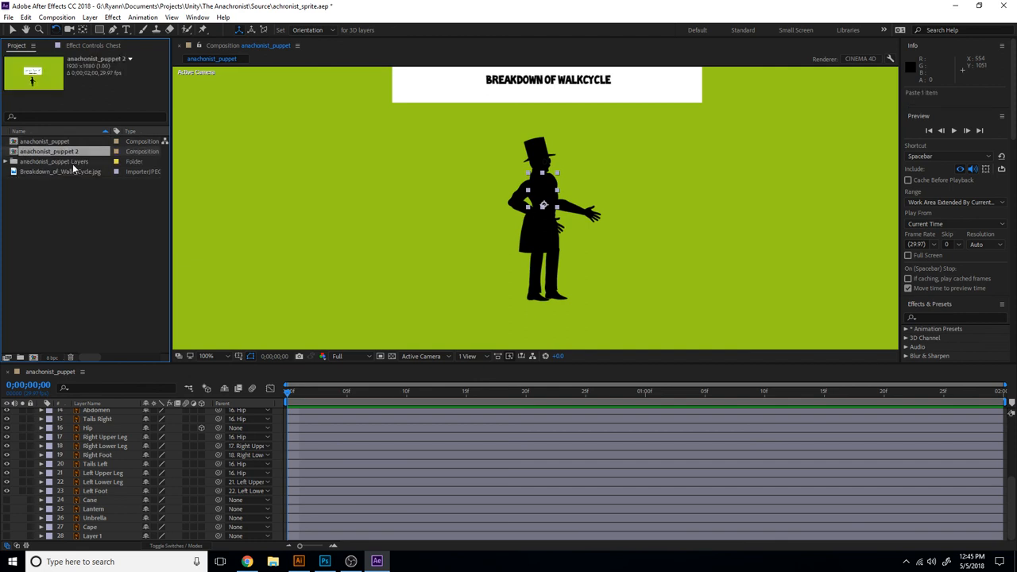
pyautogui.rightClick(50, 151)
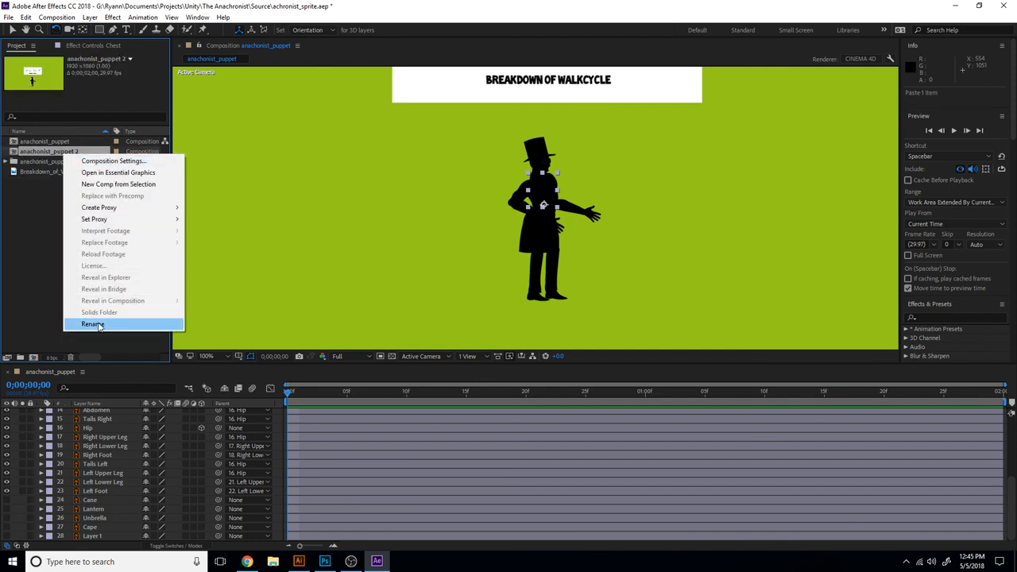
pyautogui.click(92, 324)
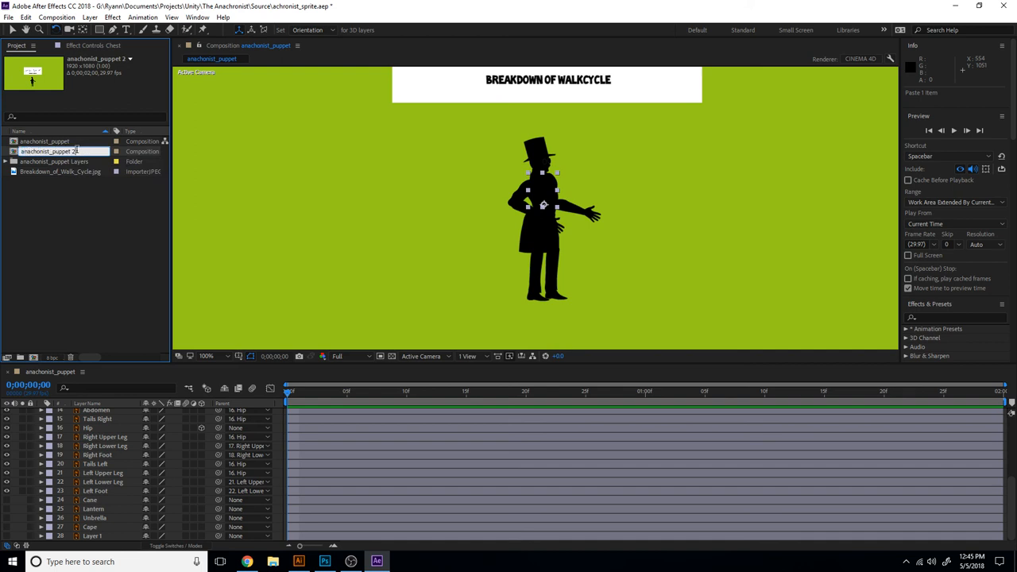
pyautogui.doubleClick(48, 151)
pyautogui.write('_bu')
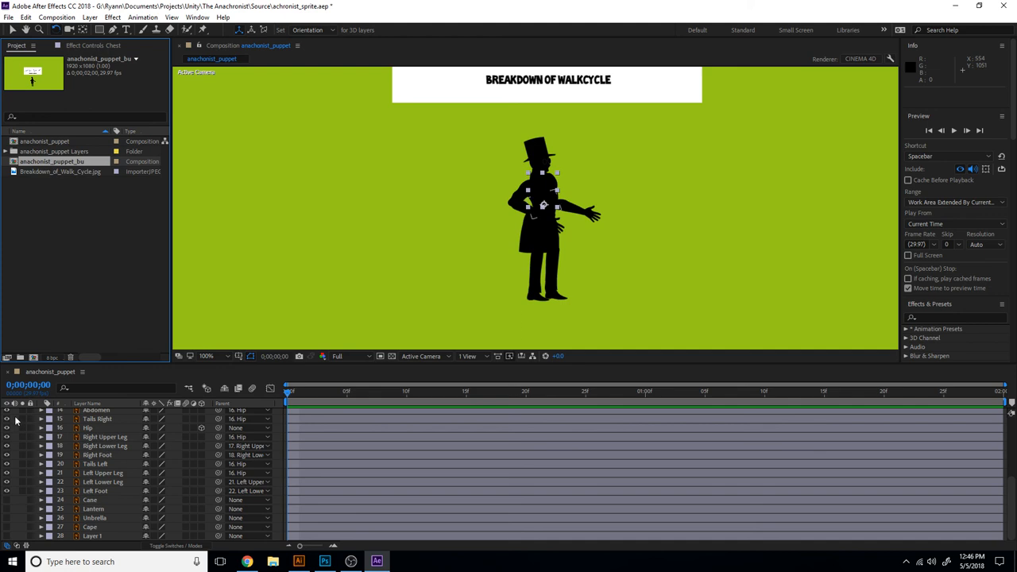
# Return to the original puppet composition with the whole frame in view
pyautogui.click(45, 140)
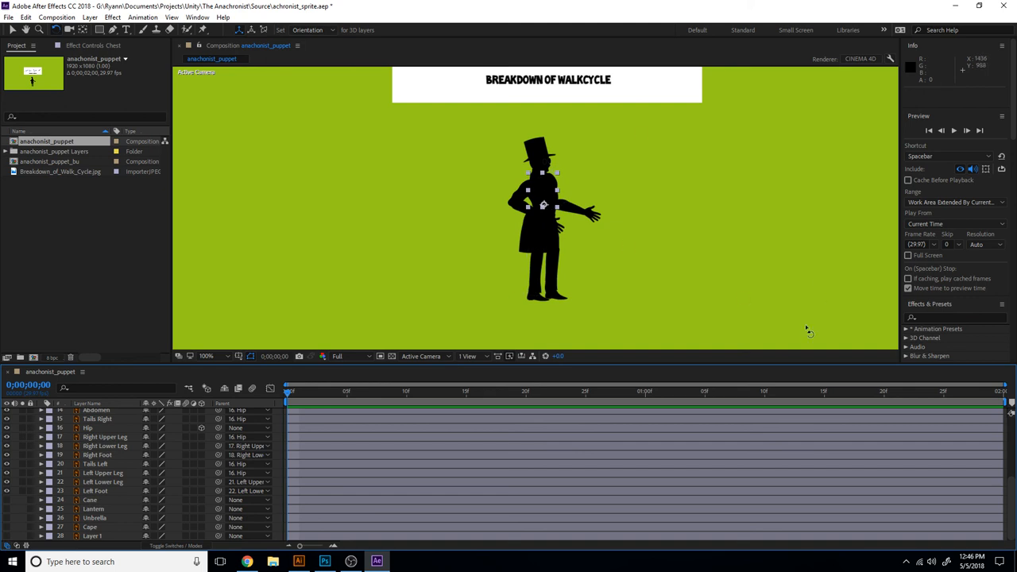
pyautogui.click(208, 355)
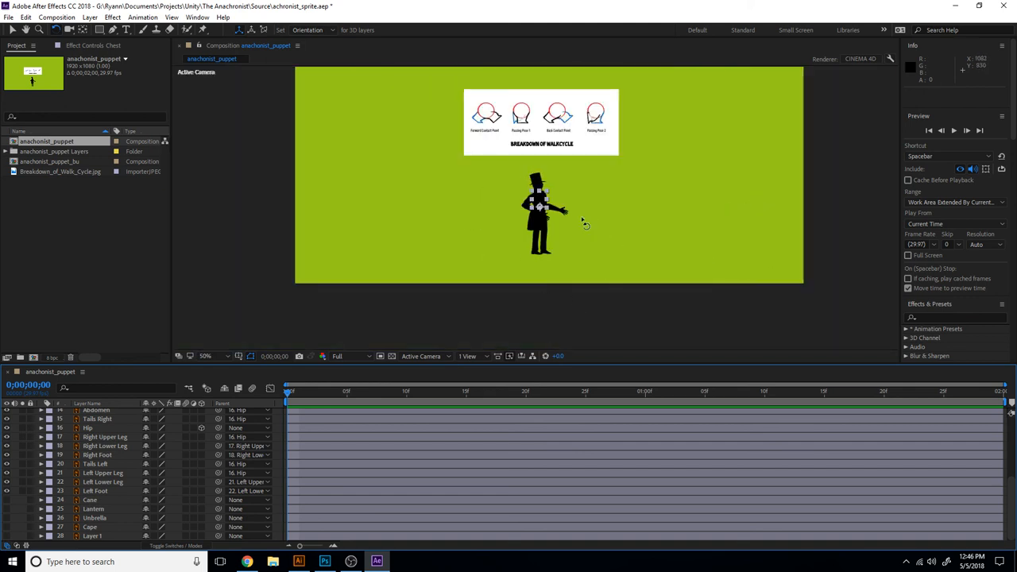